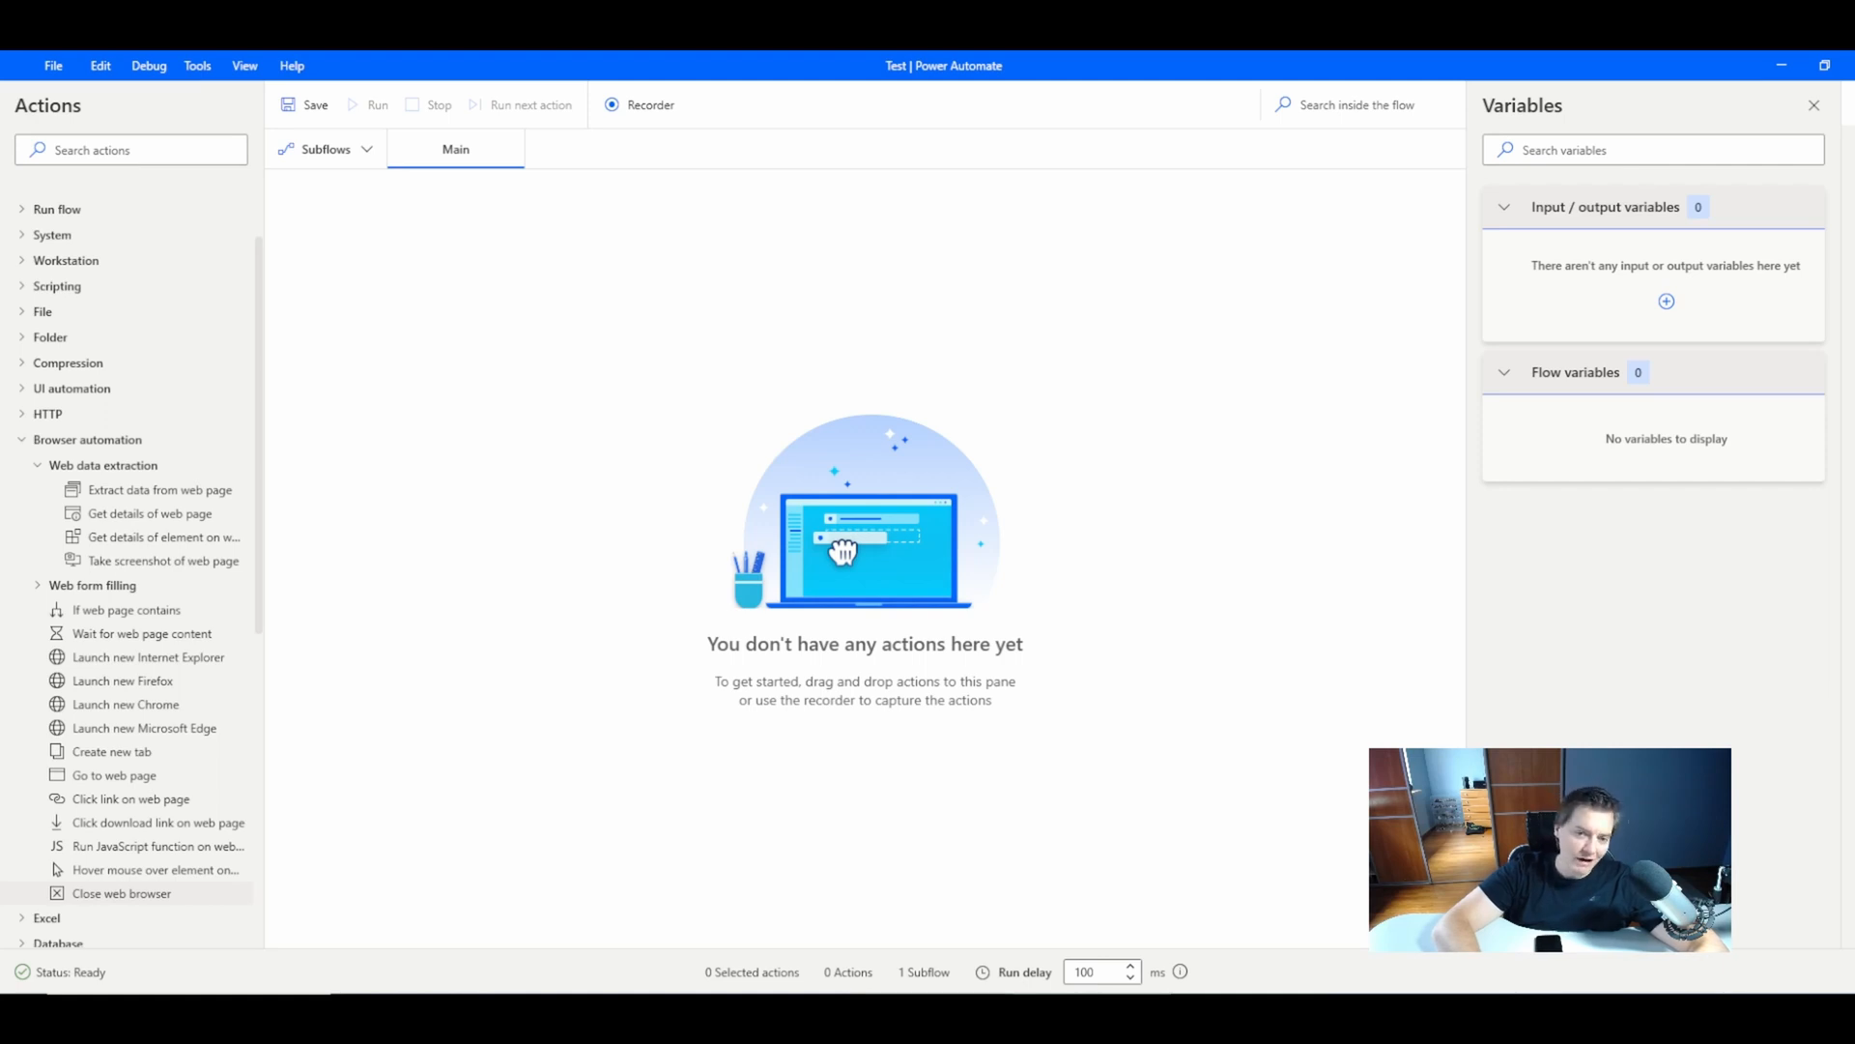
mouse_move(1191, 887)
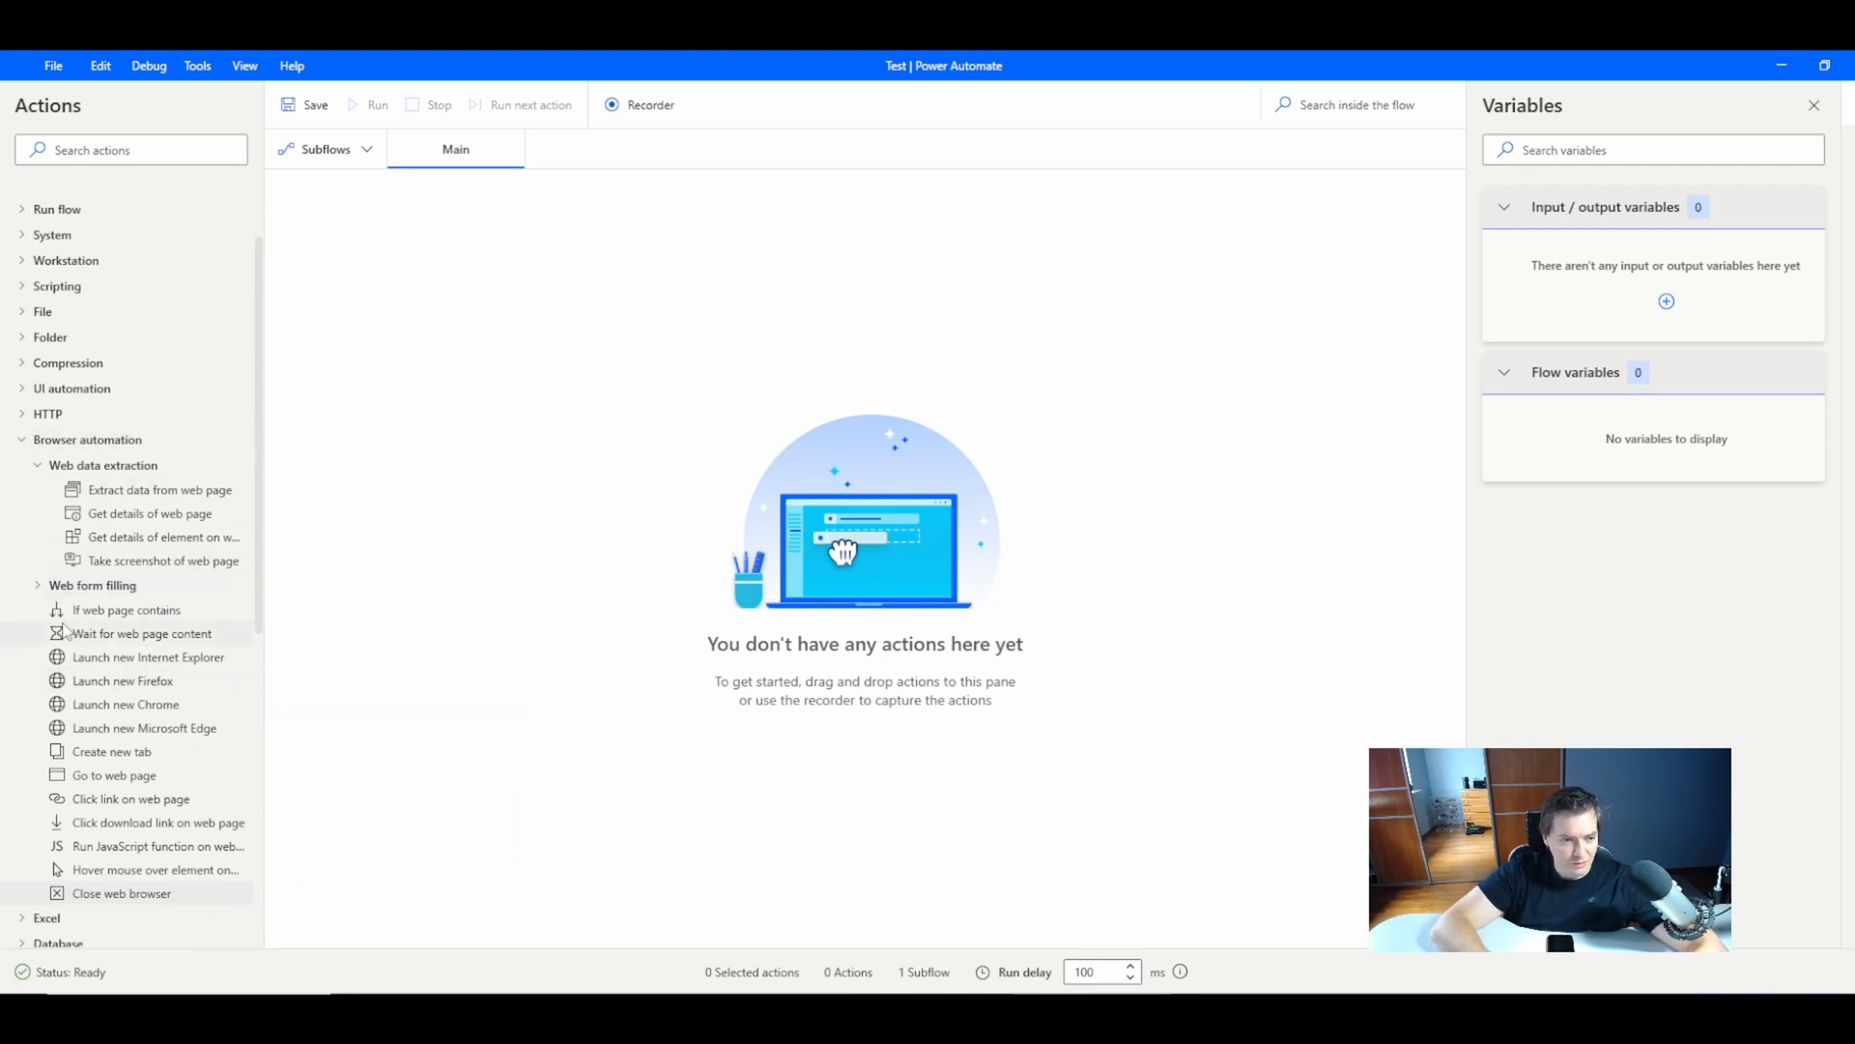
mouse_move(121, 680)
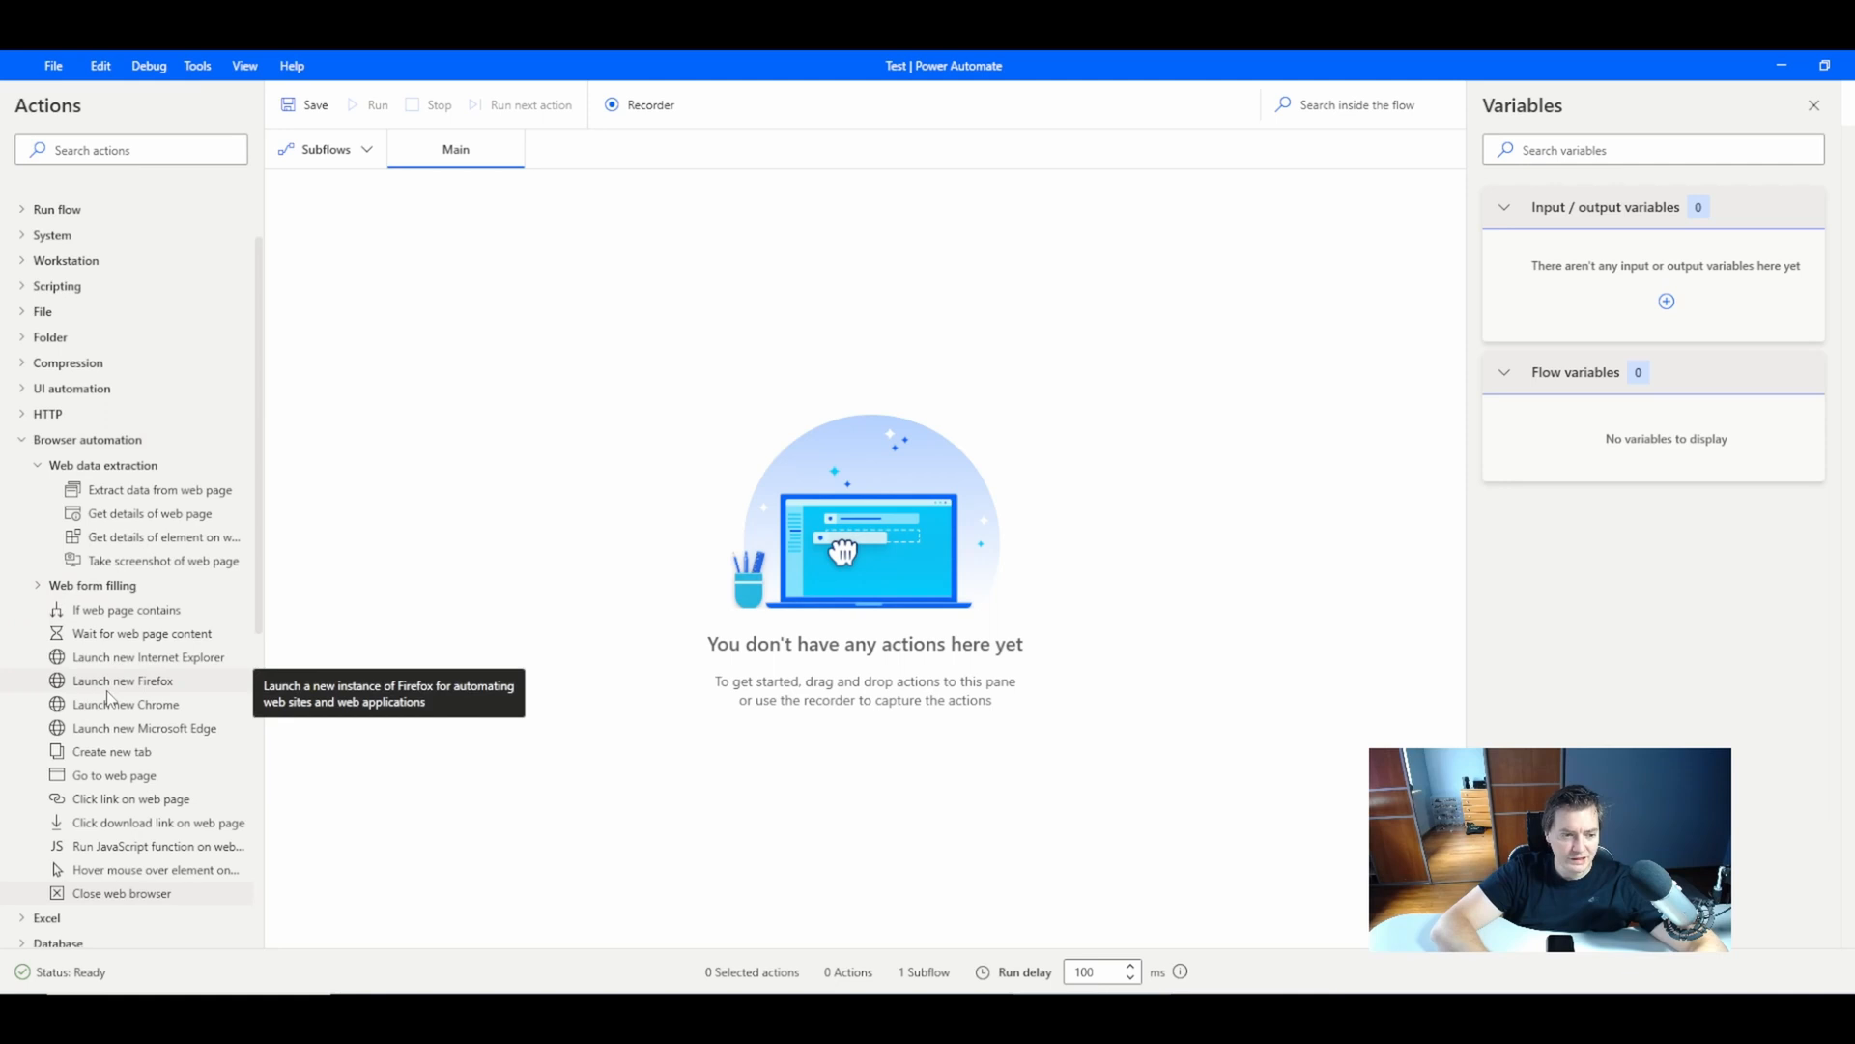
- Add a Launch new Chrome action from Browser automation to the empty flow
double_click(125, 704)
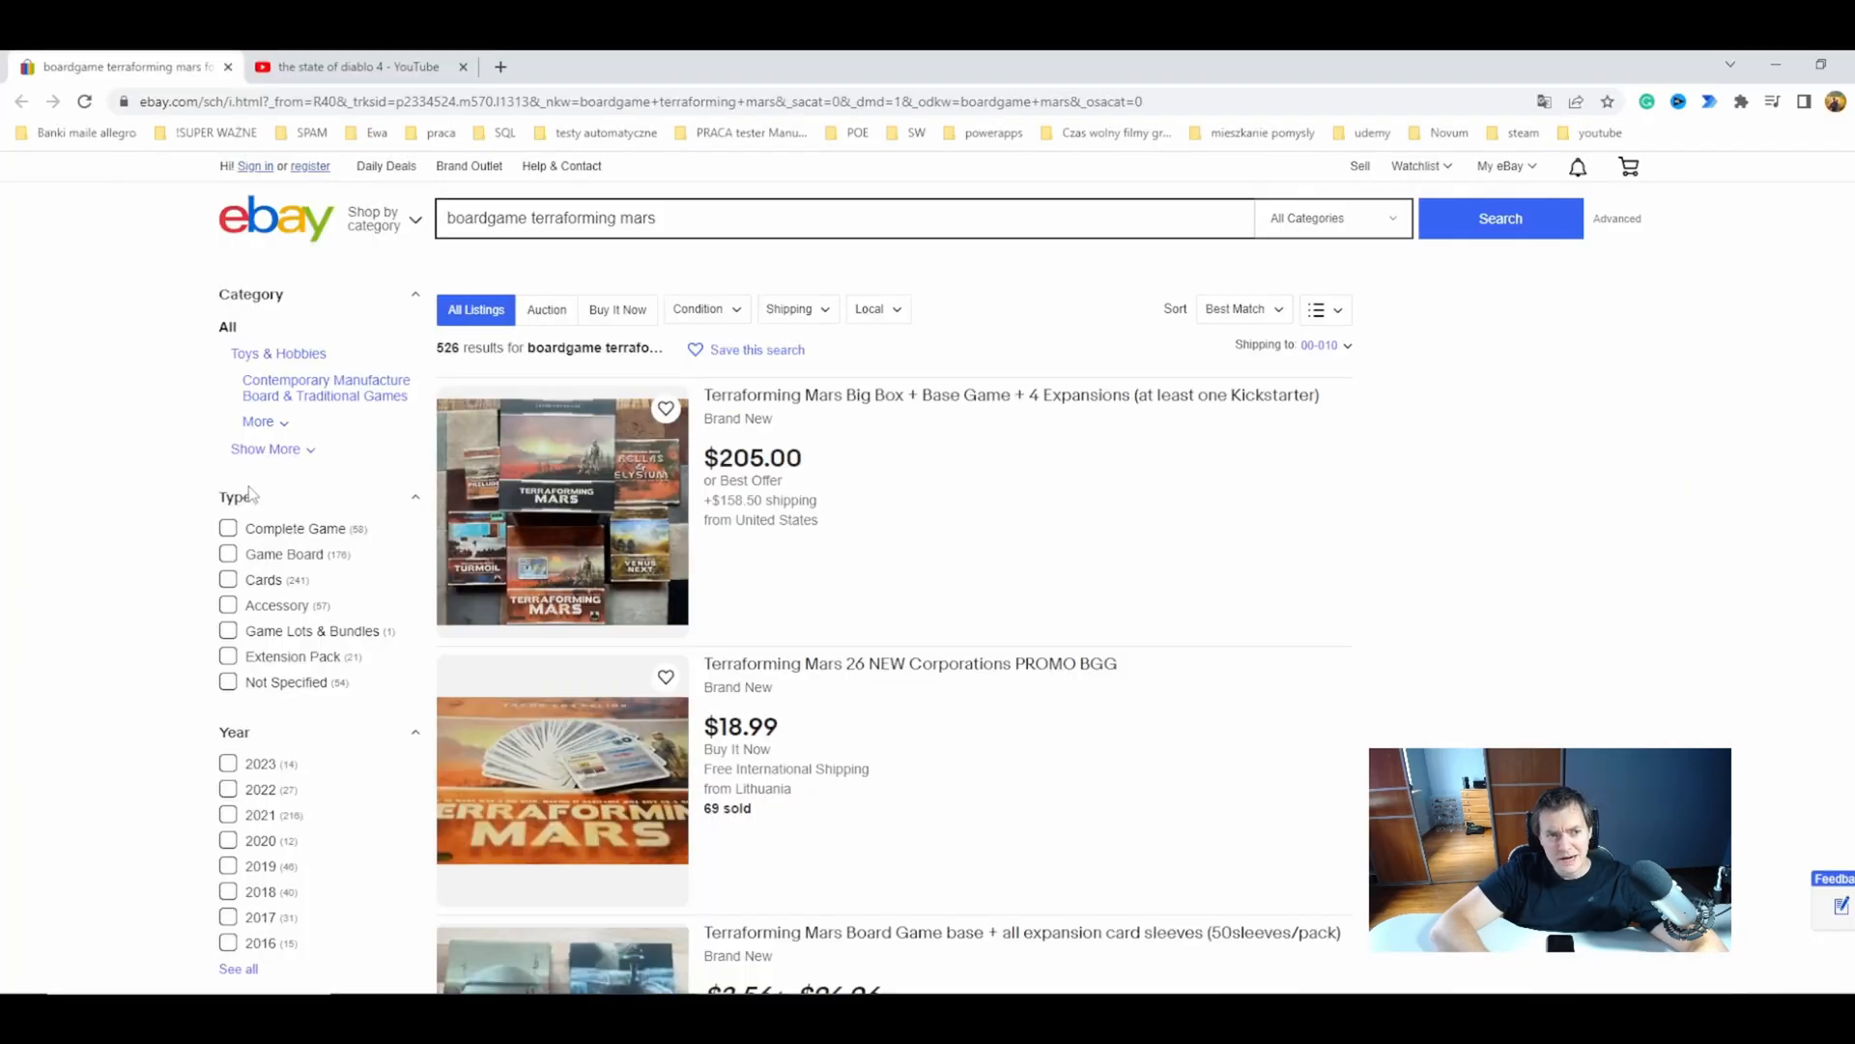
- Close the YouTube tab, leaving only the eBay Terraforming Mars search results
left_click(462, 66)
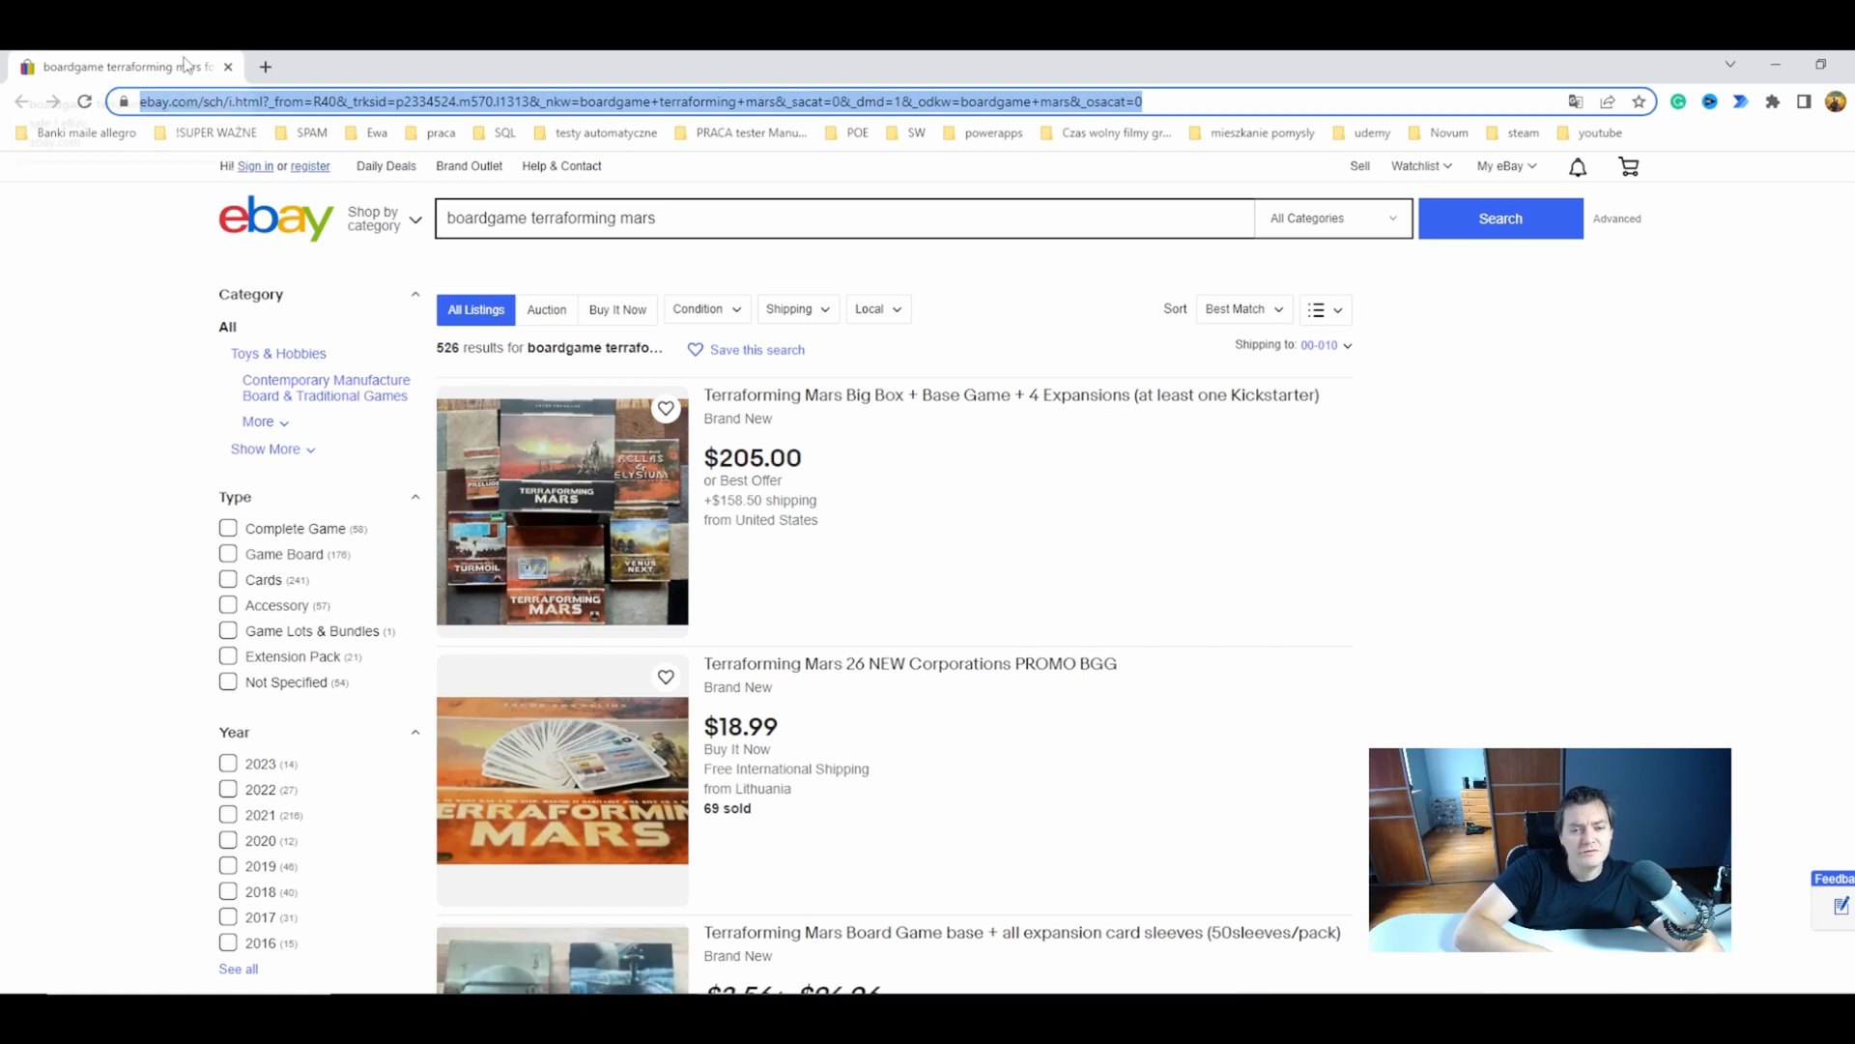
mouse_move(763, 584)
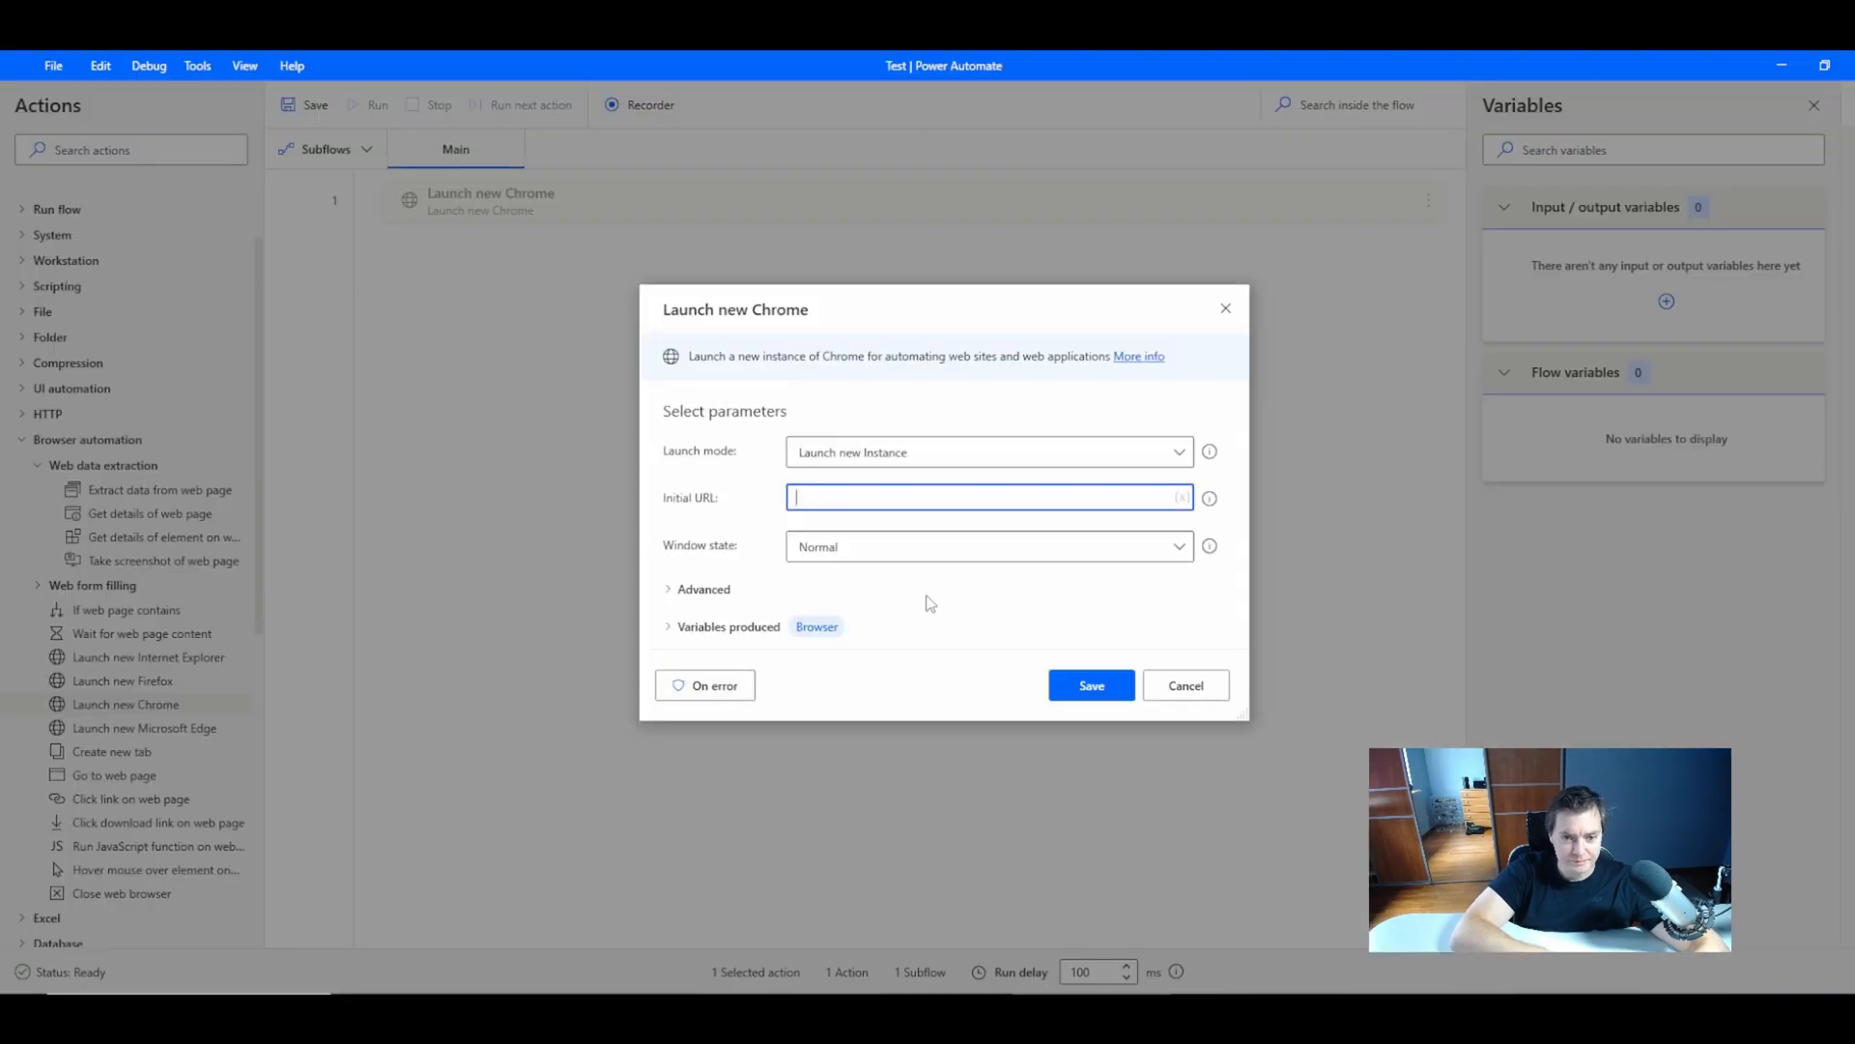
- Set Chrome's window state to Maximized and reveal the advanced launch options
left_click(983, 583)
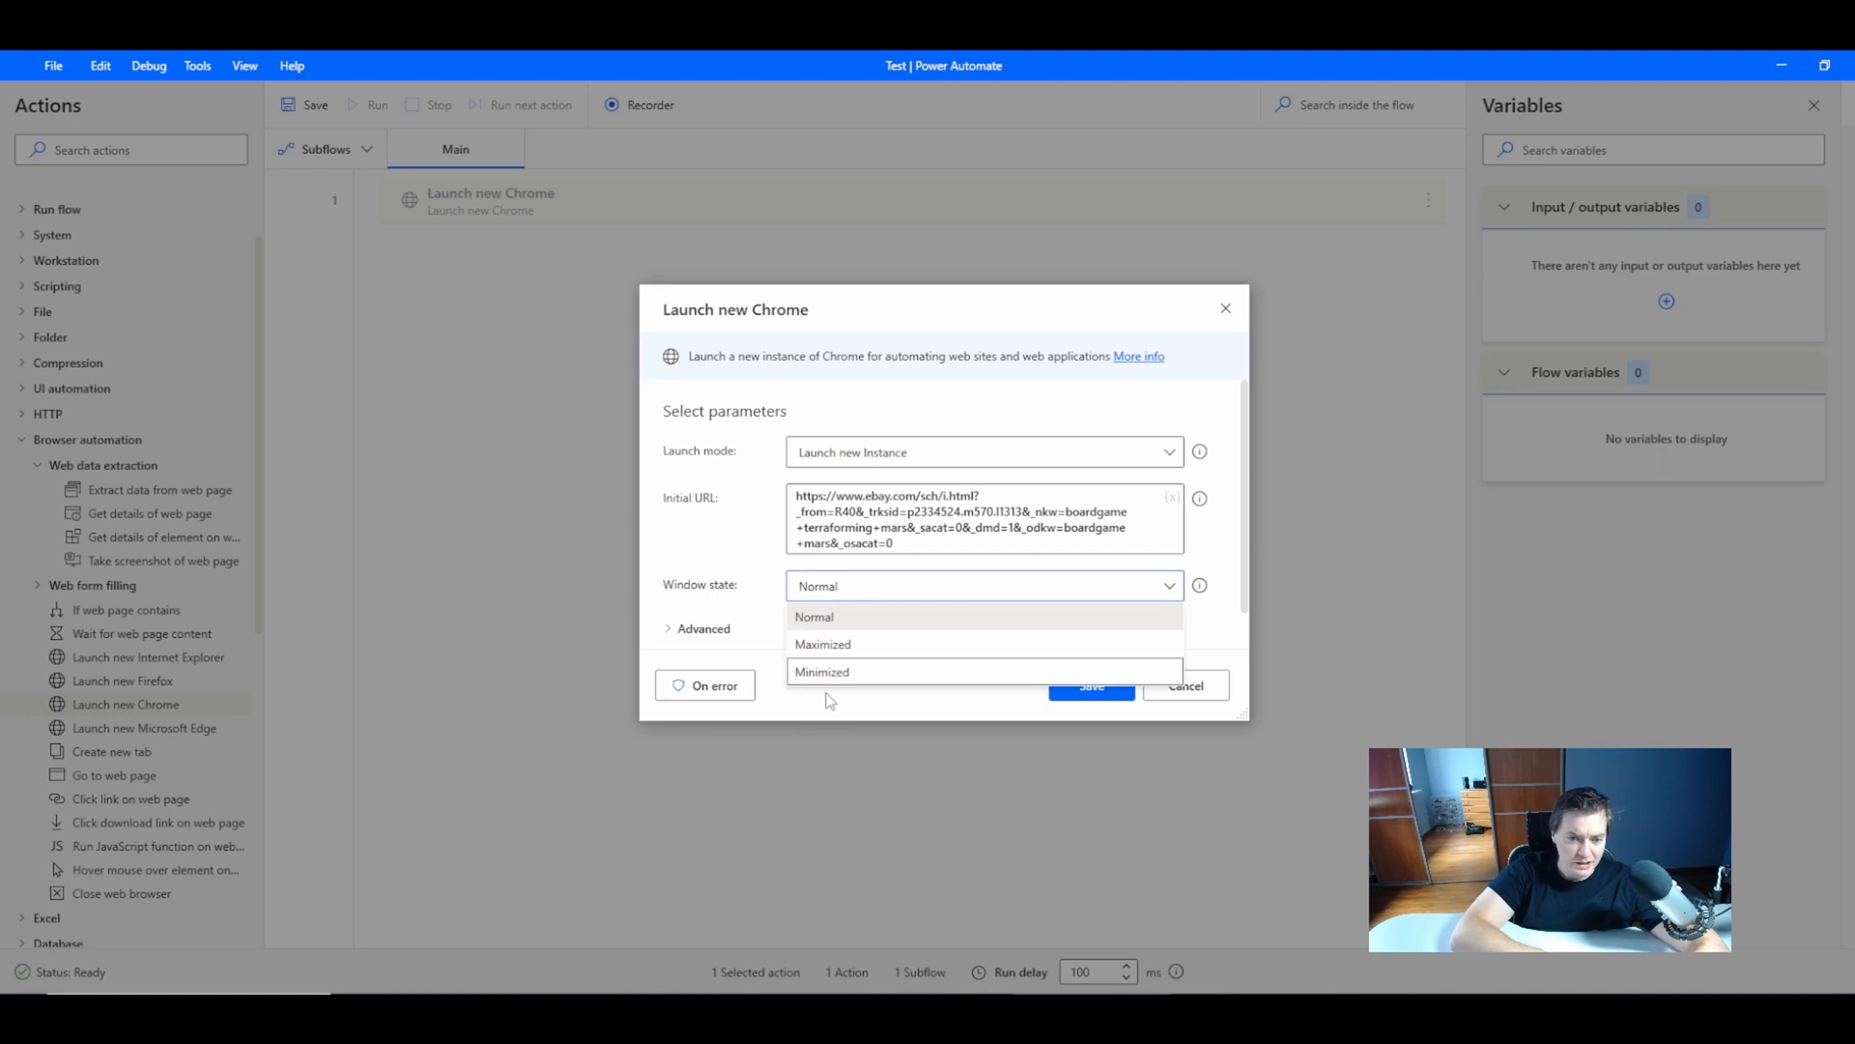
left_click(823, 643)
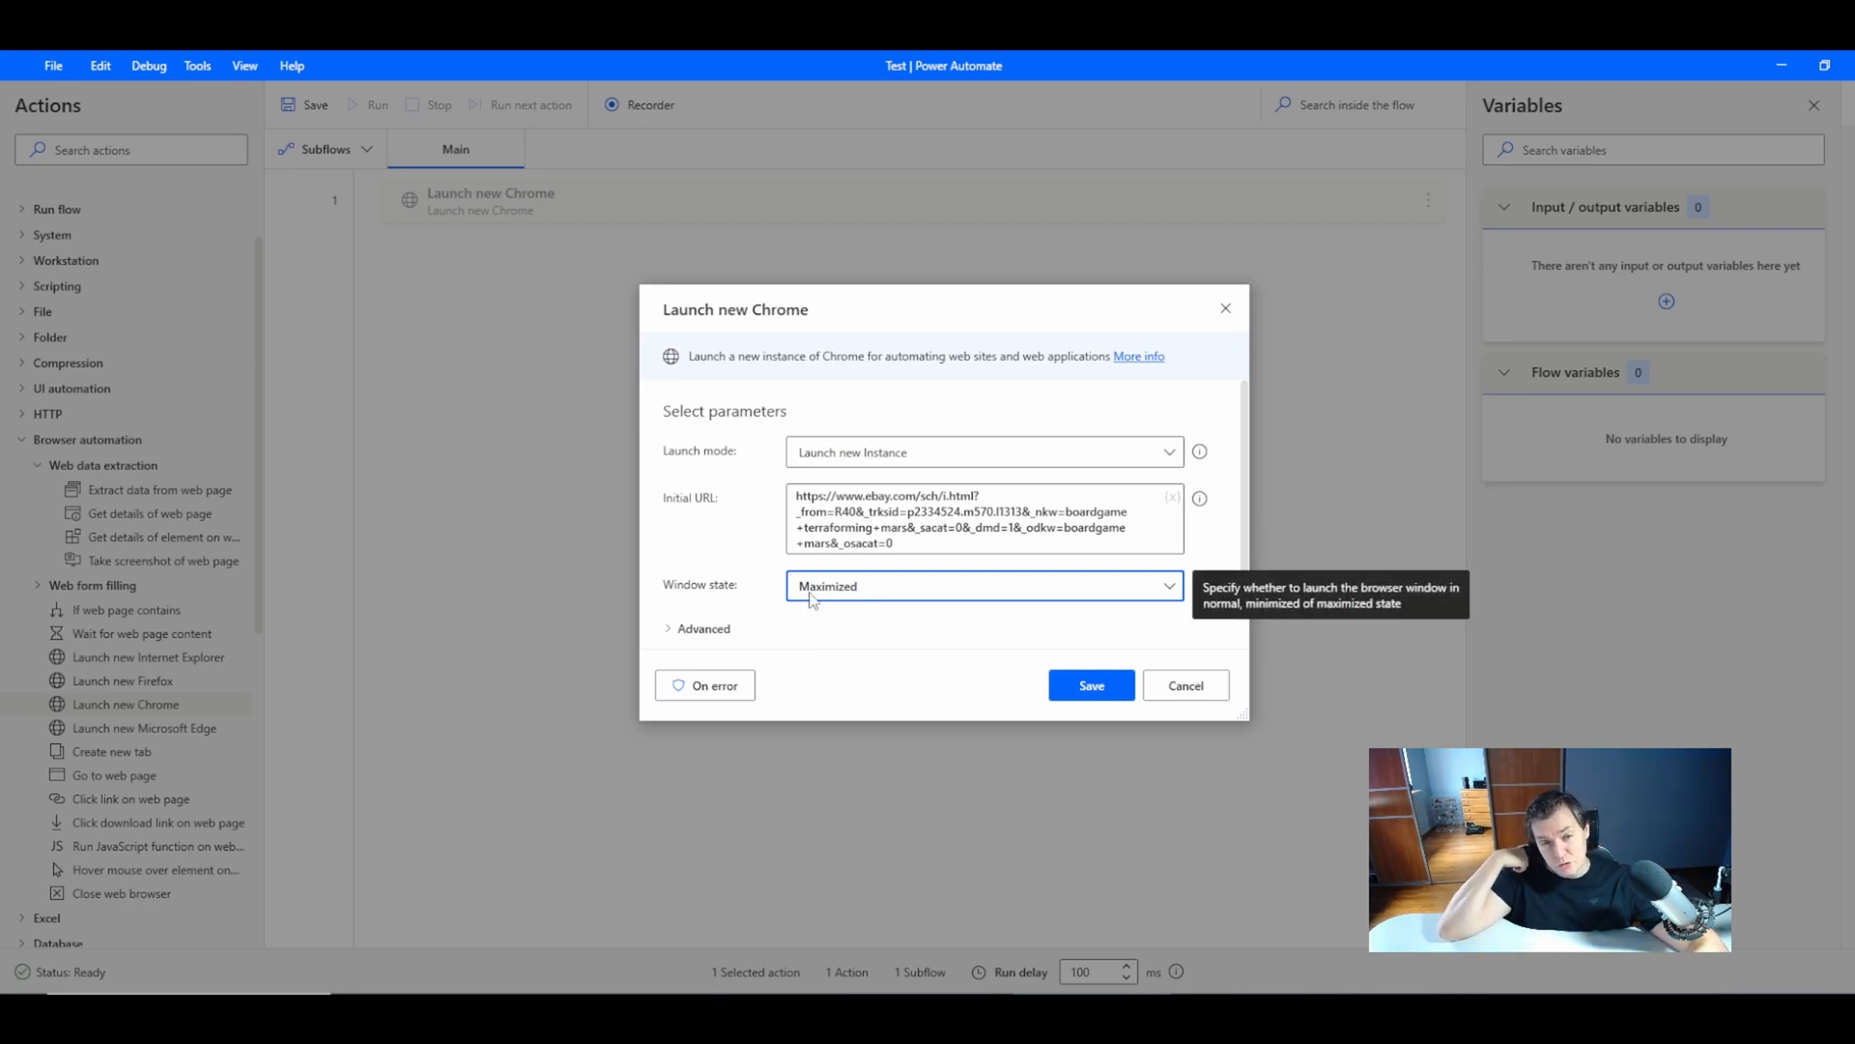
mouse_move(757, 645)
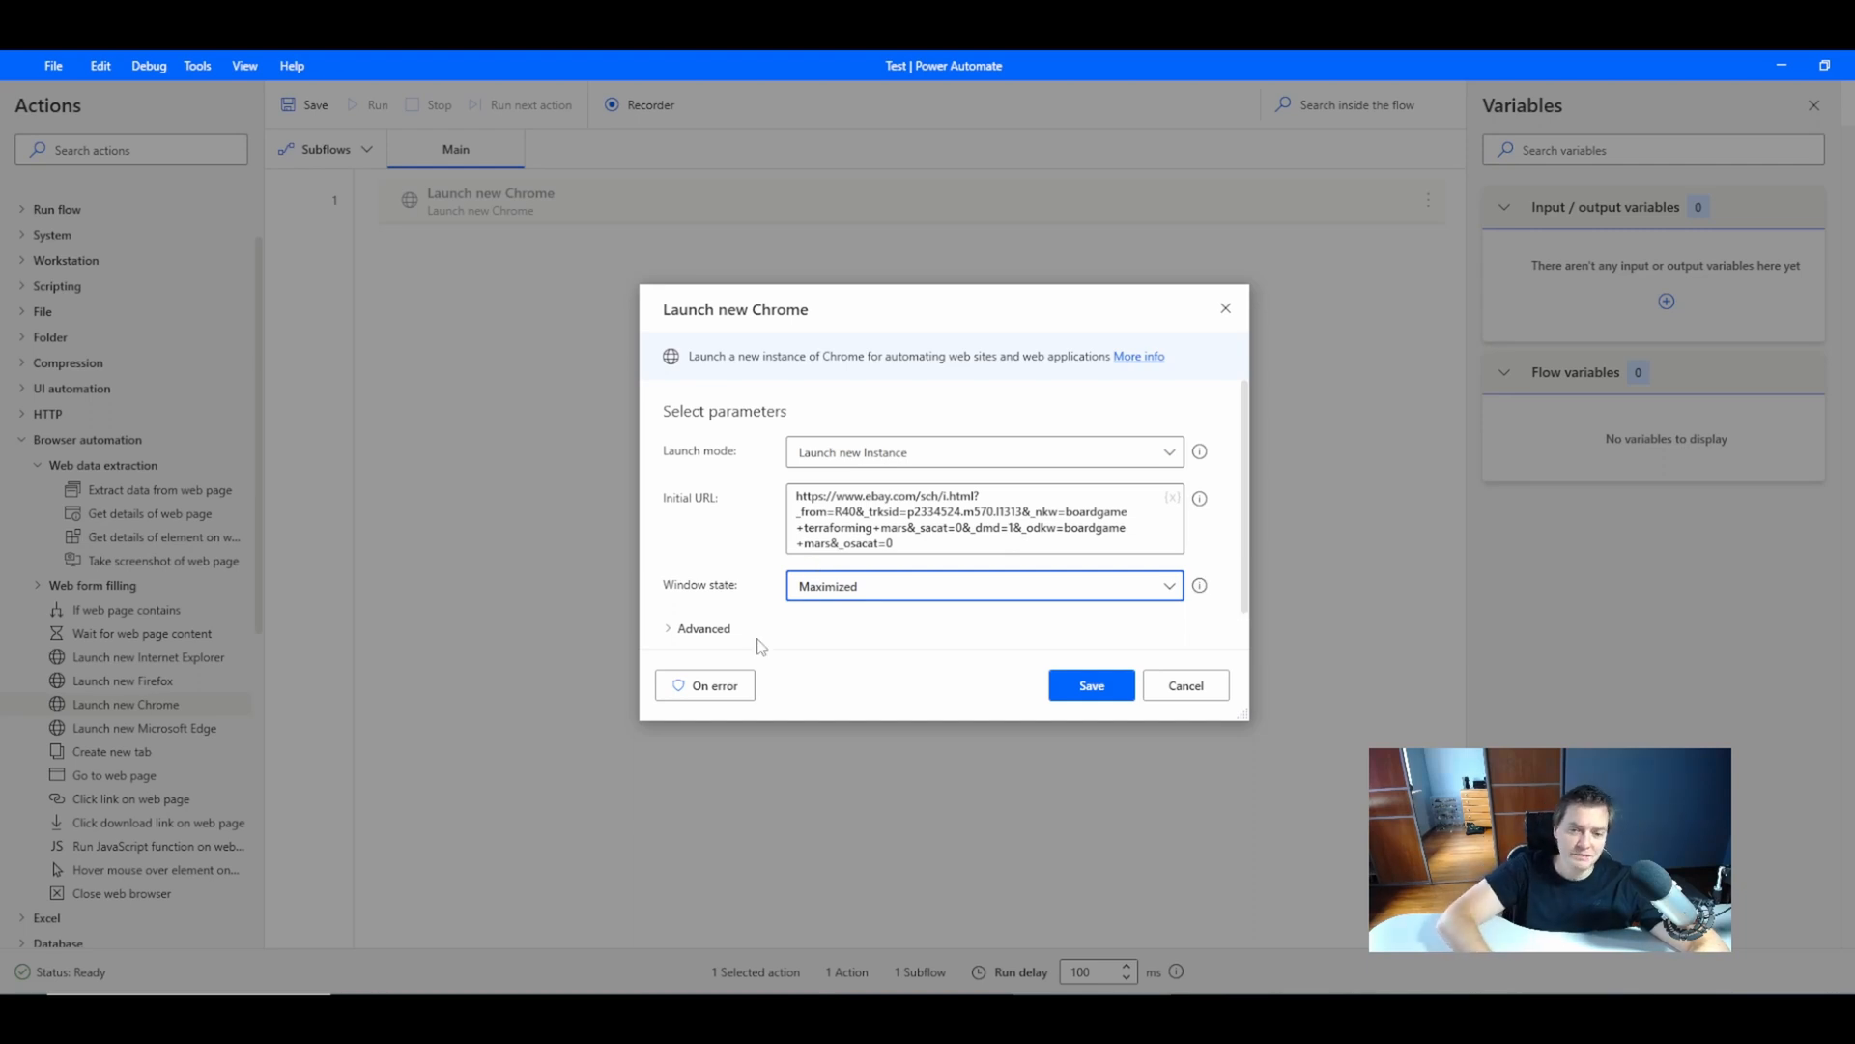
left_click(704, 628)
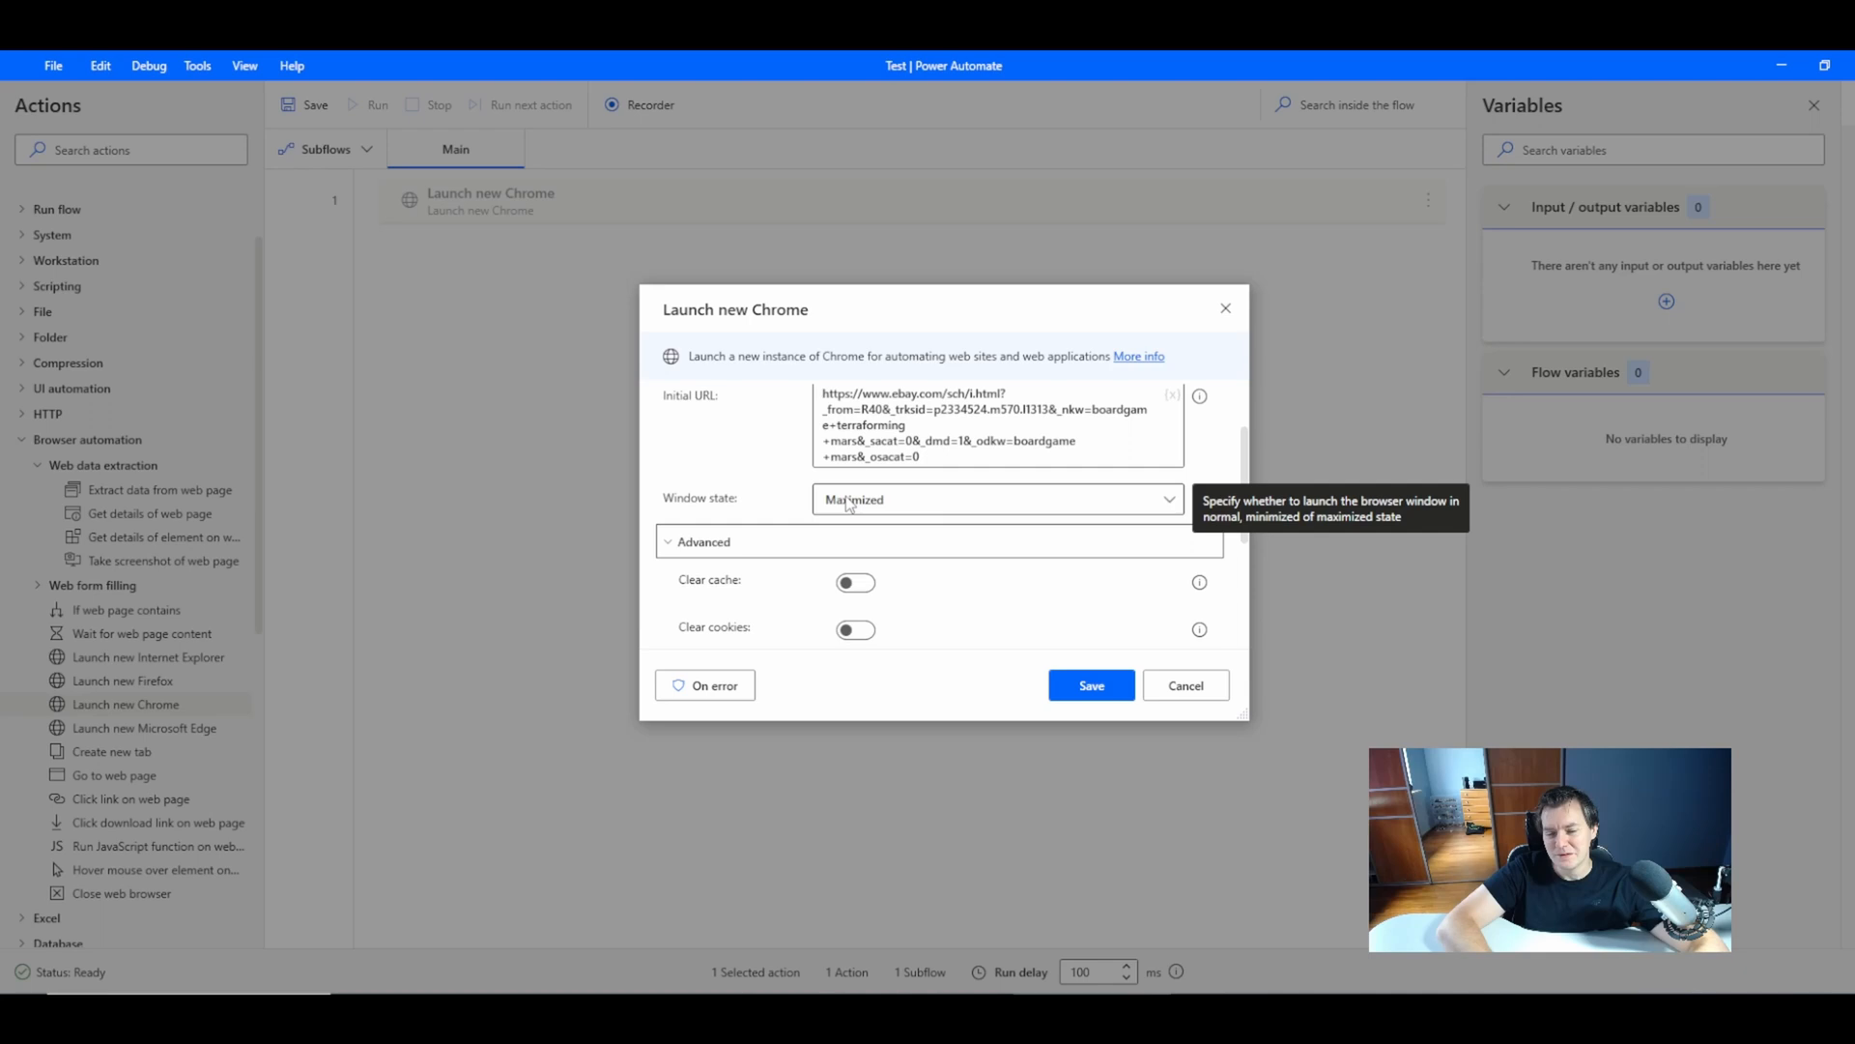
- Enable Wait for page to load in the Launch new Chrome advanced options
left_click(854, 582)
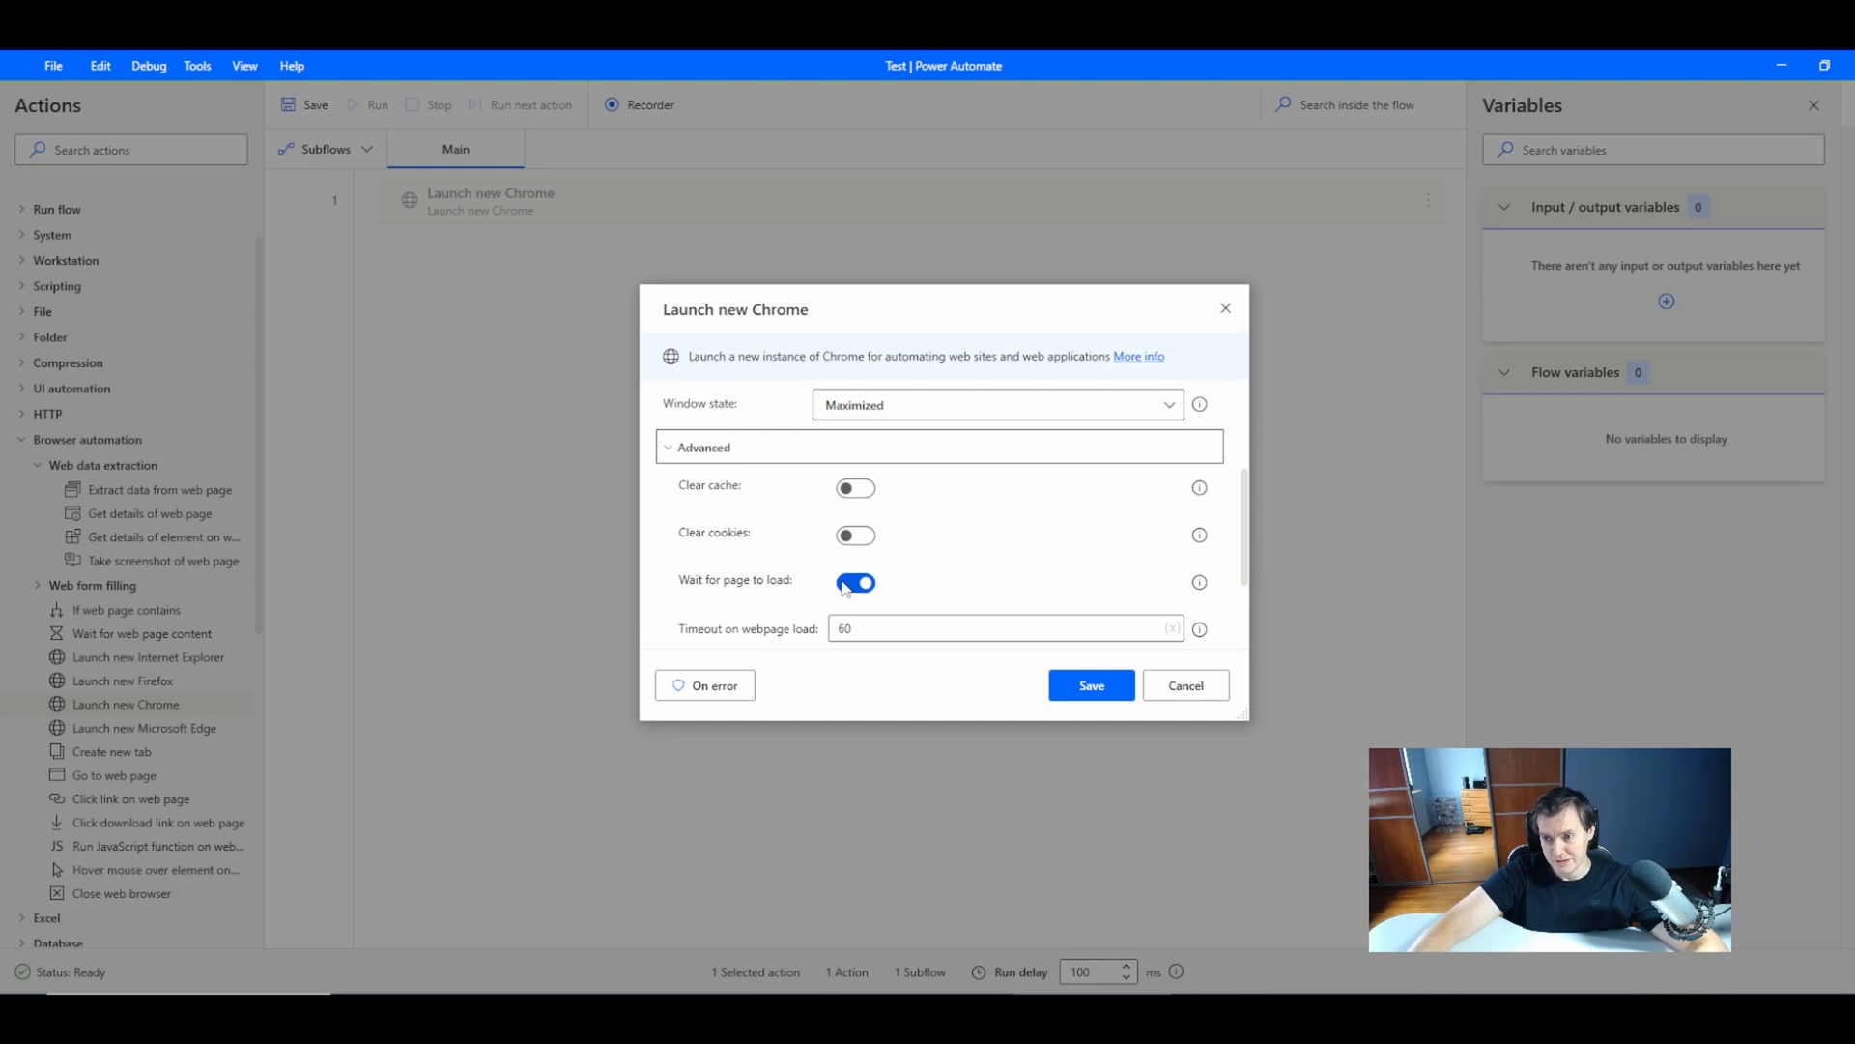
mouse_move(835, 566)
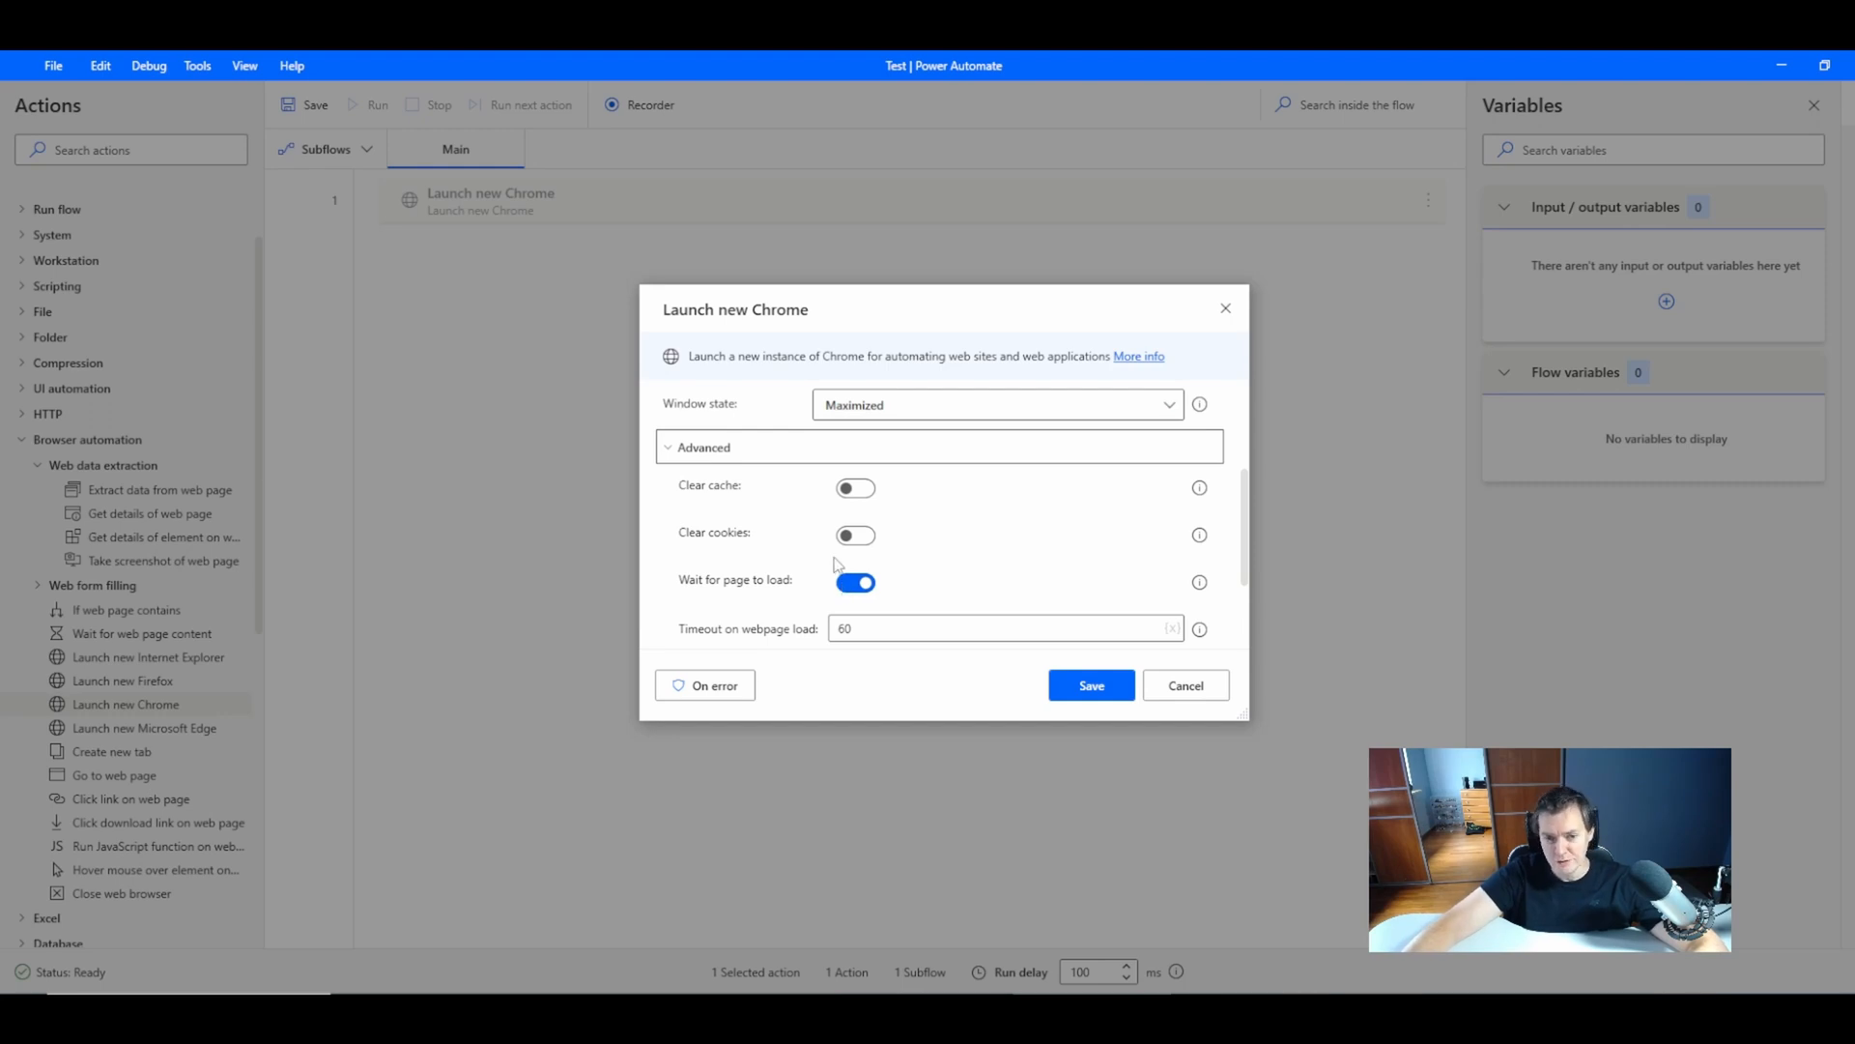
mouse_move(858, 601)
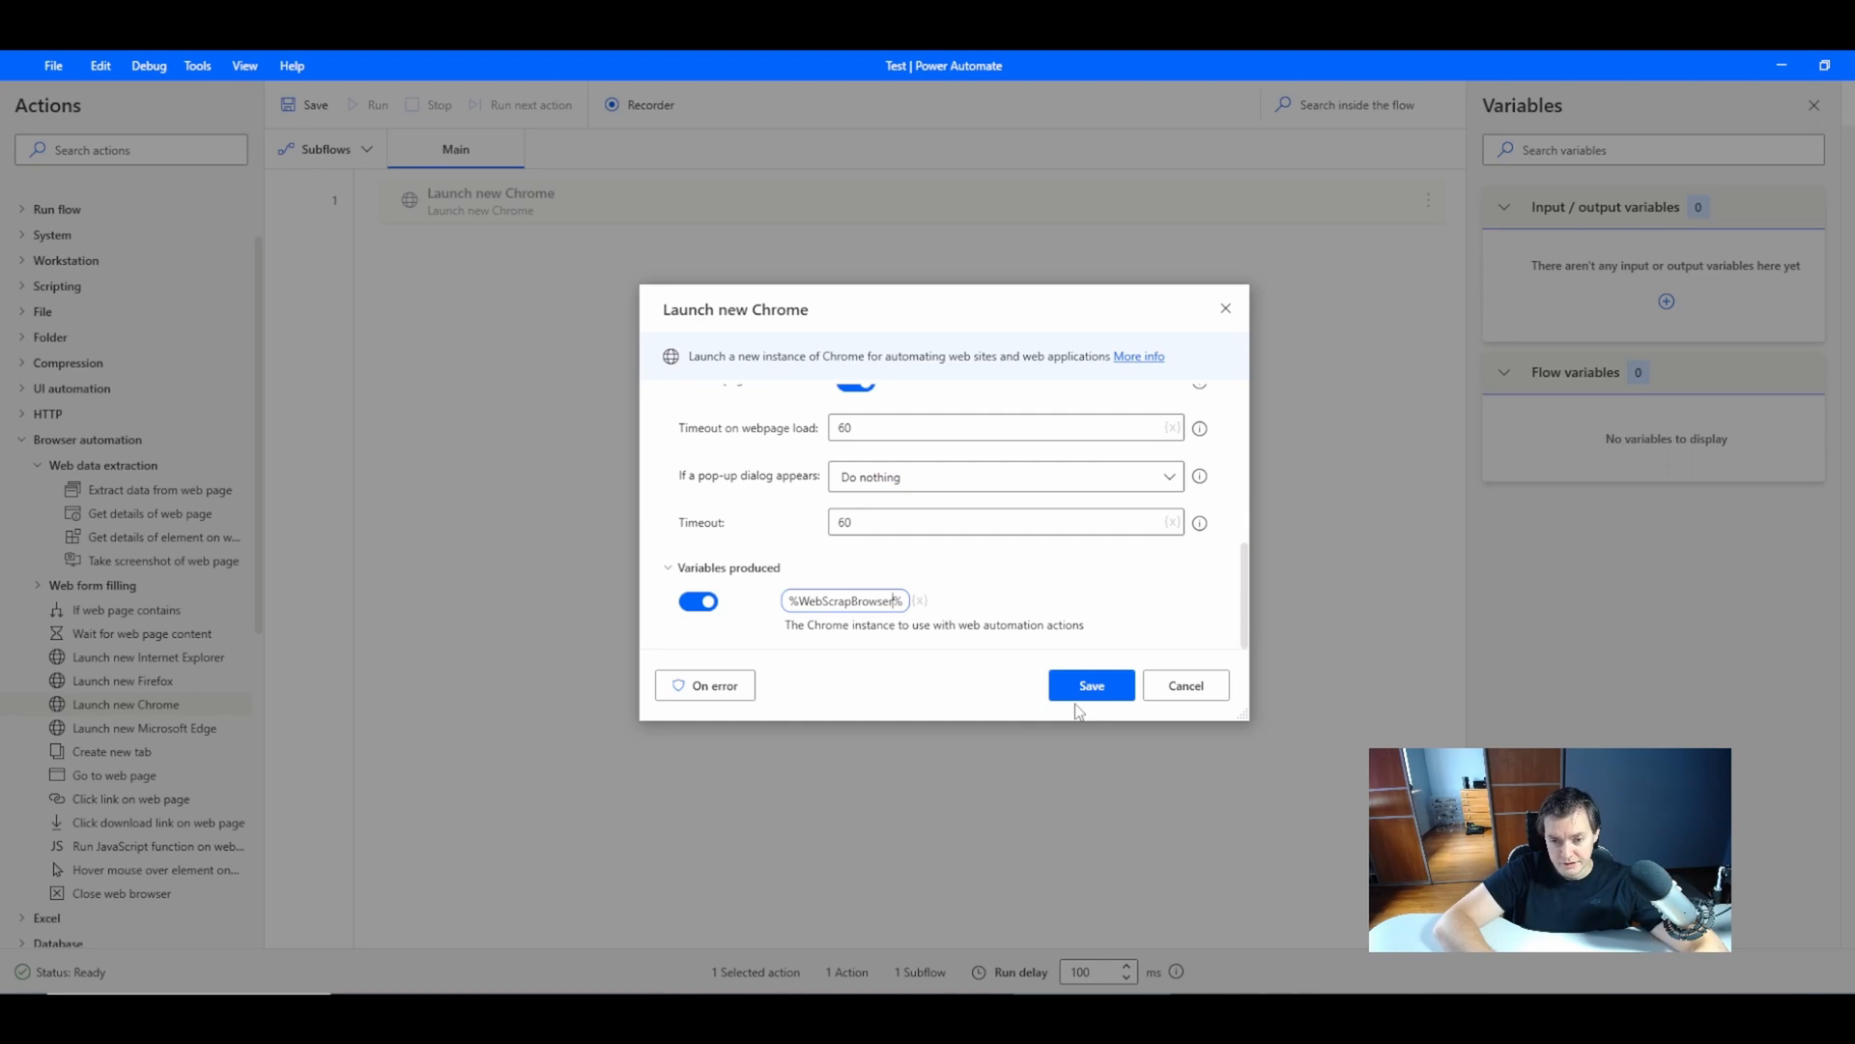
- Save the Chrome launch step and add an Extract data from web page step using %WebScrapBrowser%
left_click(1089, 684)
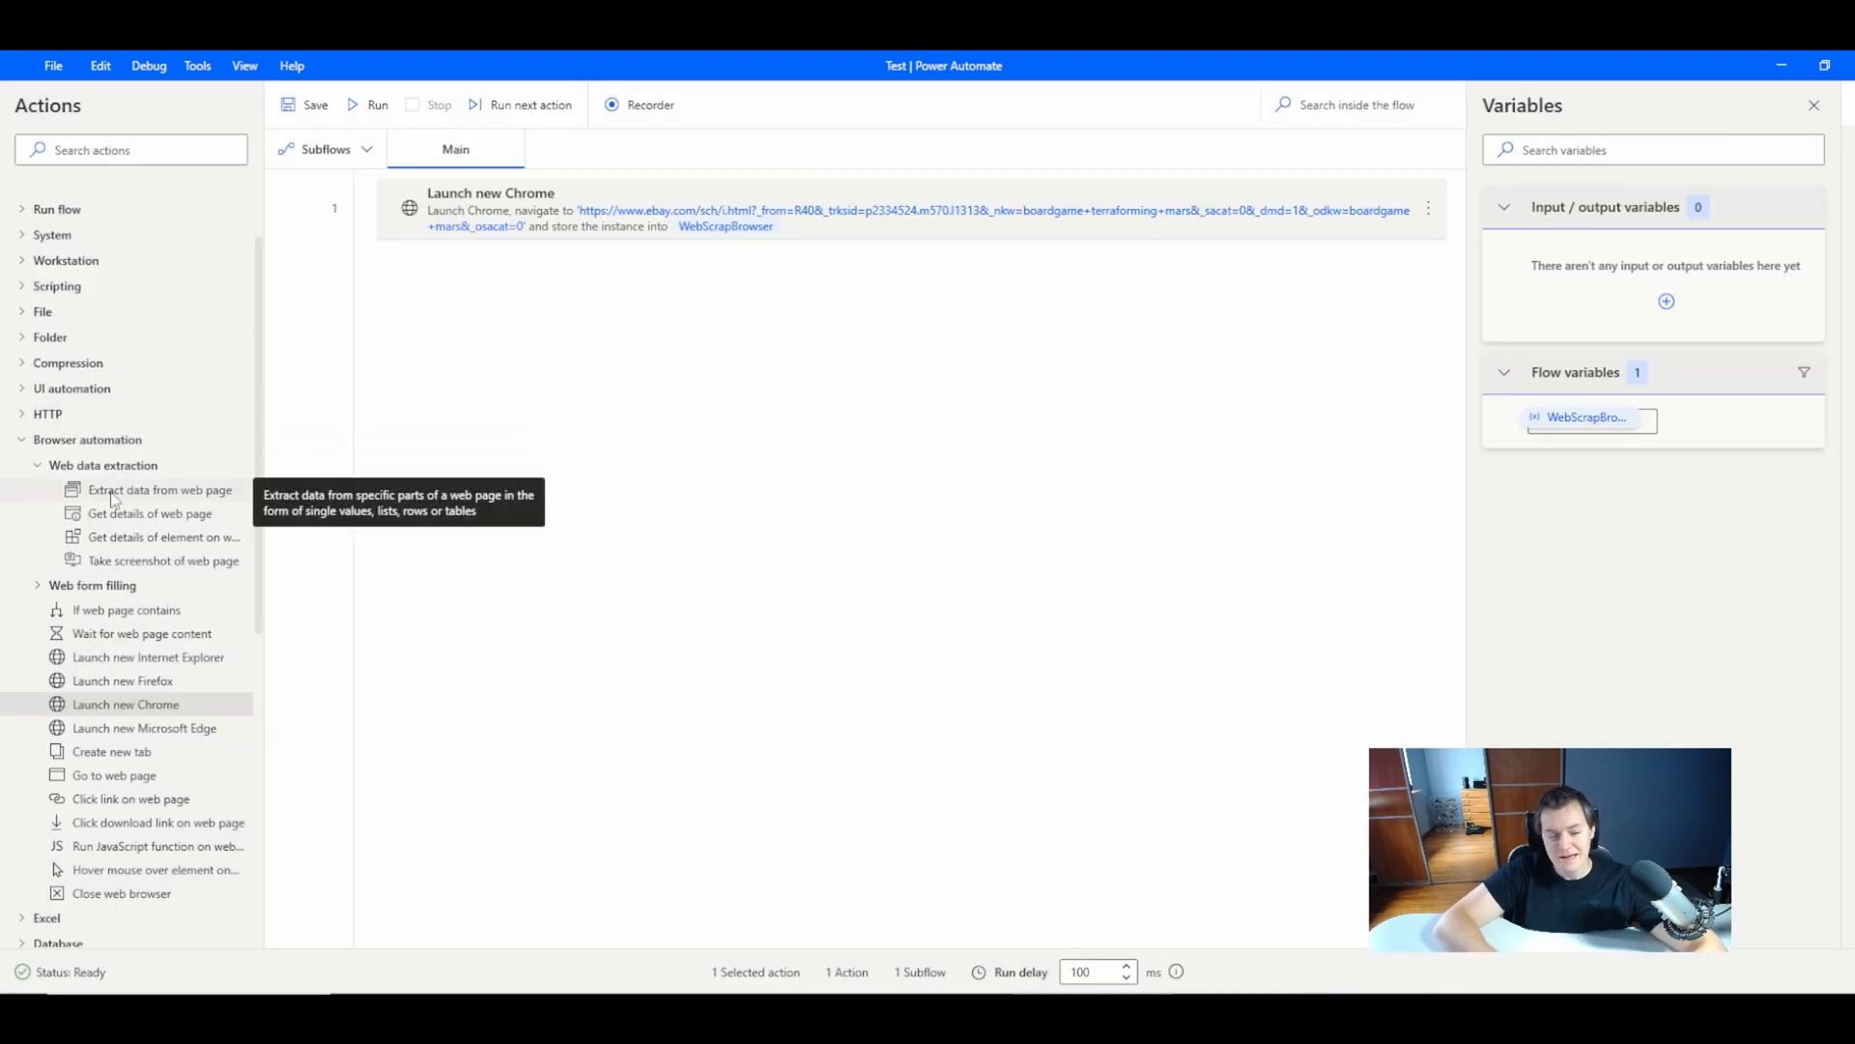
double_click(158, 489)
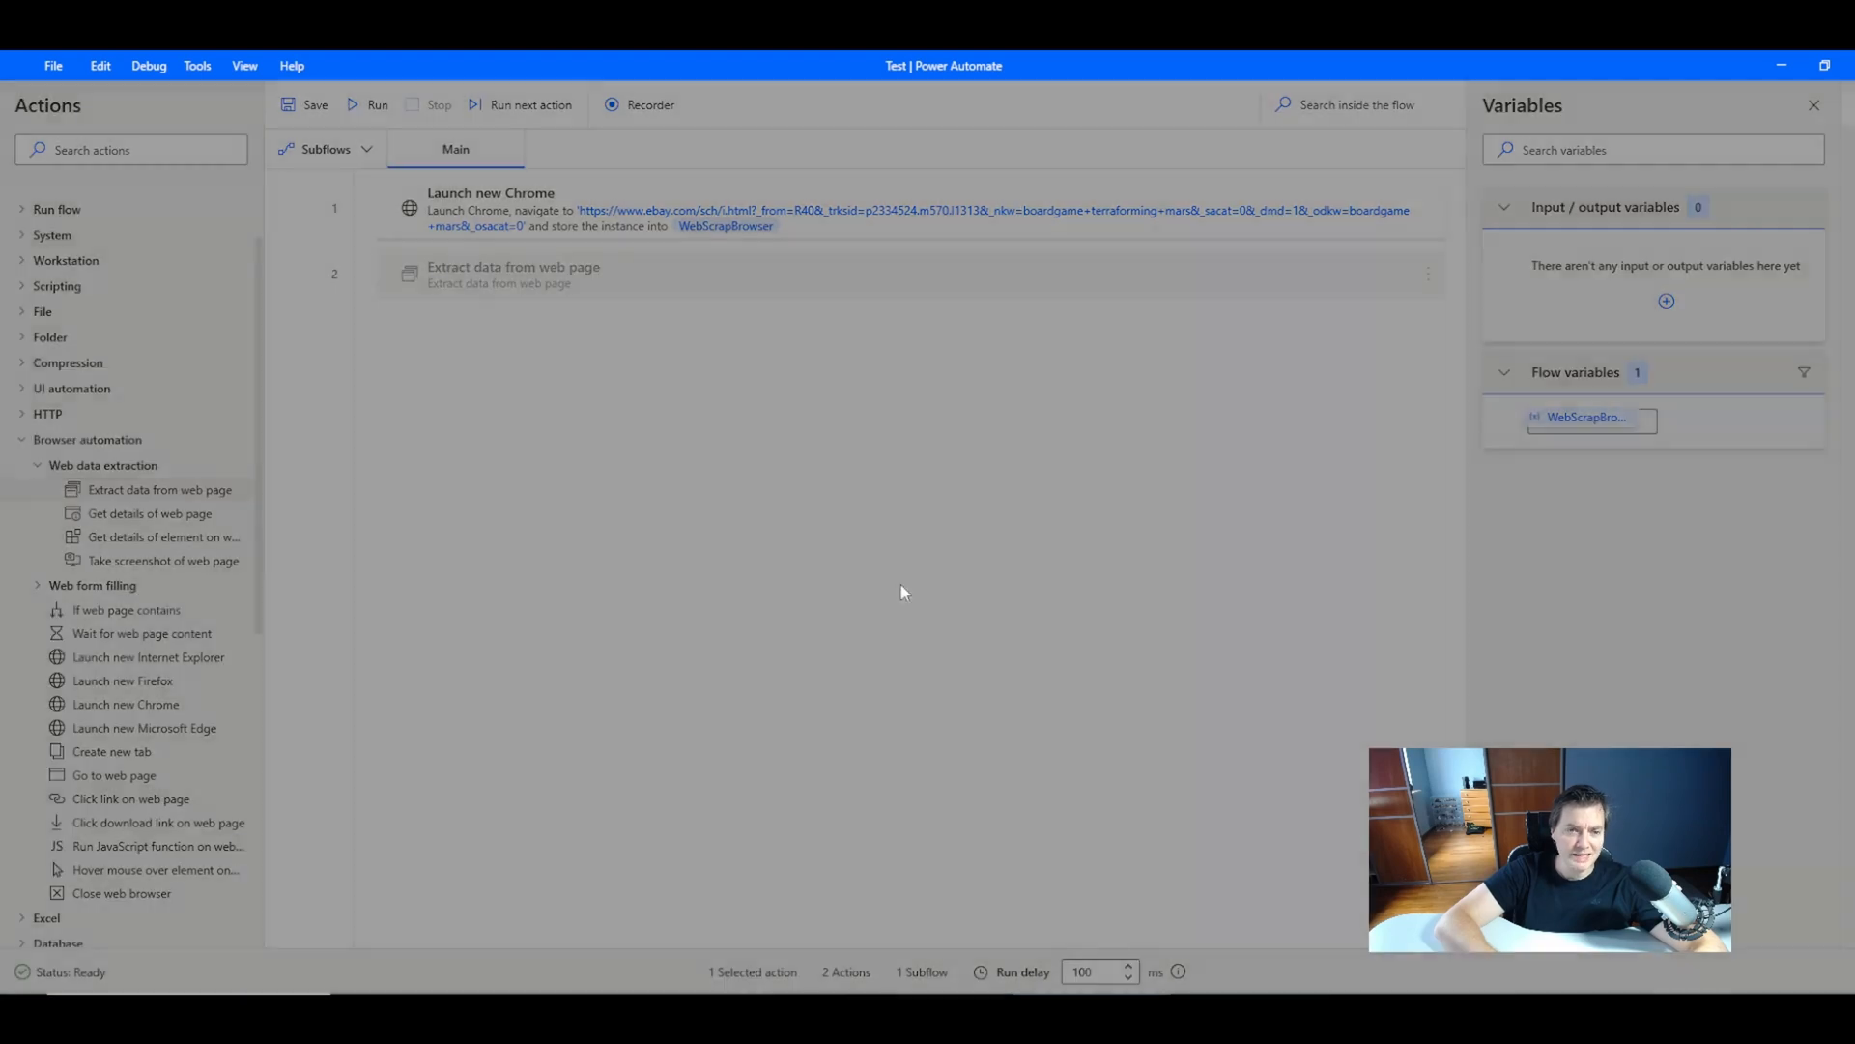
double_click(514, 274)
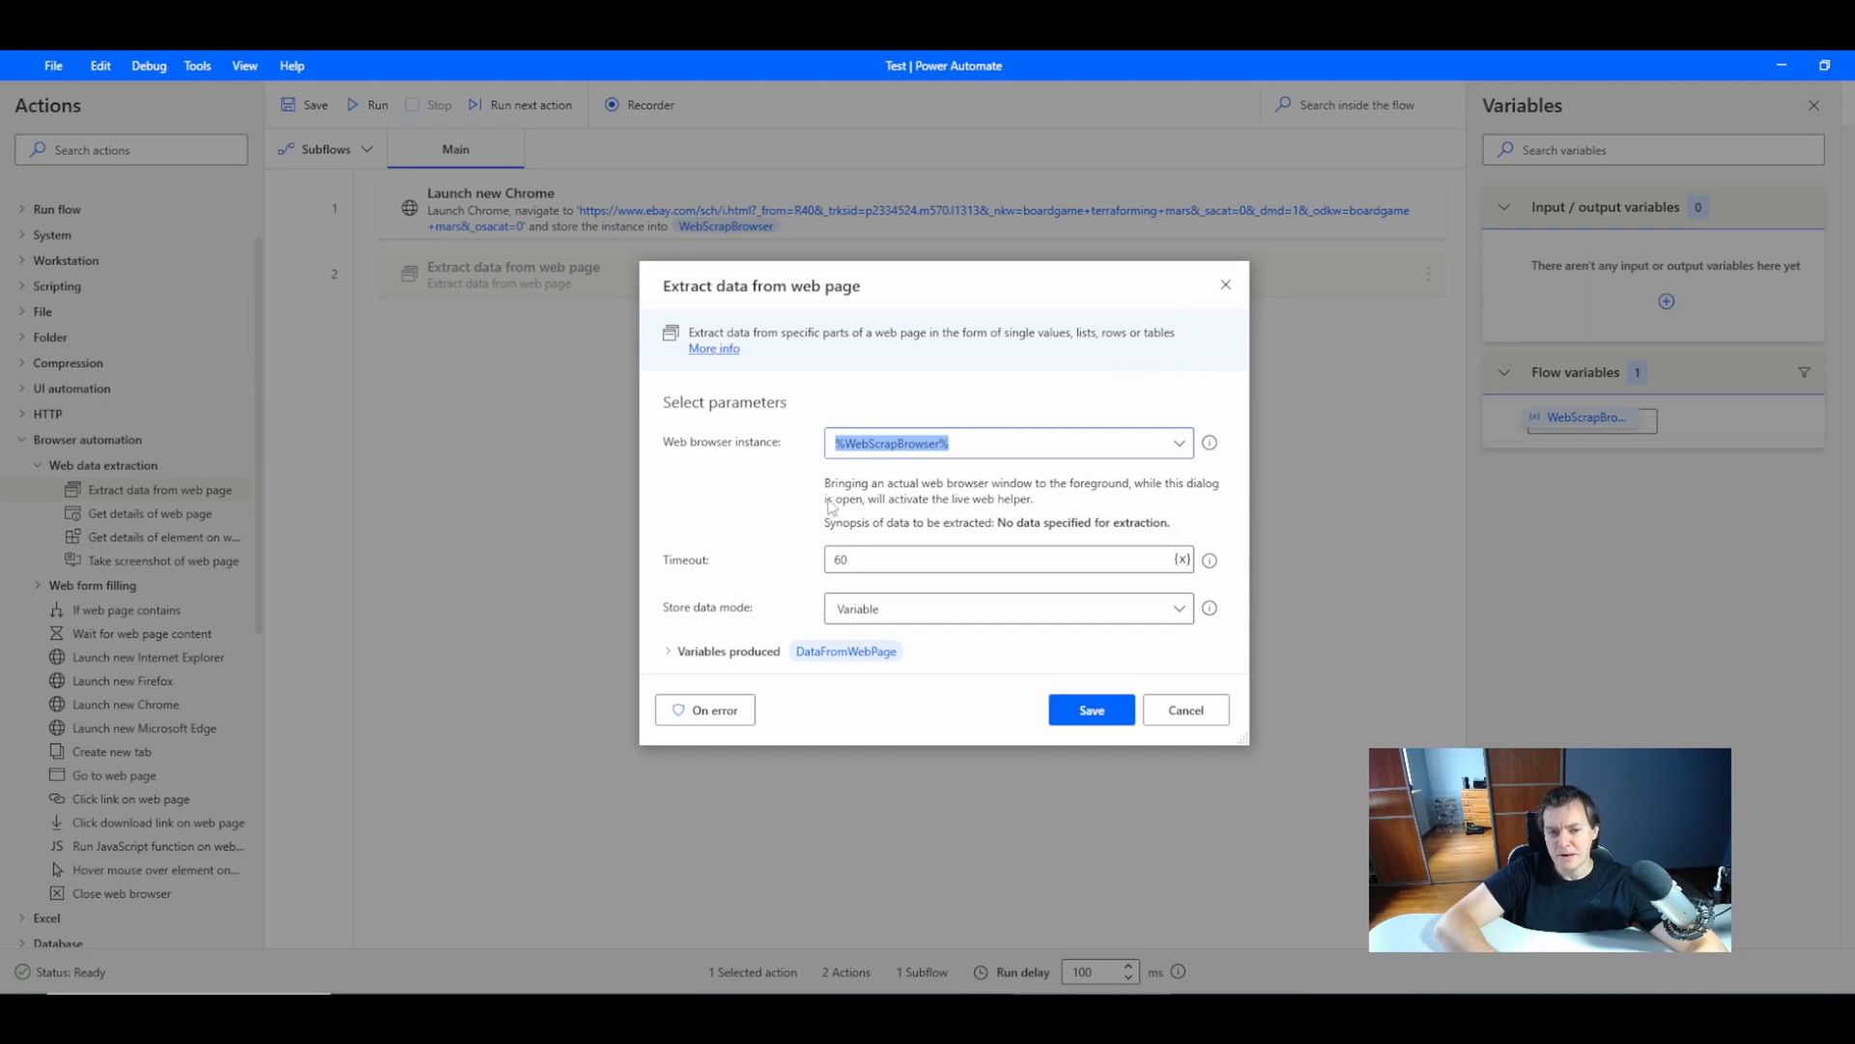
mouse_move(746, 466)
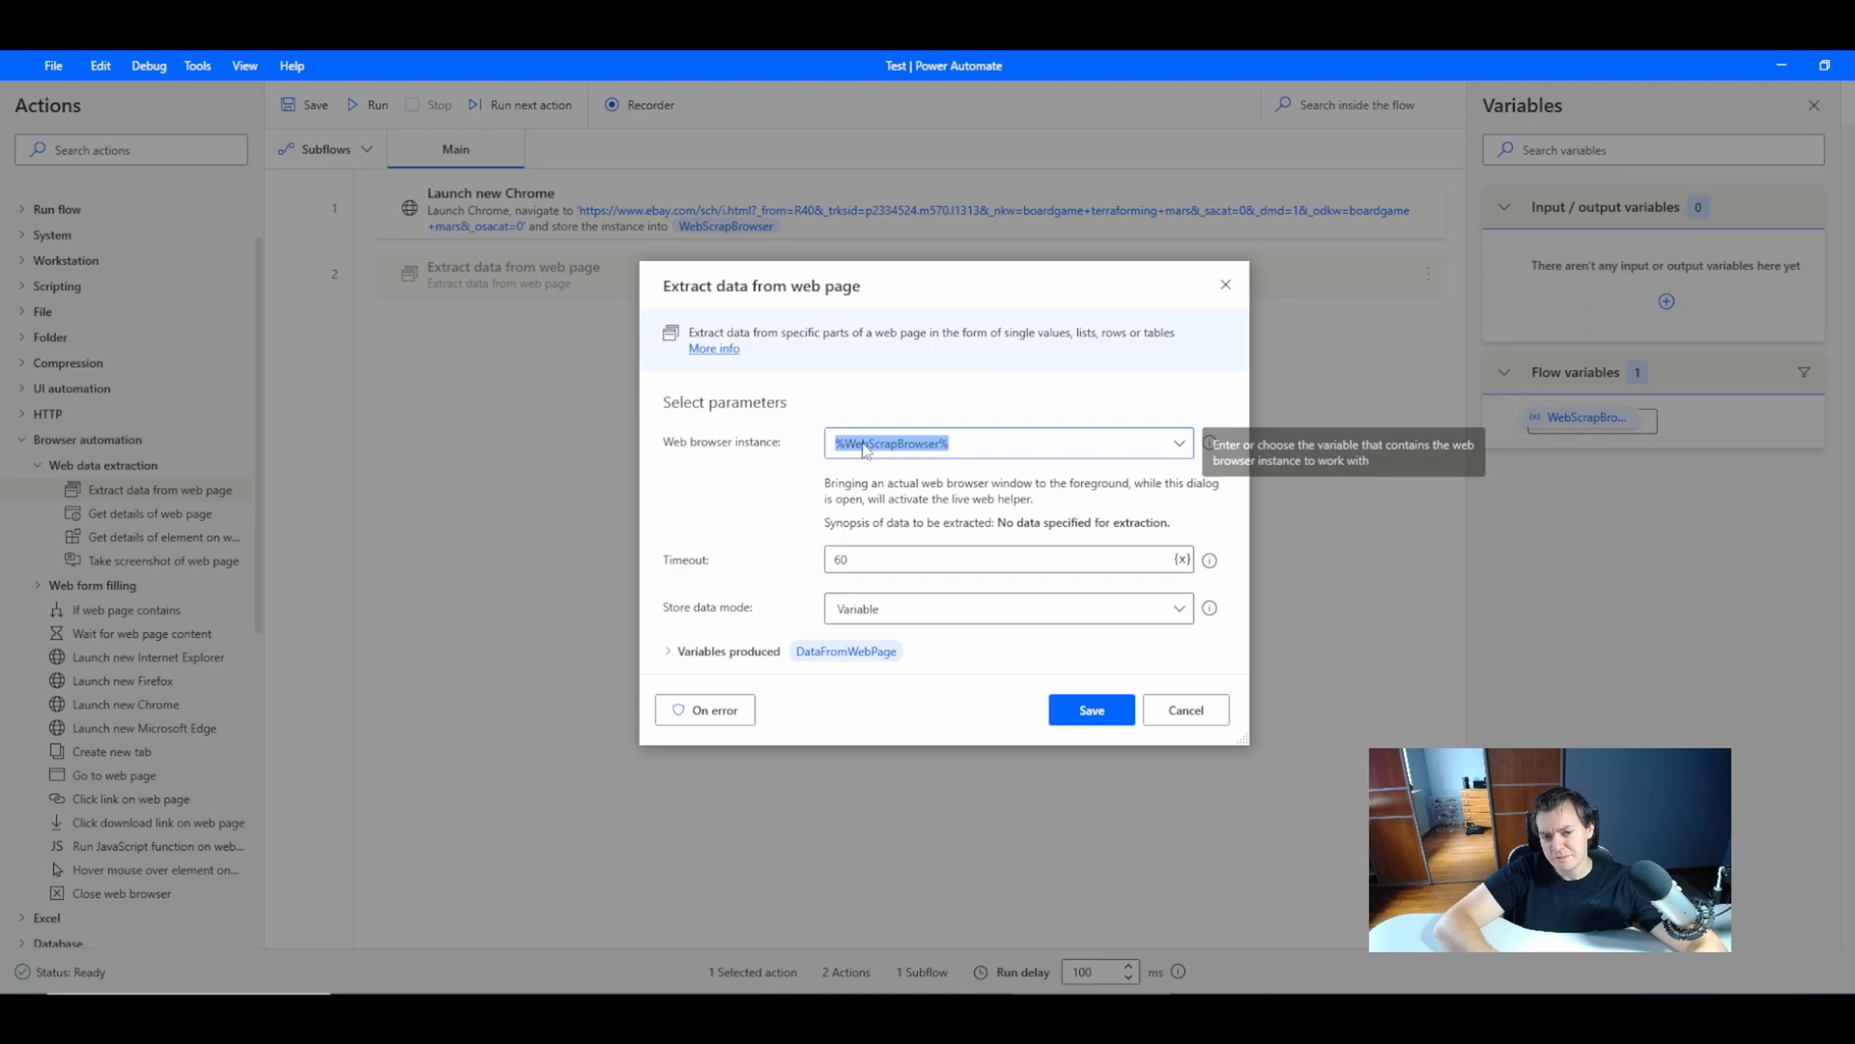
left_click(1178, 442)
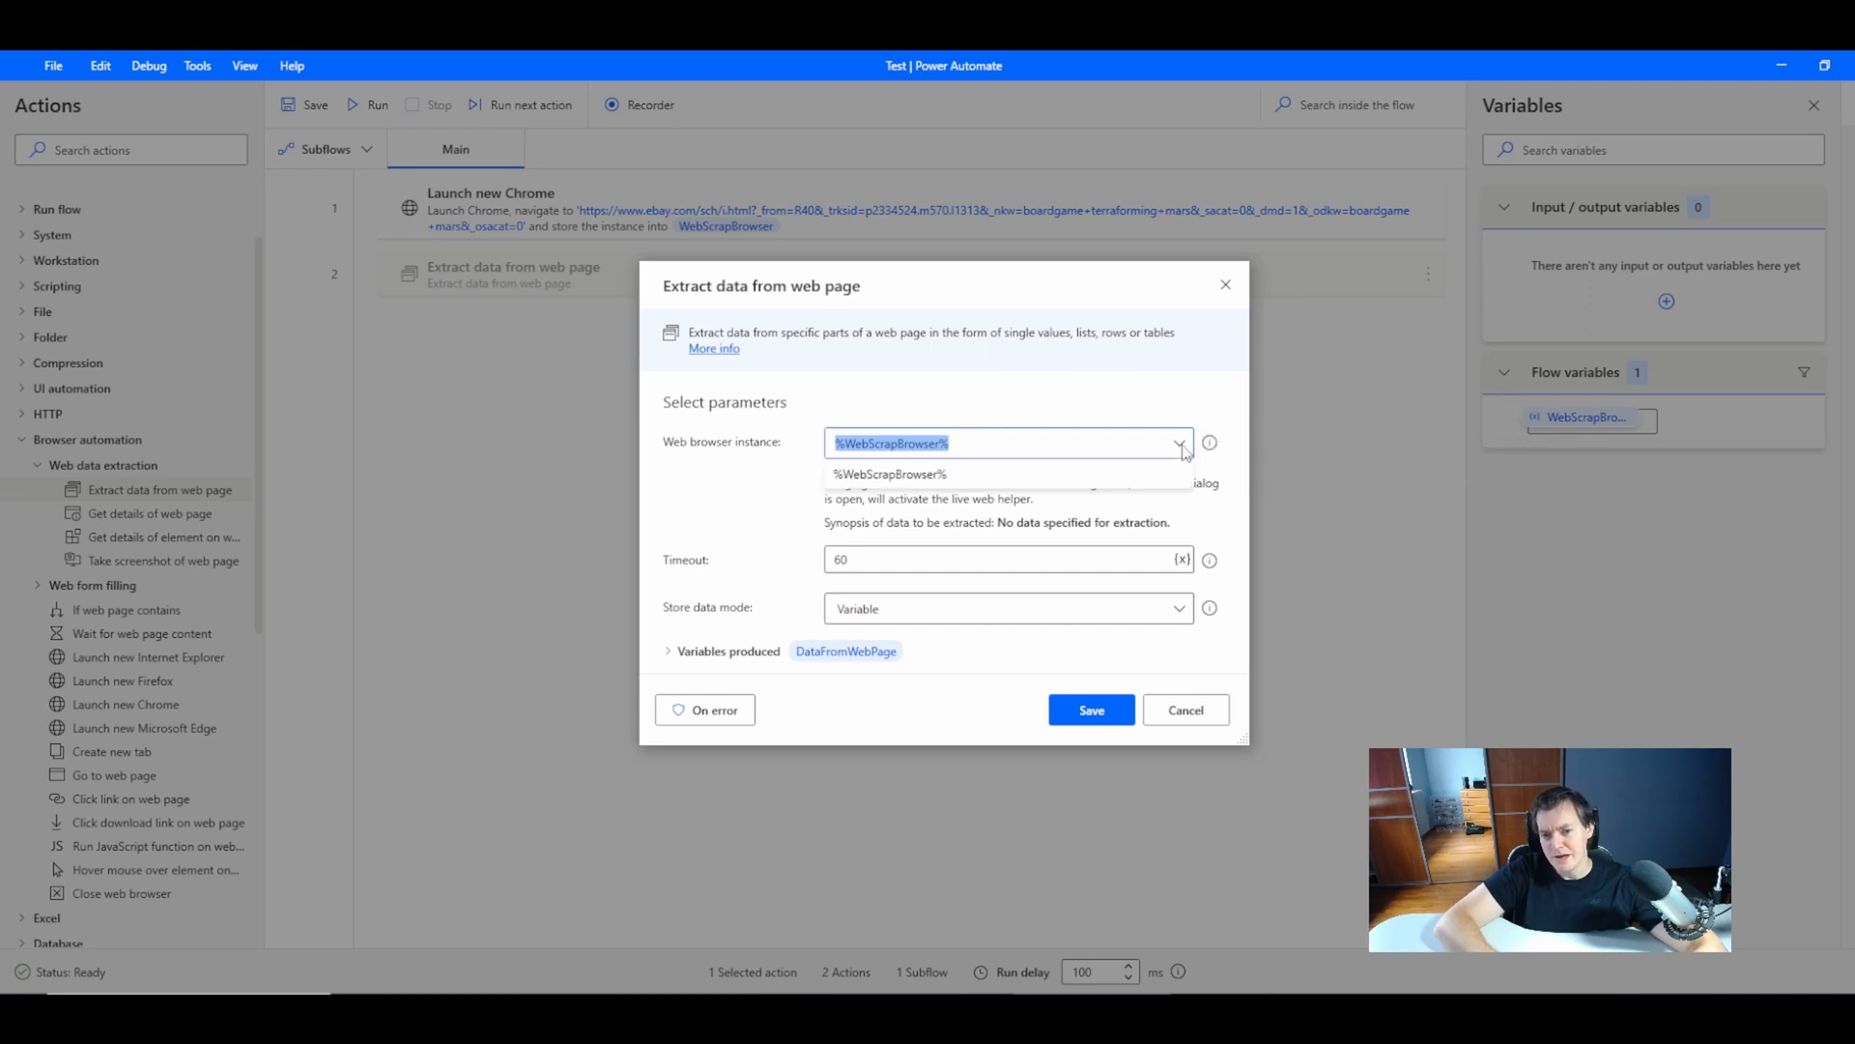
mouse_move(340, 203)
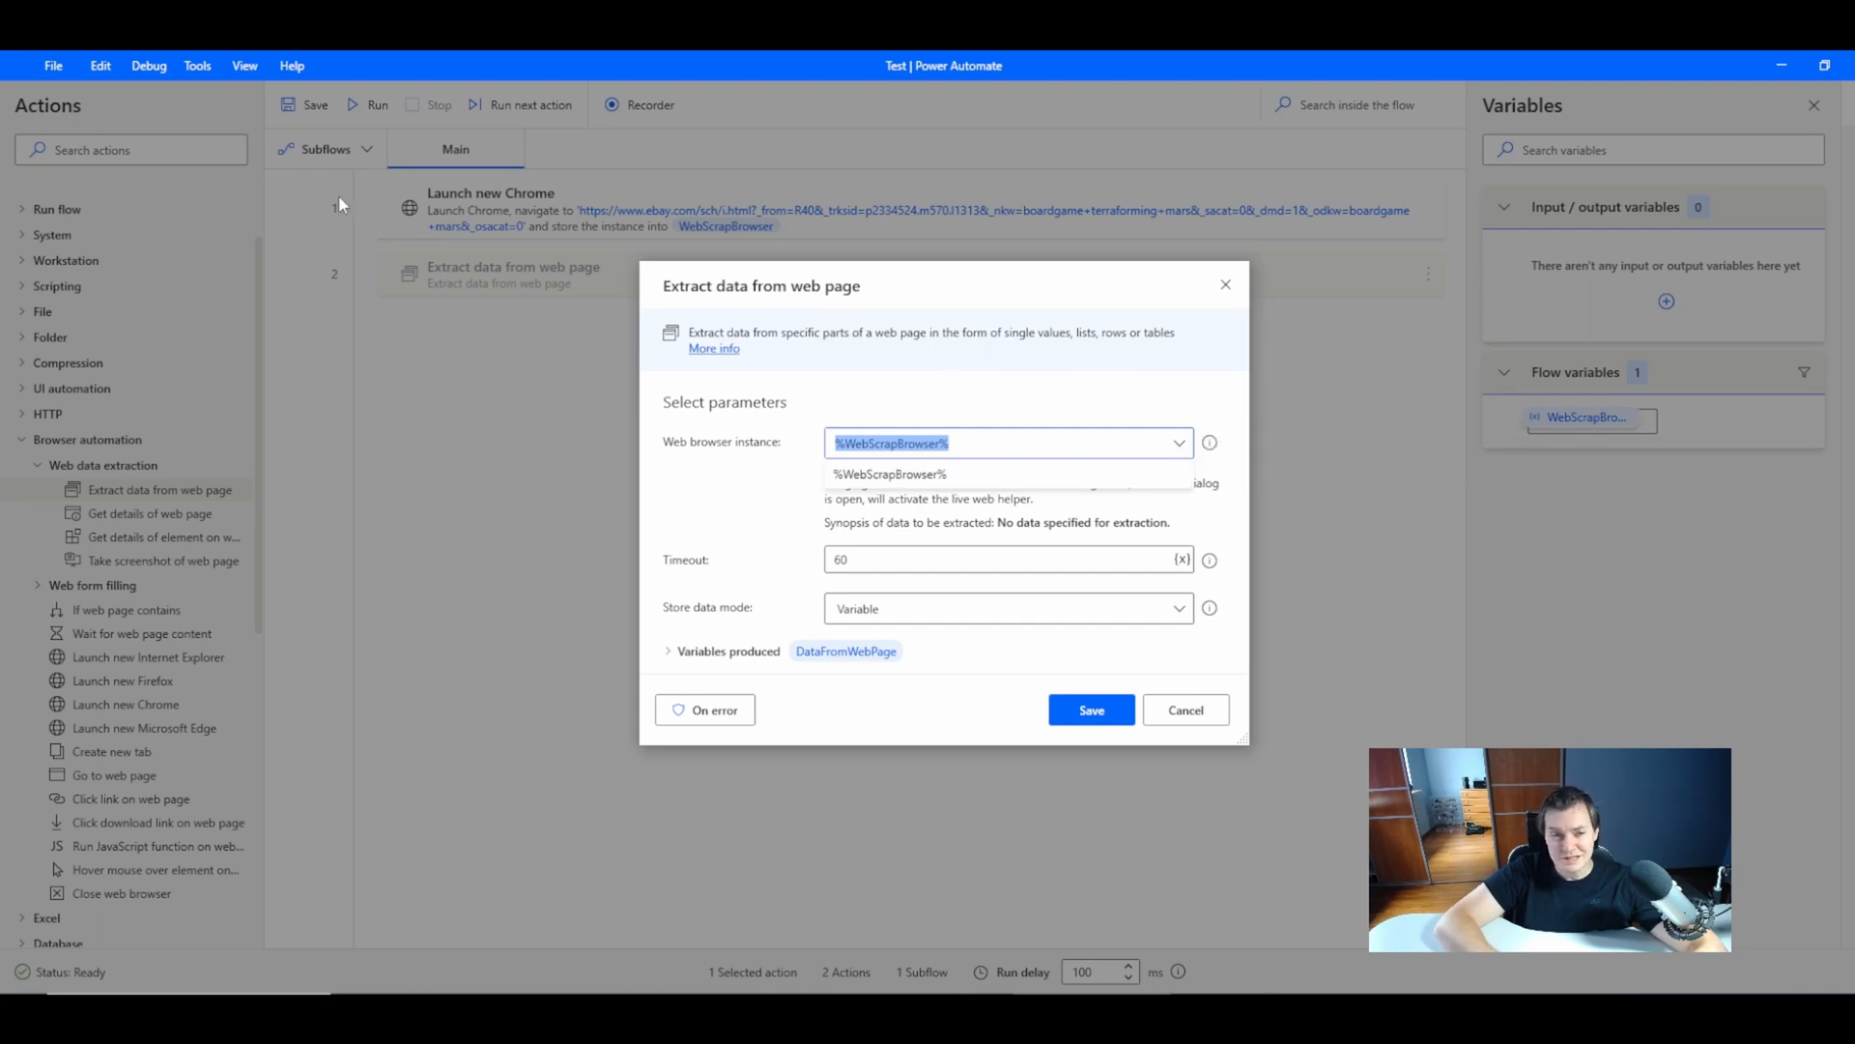
mouse_move(920, 514)
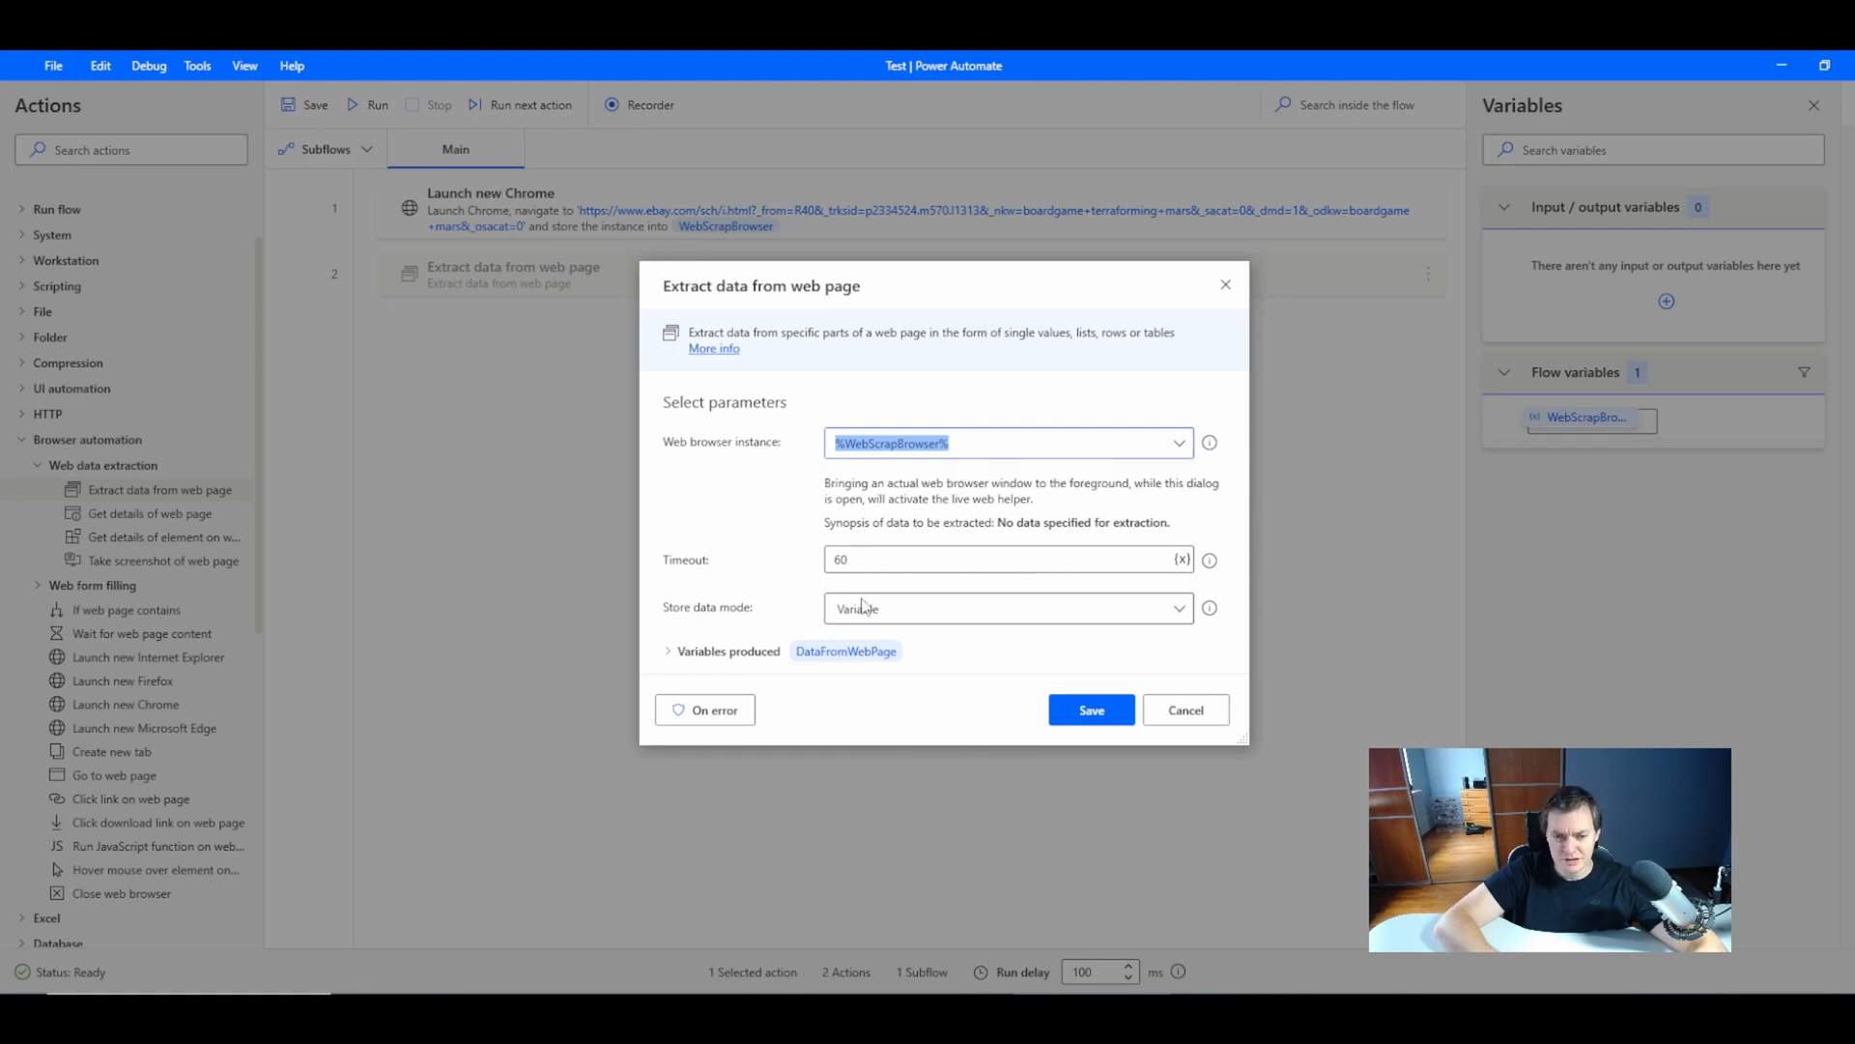
mouse_move(767, 557)
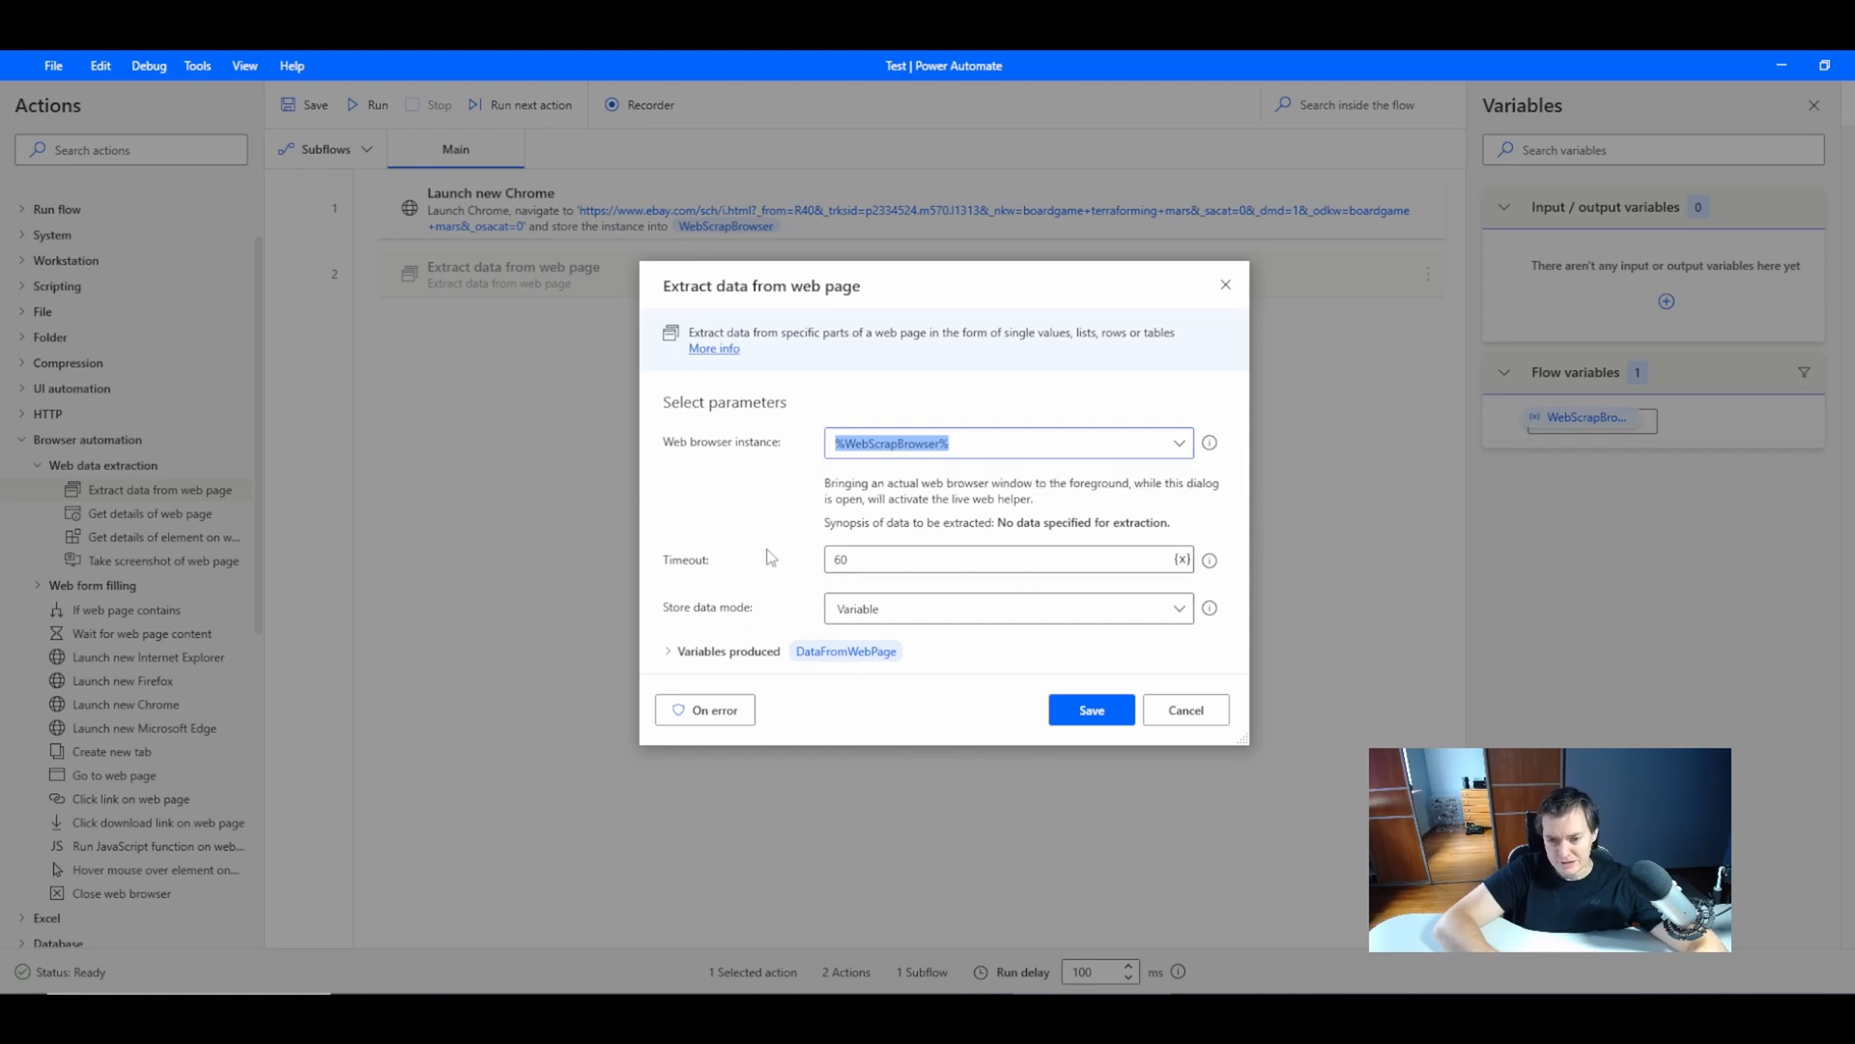
mouse_move(763, 560)
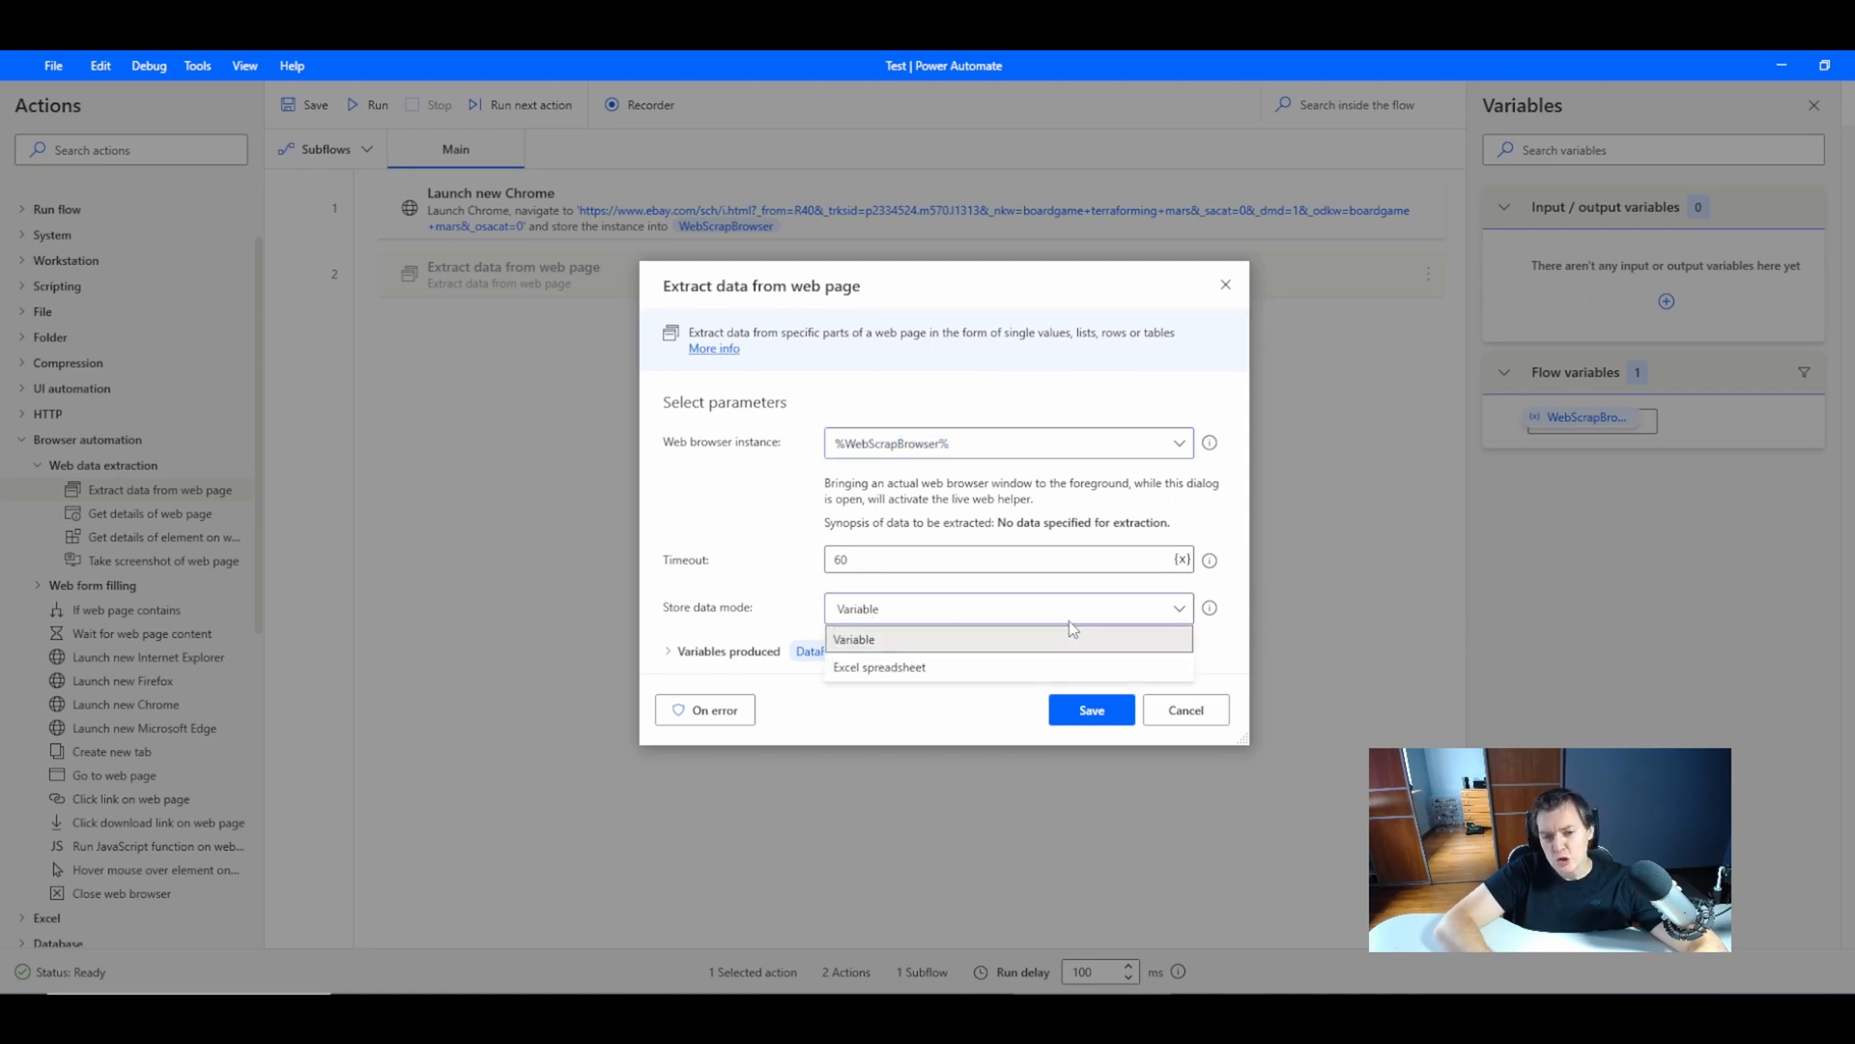
- Set Store data mode to Excel spreadsheet, producing ExcelInstance
left_click(879, 667)
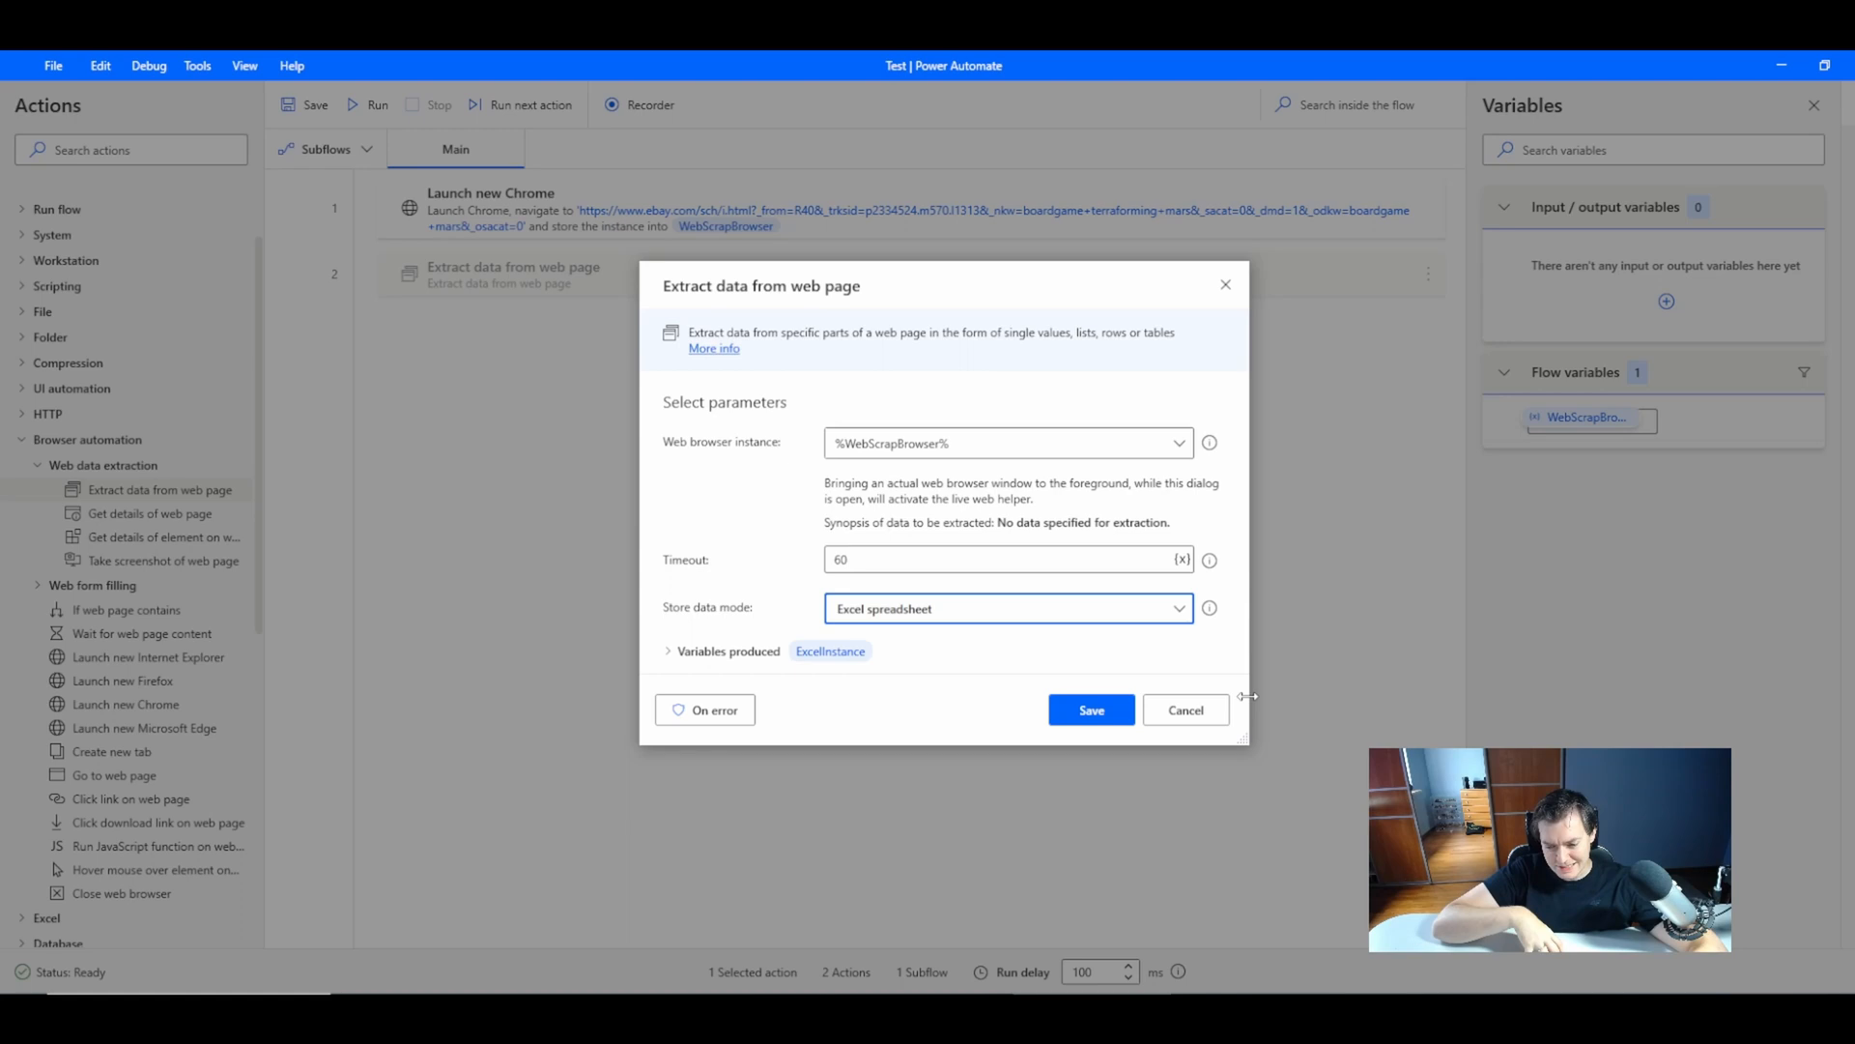
mouse_move(1254, 700)
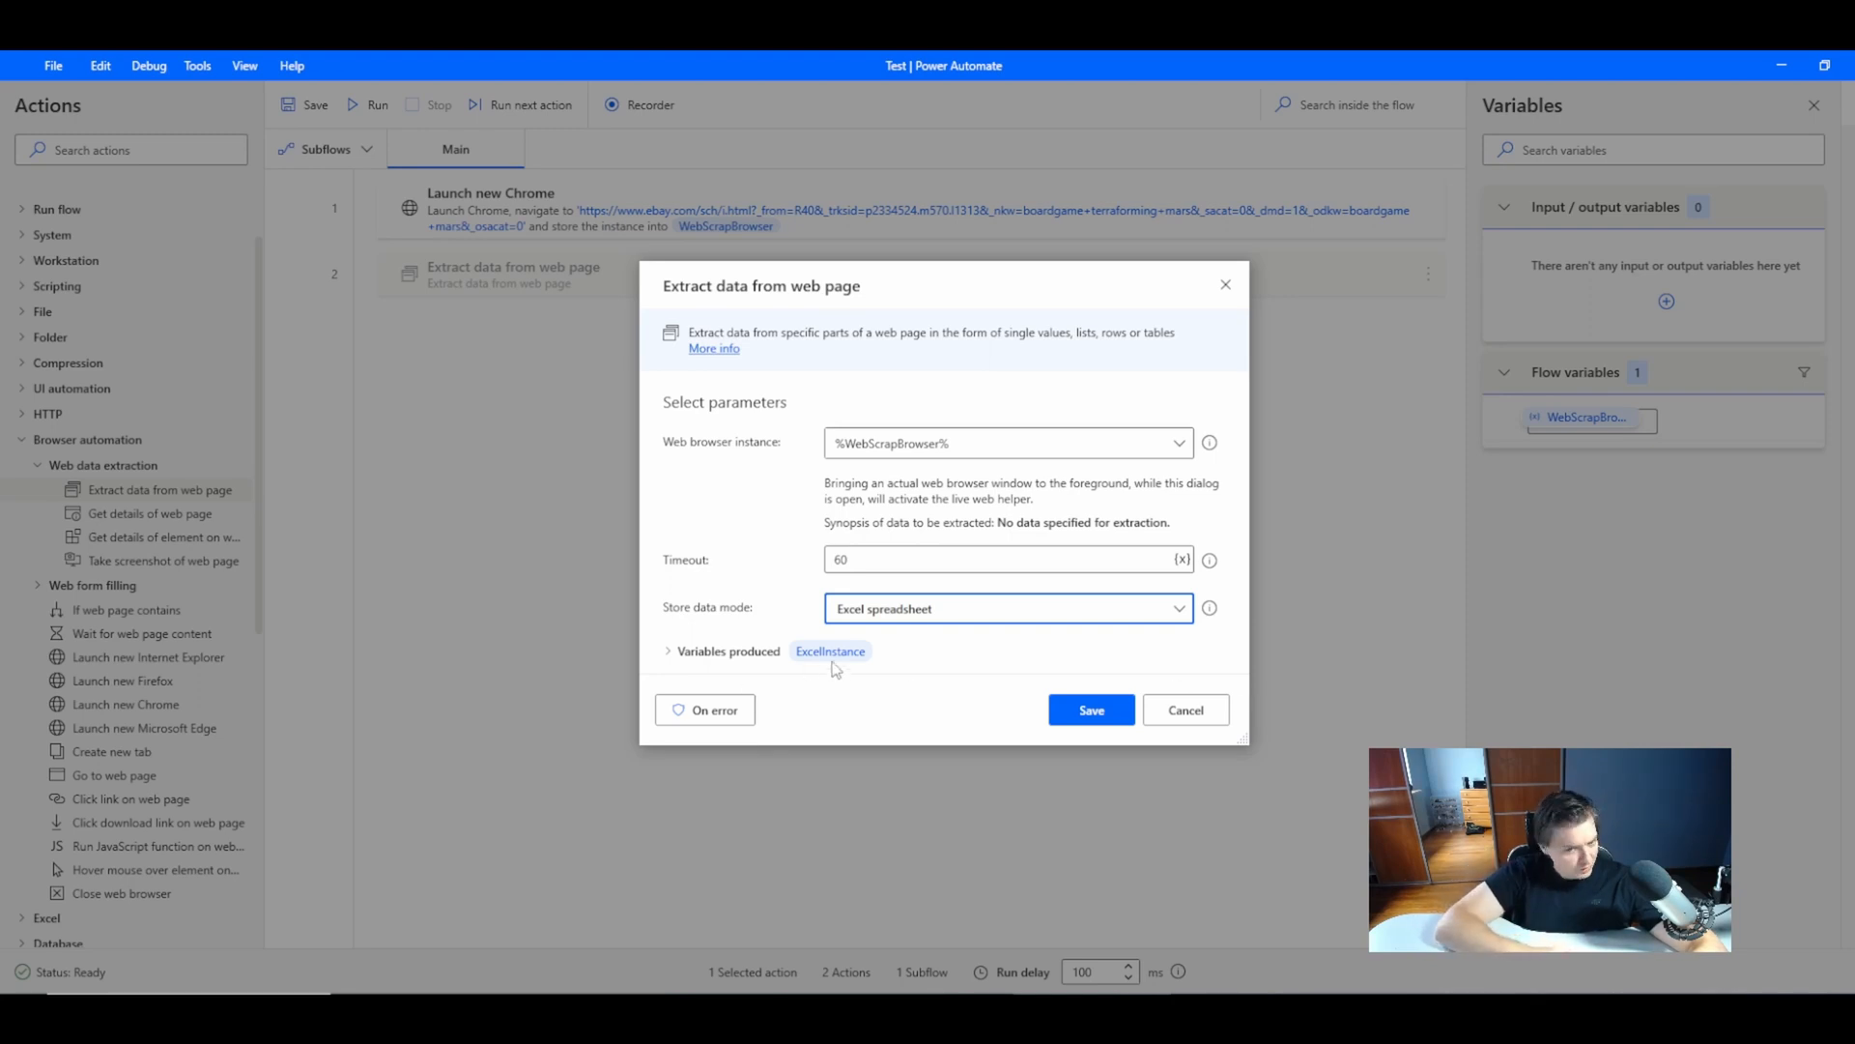
mouse_move(860, 675)
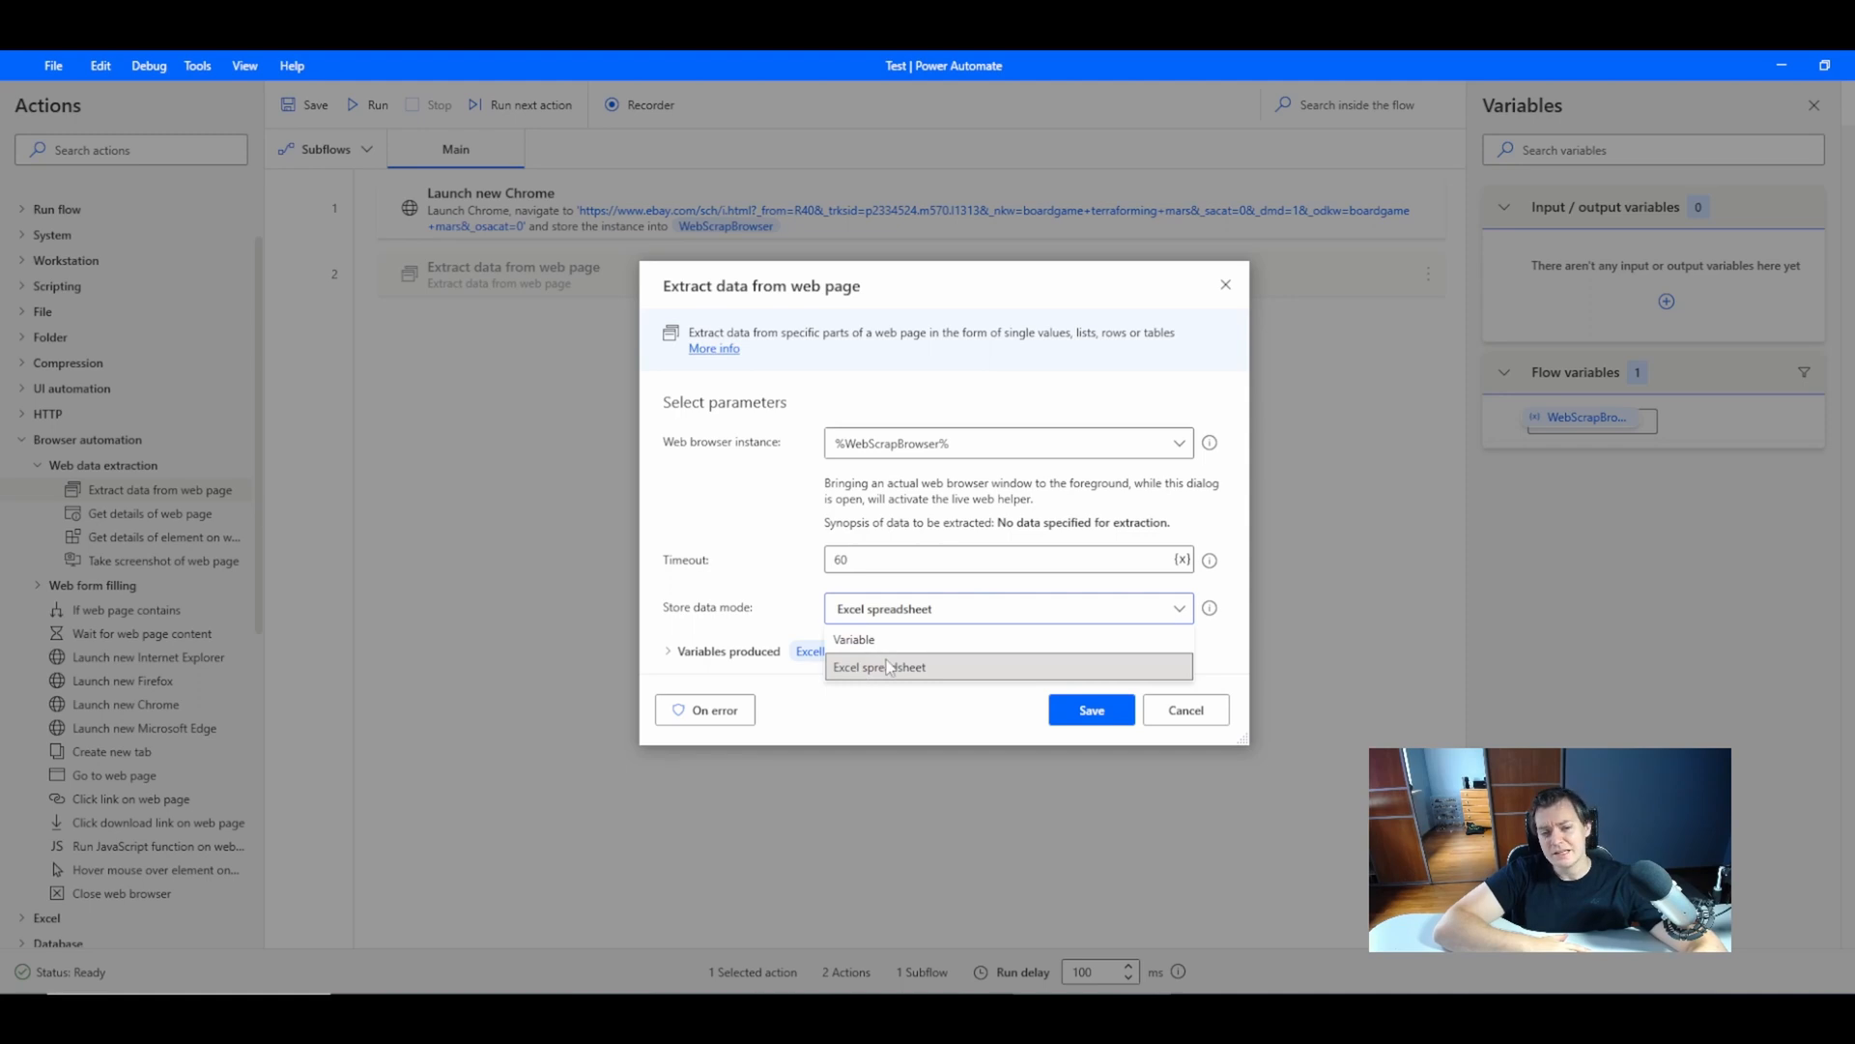
left_click(905, 667)
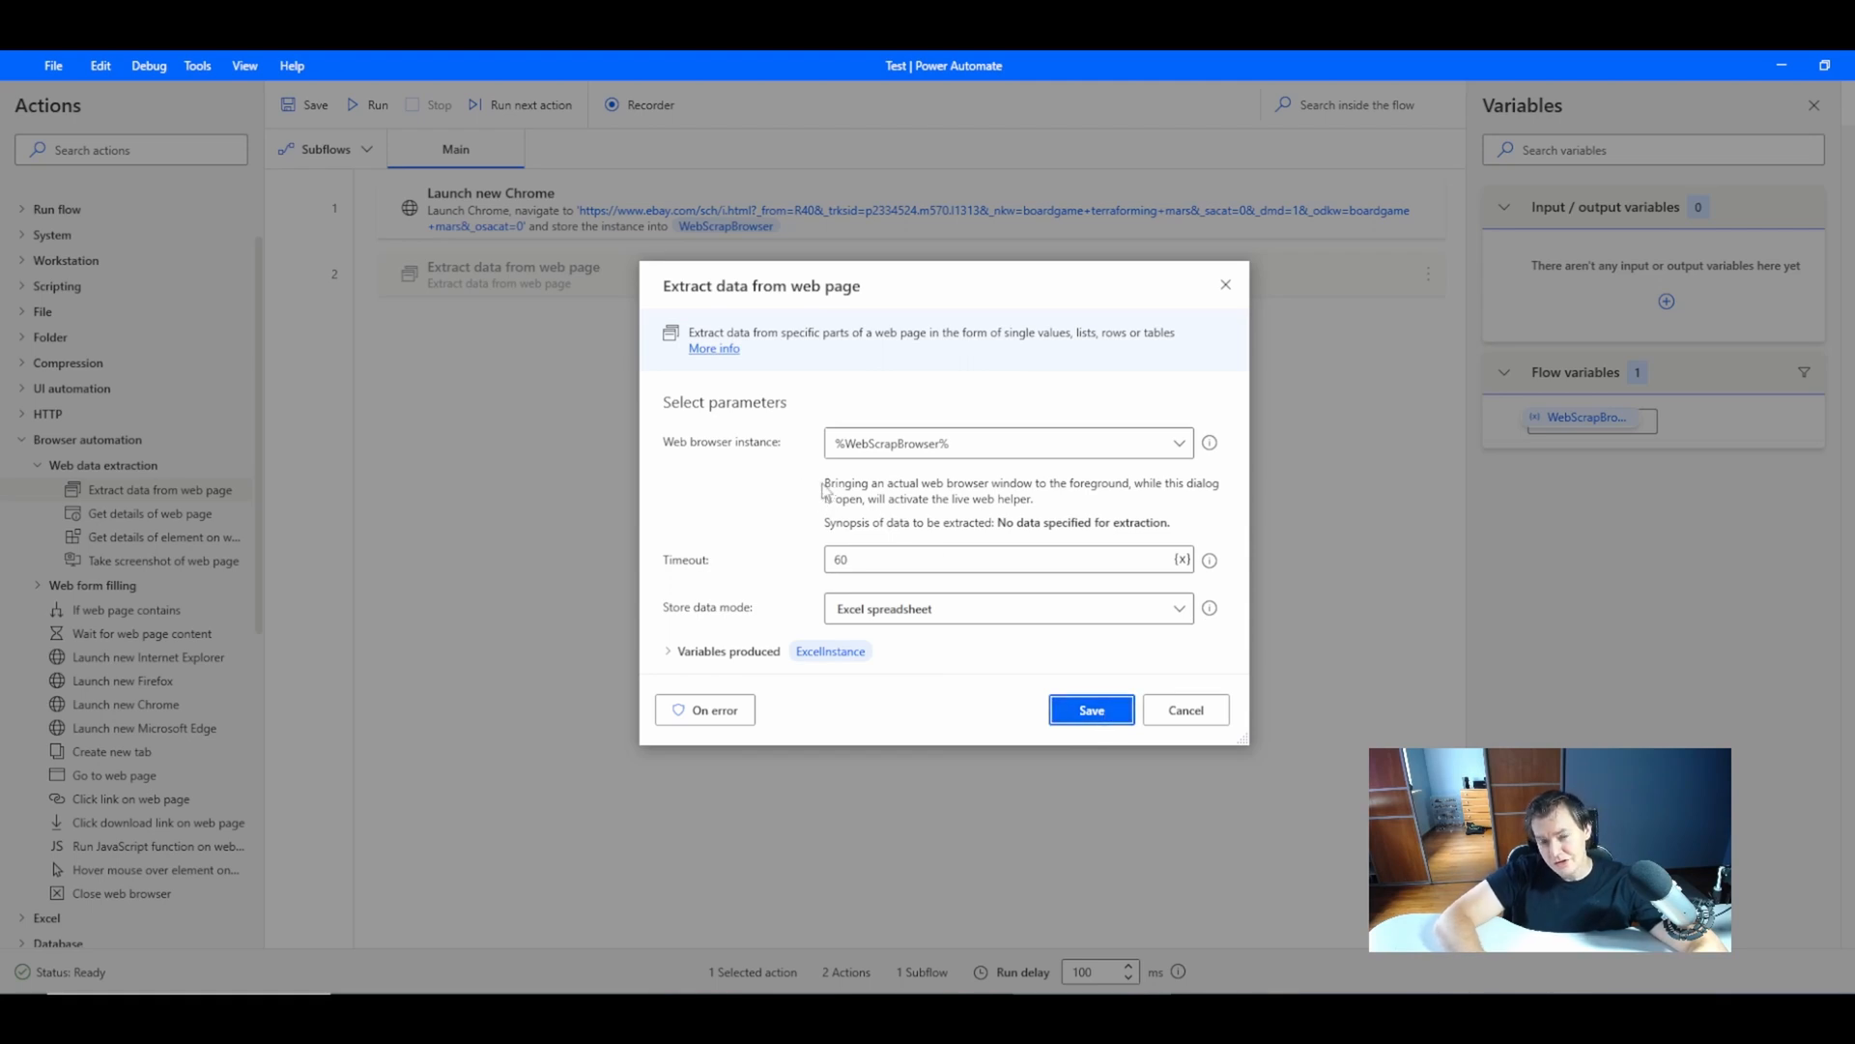
mouse_move(925, 497)
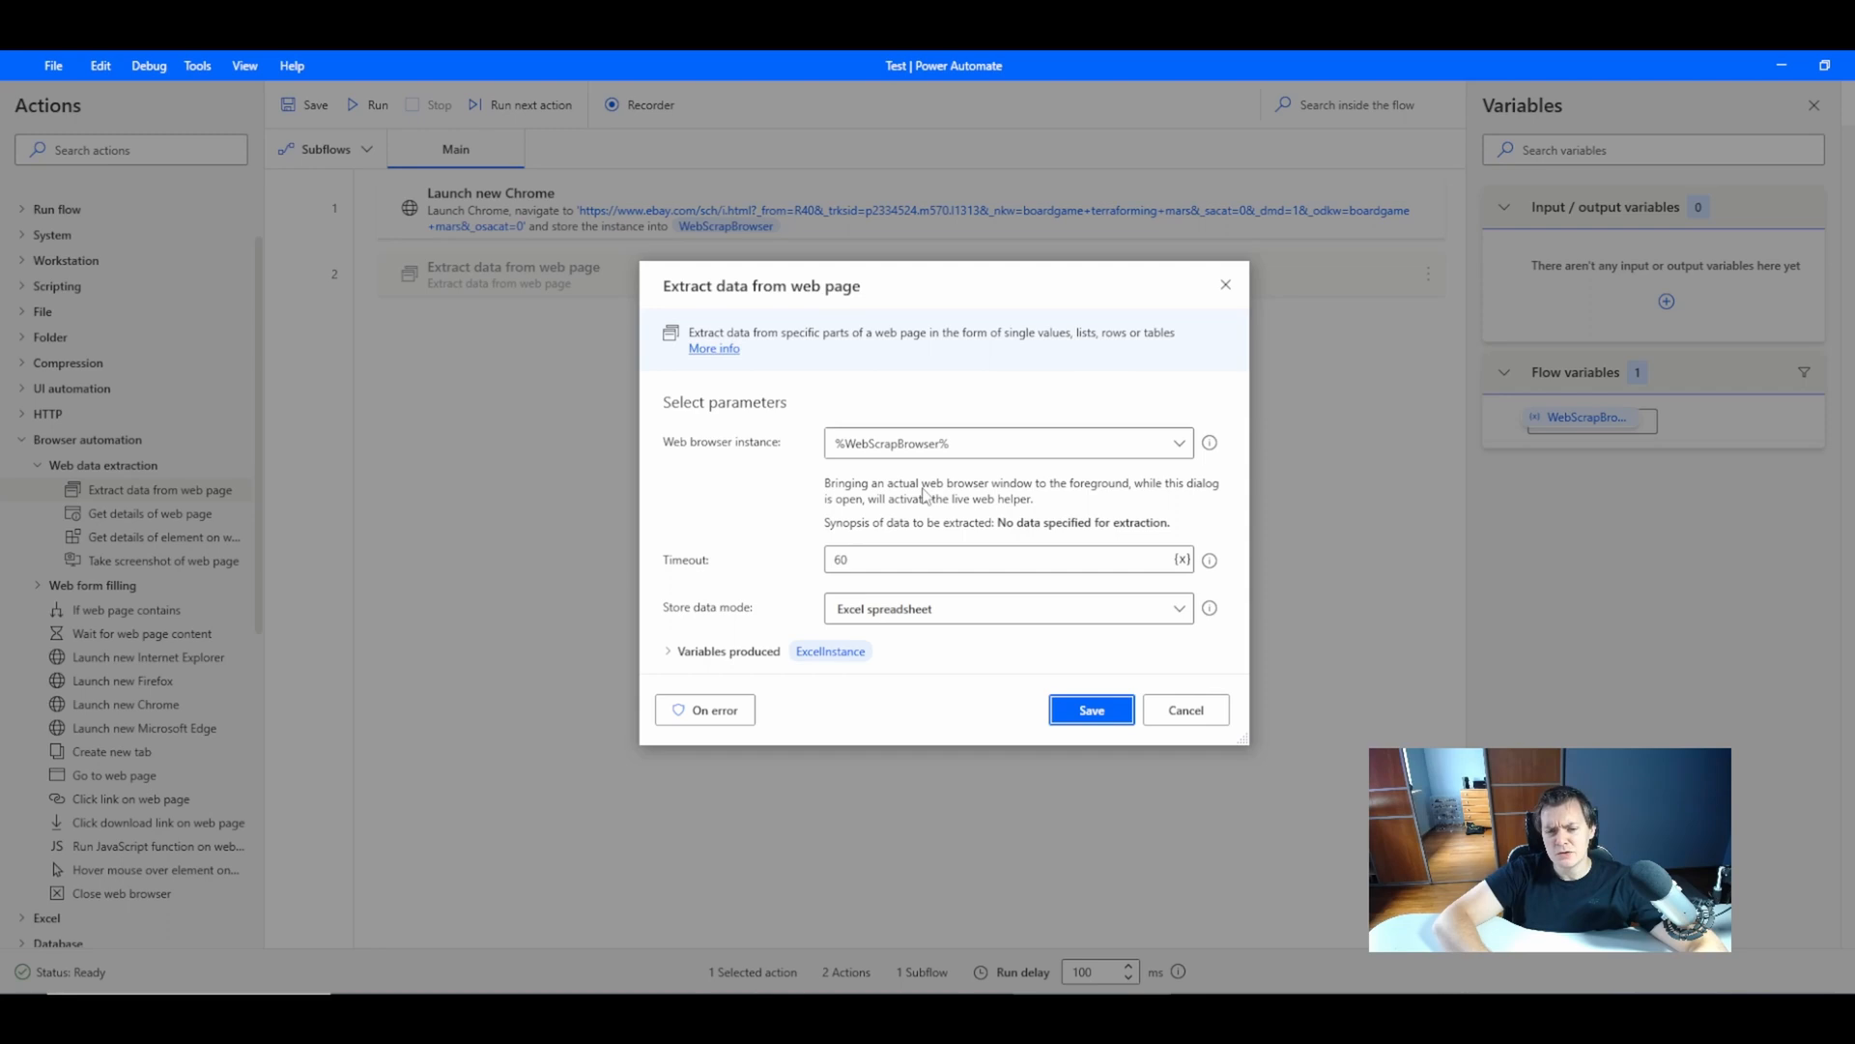
mouse_move(1184, 496)
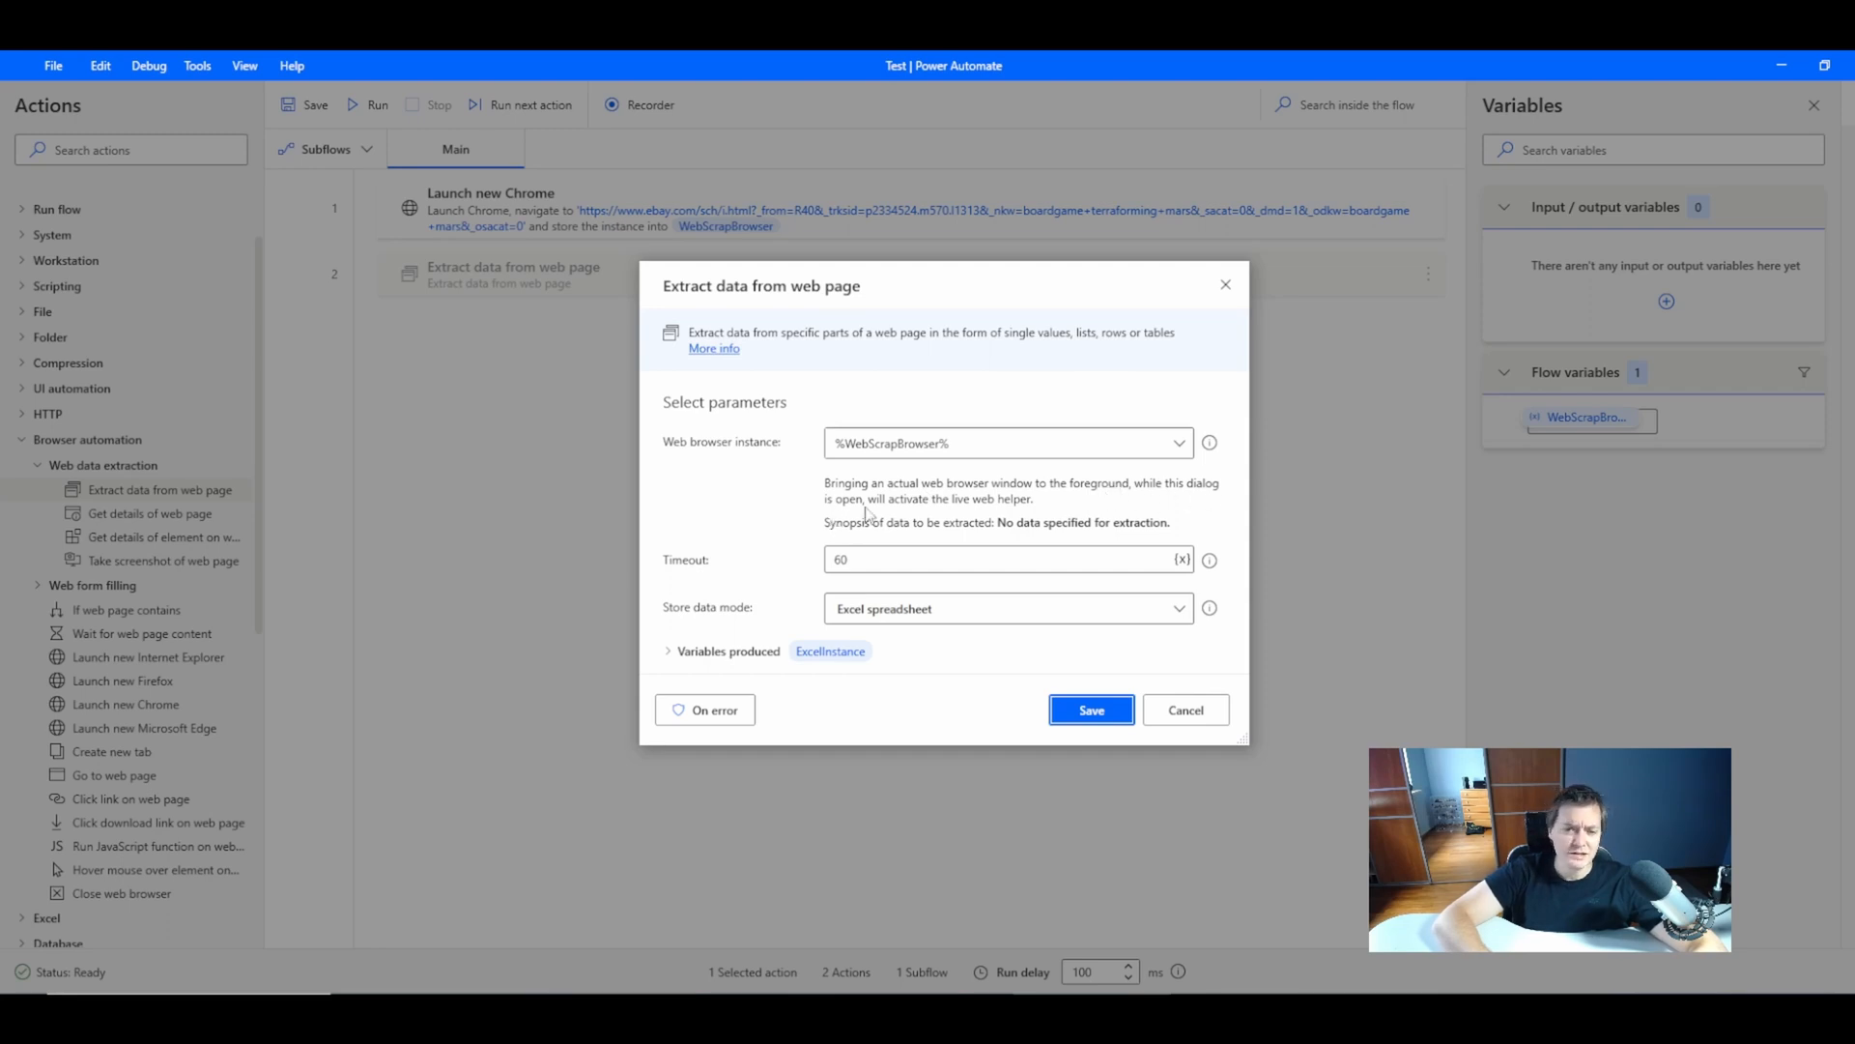
mouse_move(988, 510)
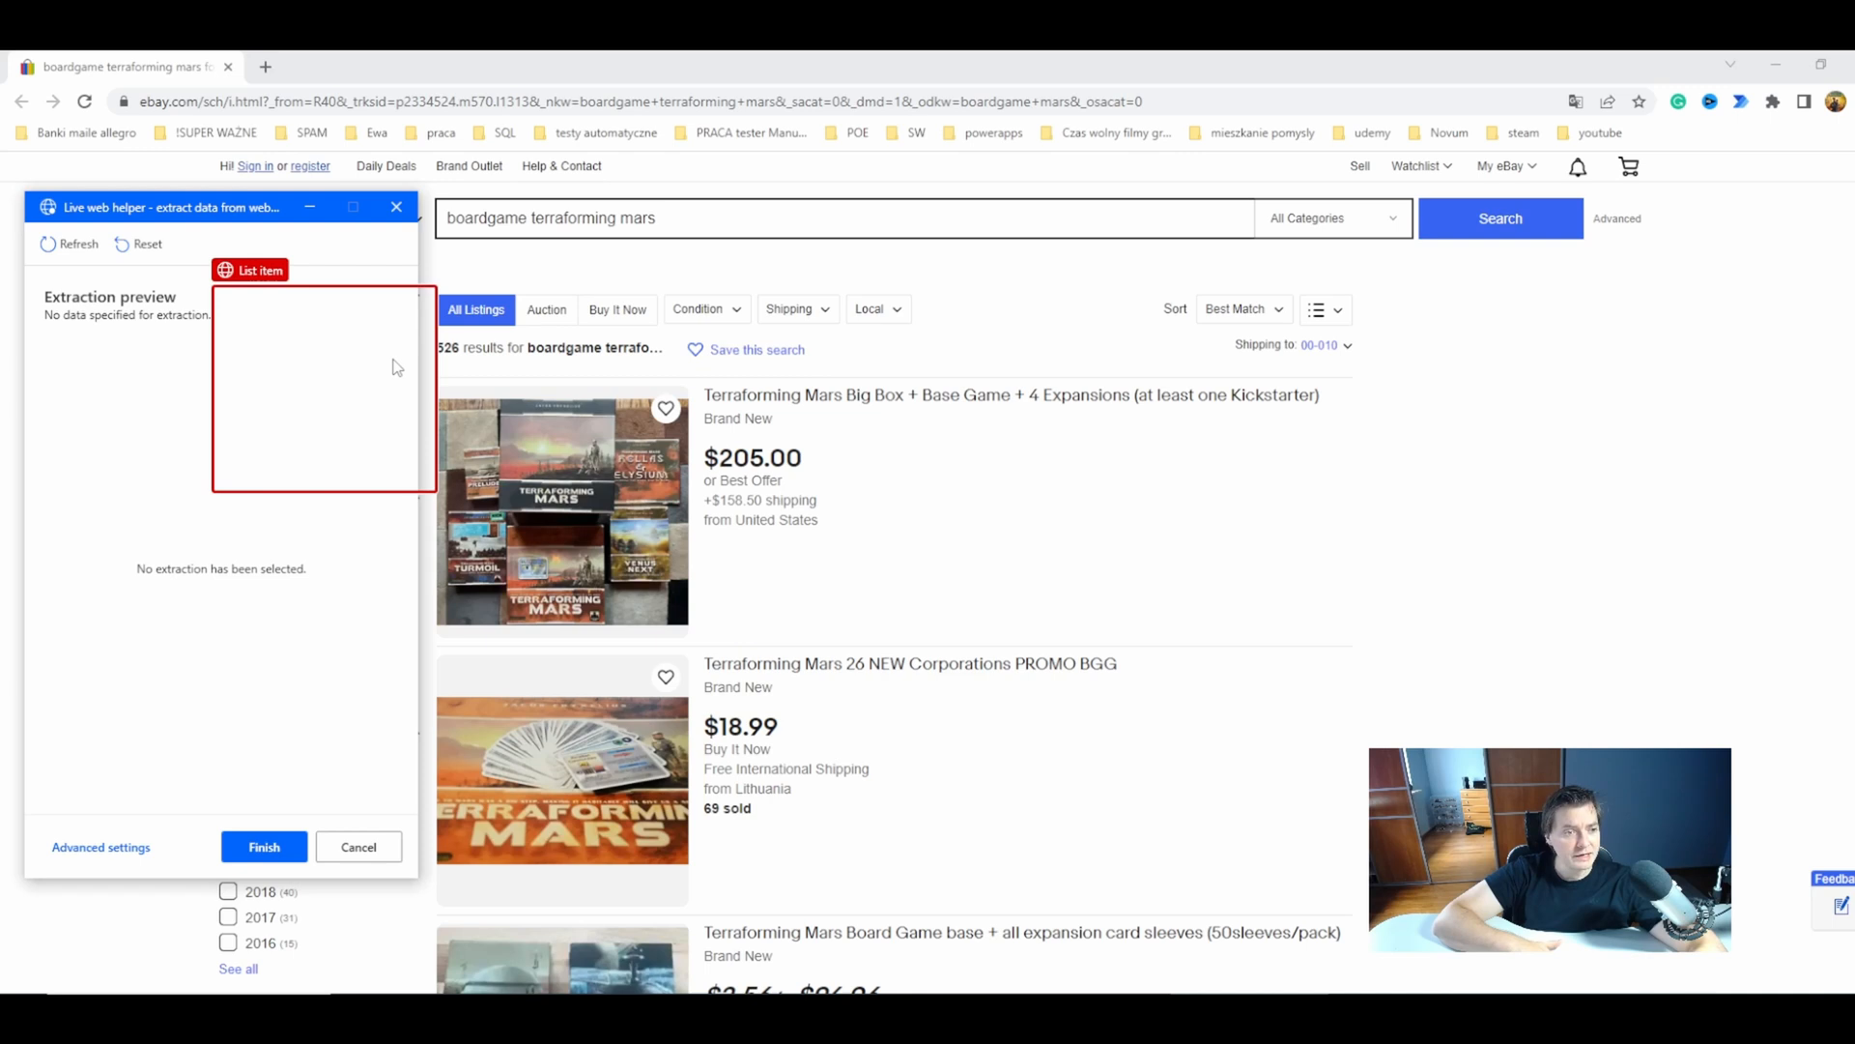
mouse_move(363, 334)
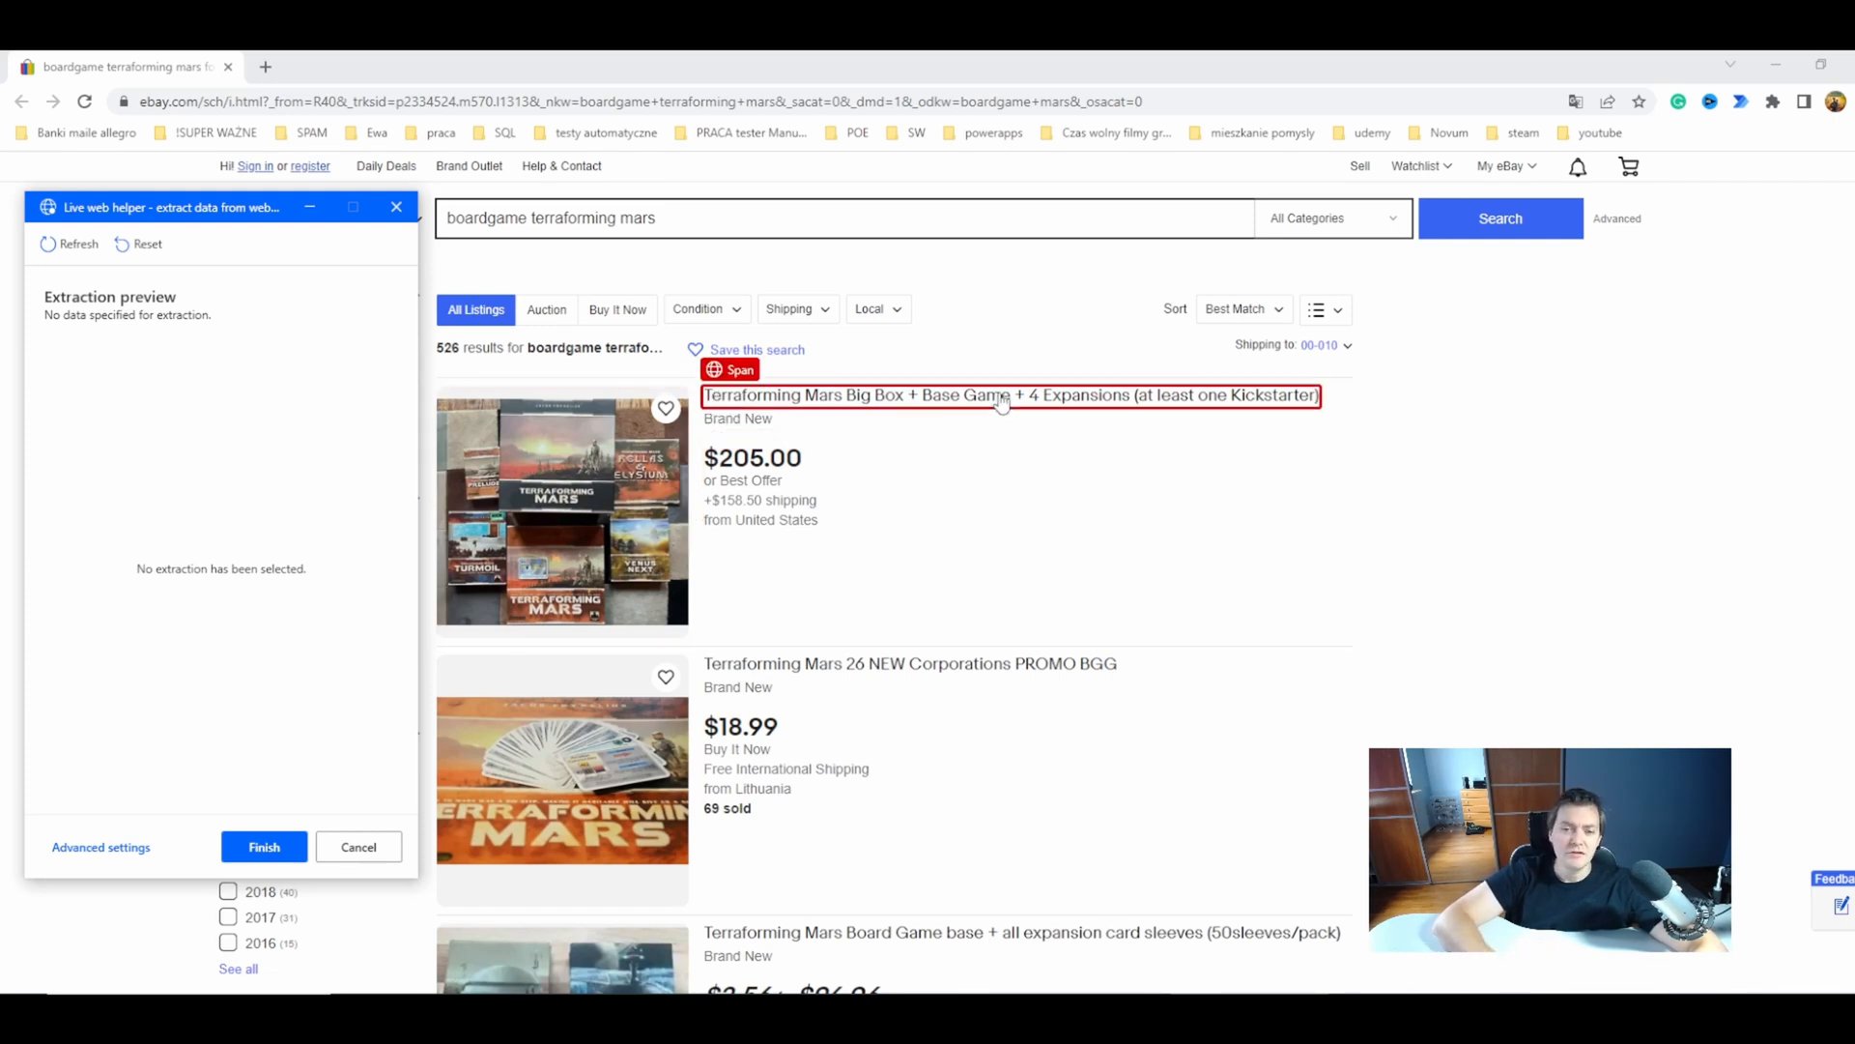
mouse_move(1003, 394)
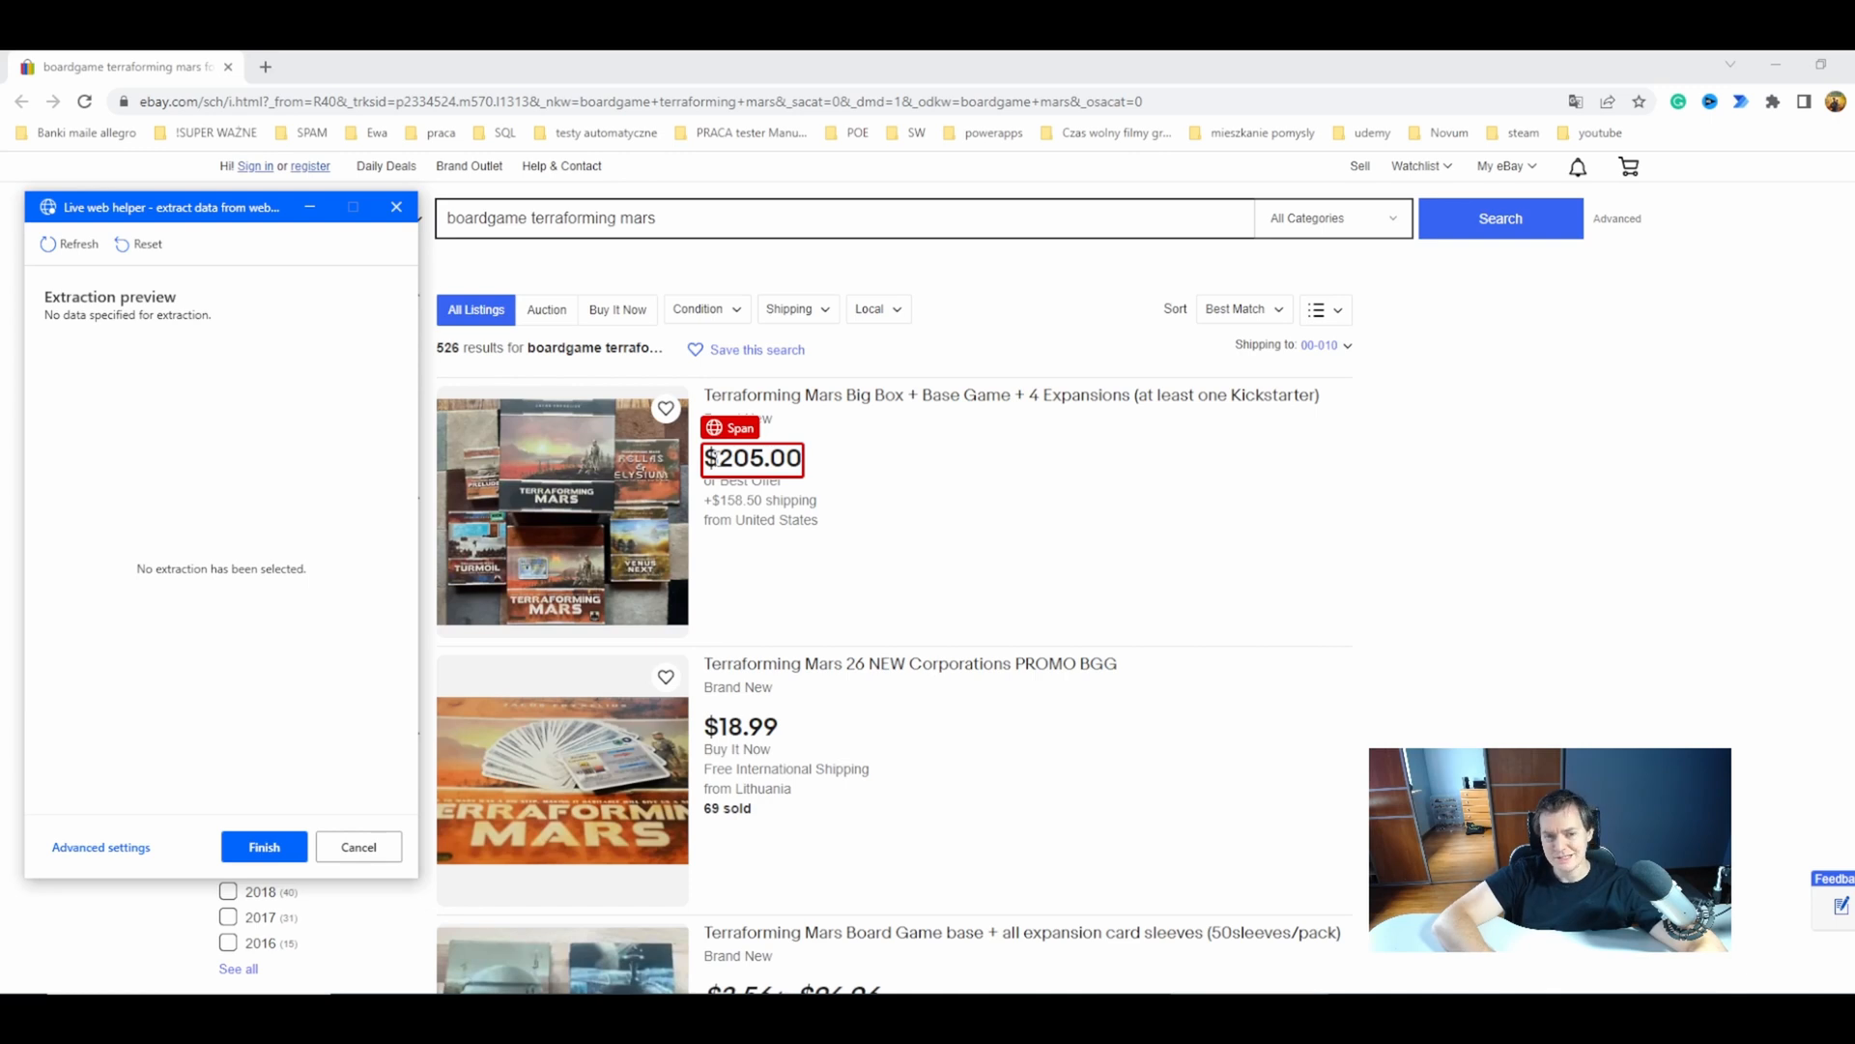
- Extract the first listing's title text and its $205.00 price as two values
left_click(759, 520)
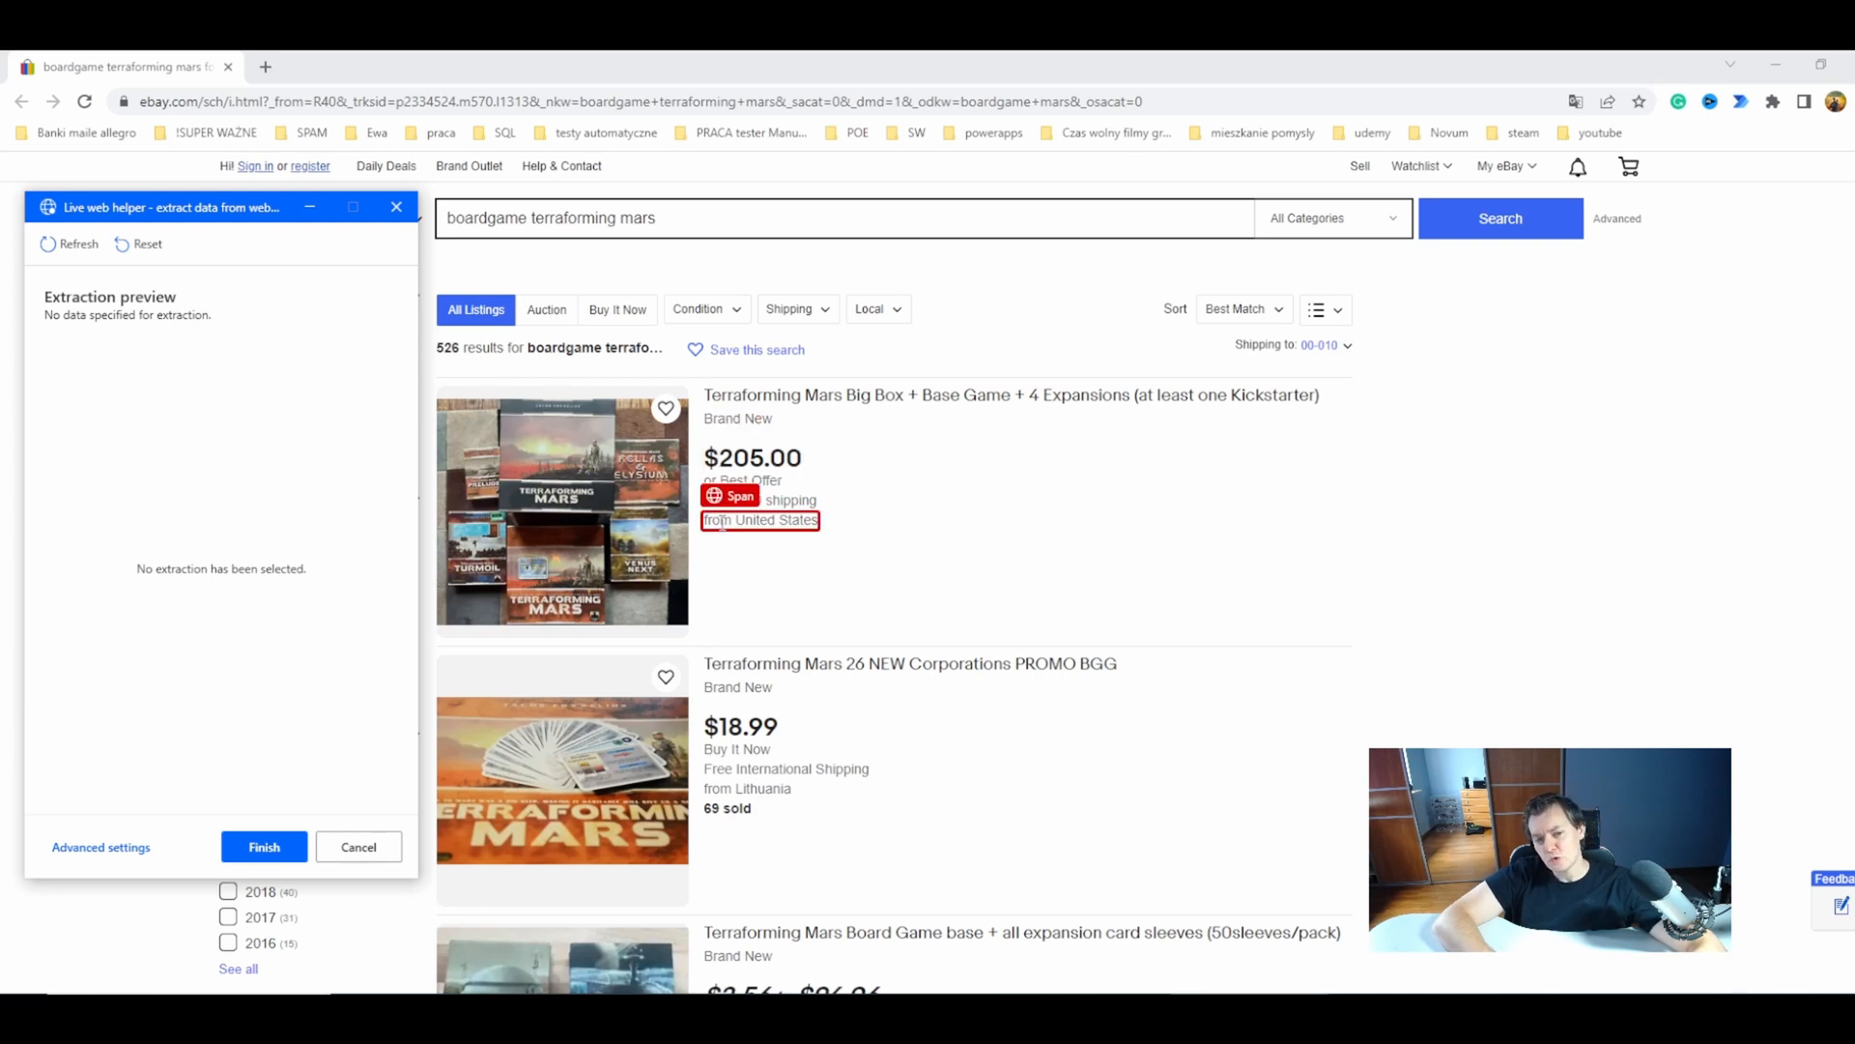
mouse_move(881, 402)
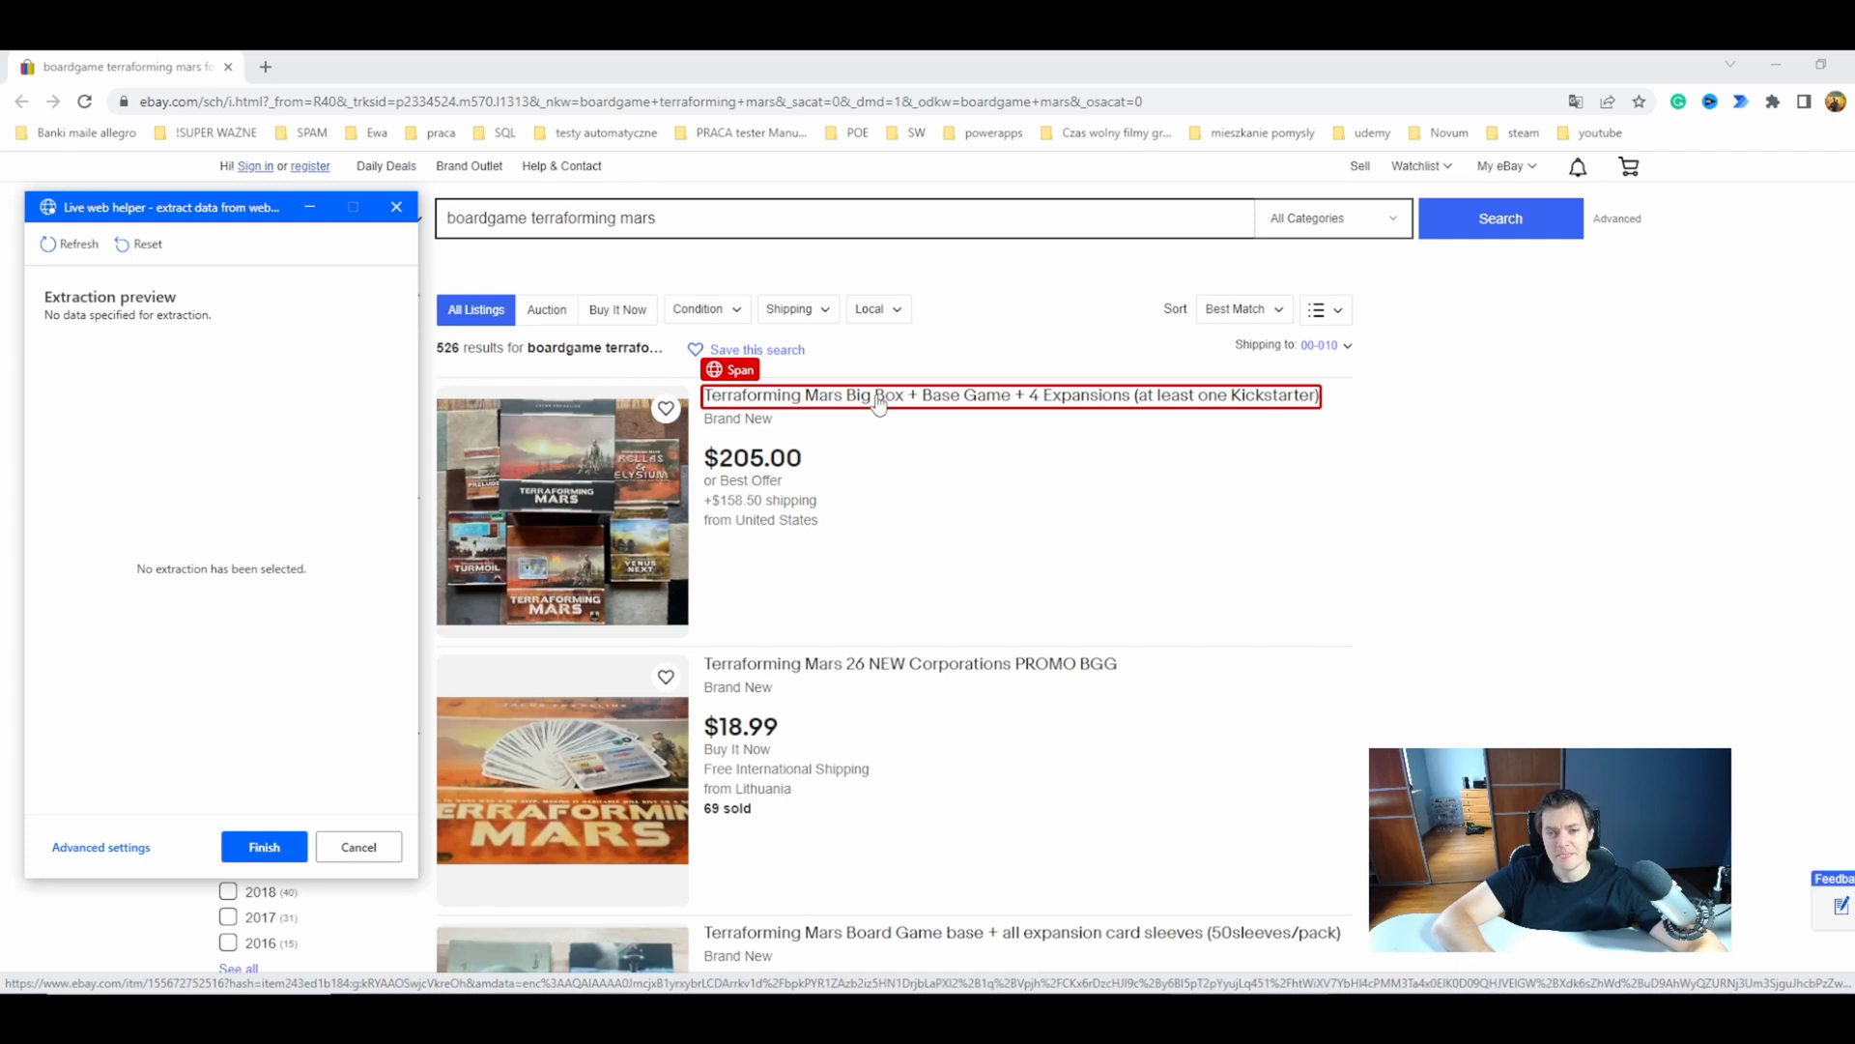
left_click(877, 402)
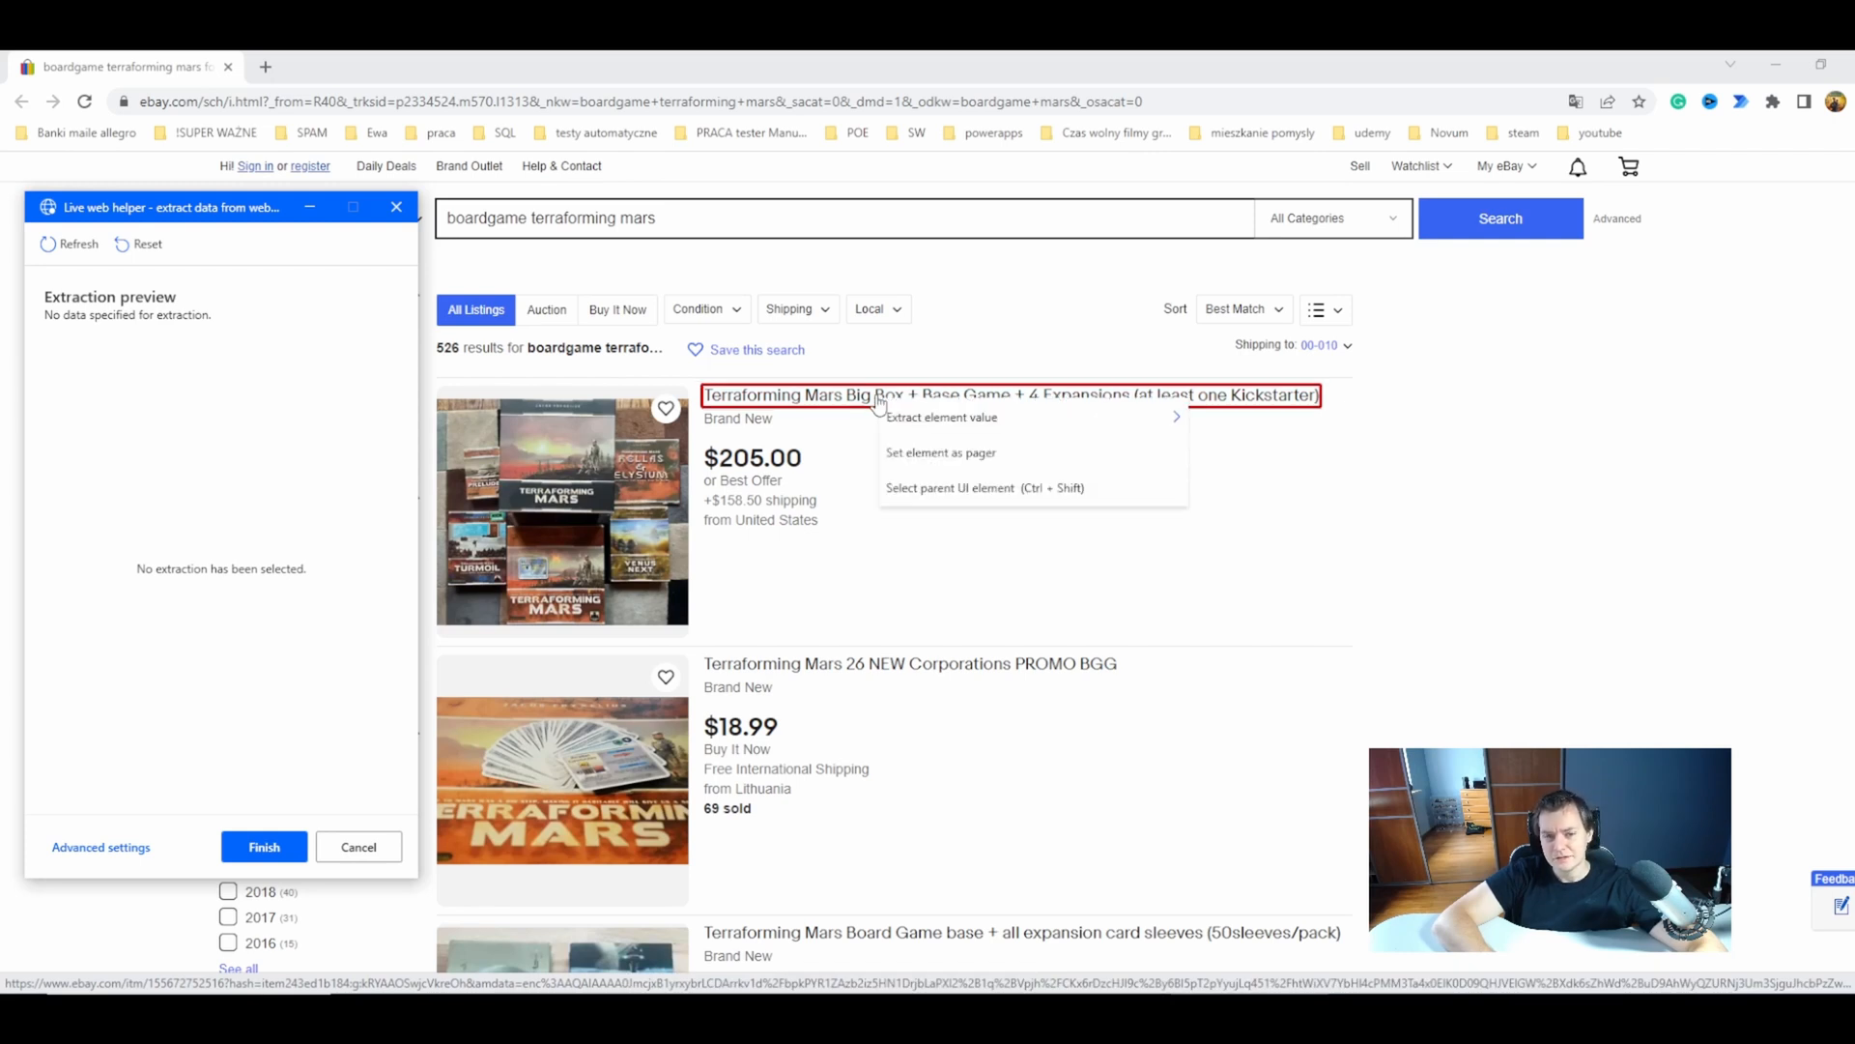
mouse_move(941, 417)
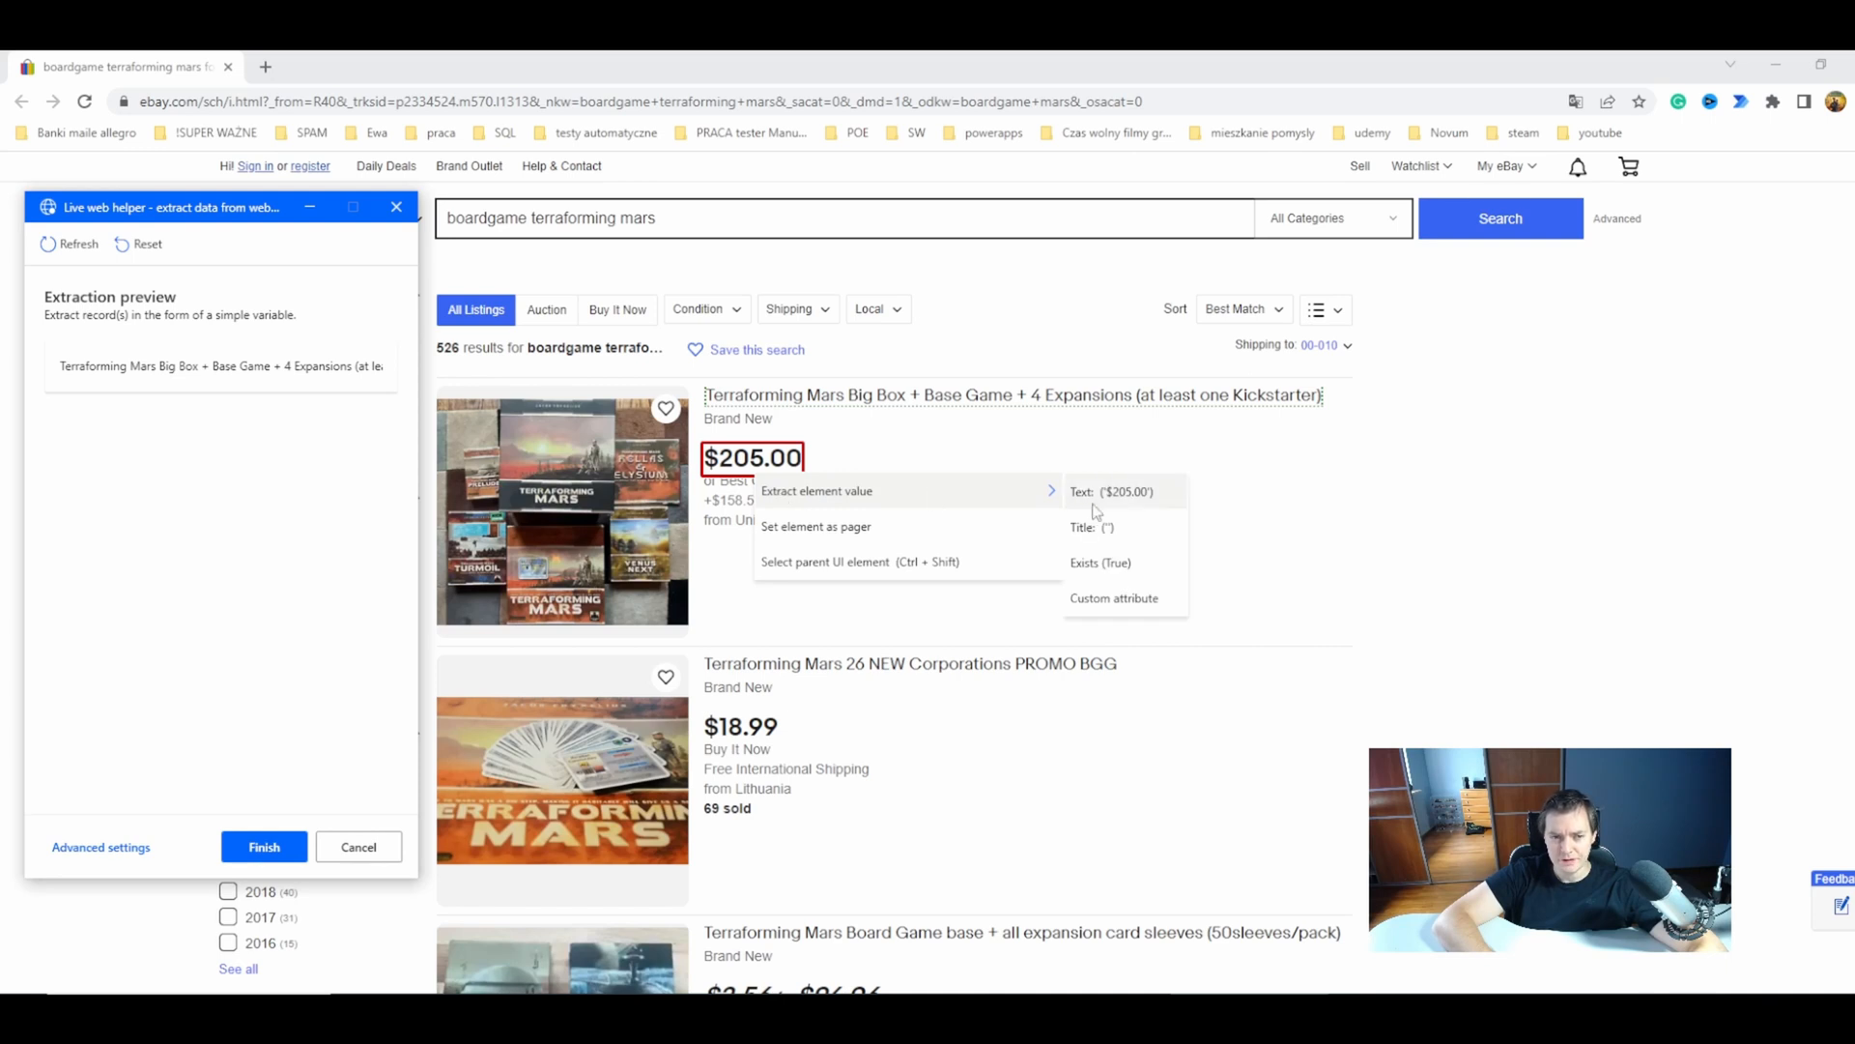
left_click(1111, 490)
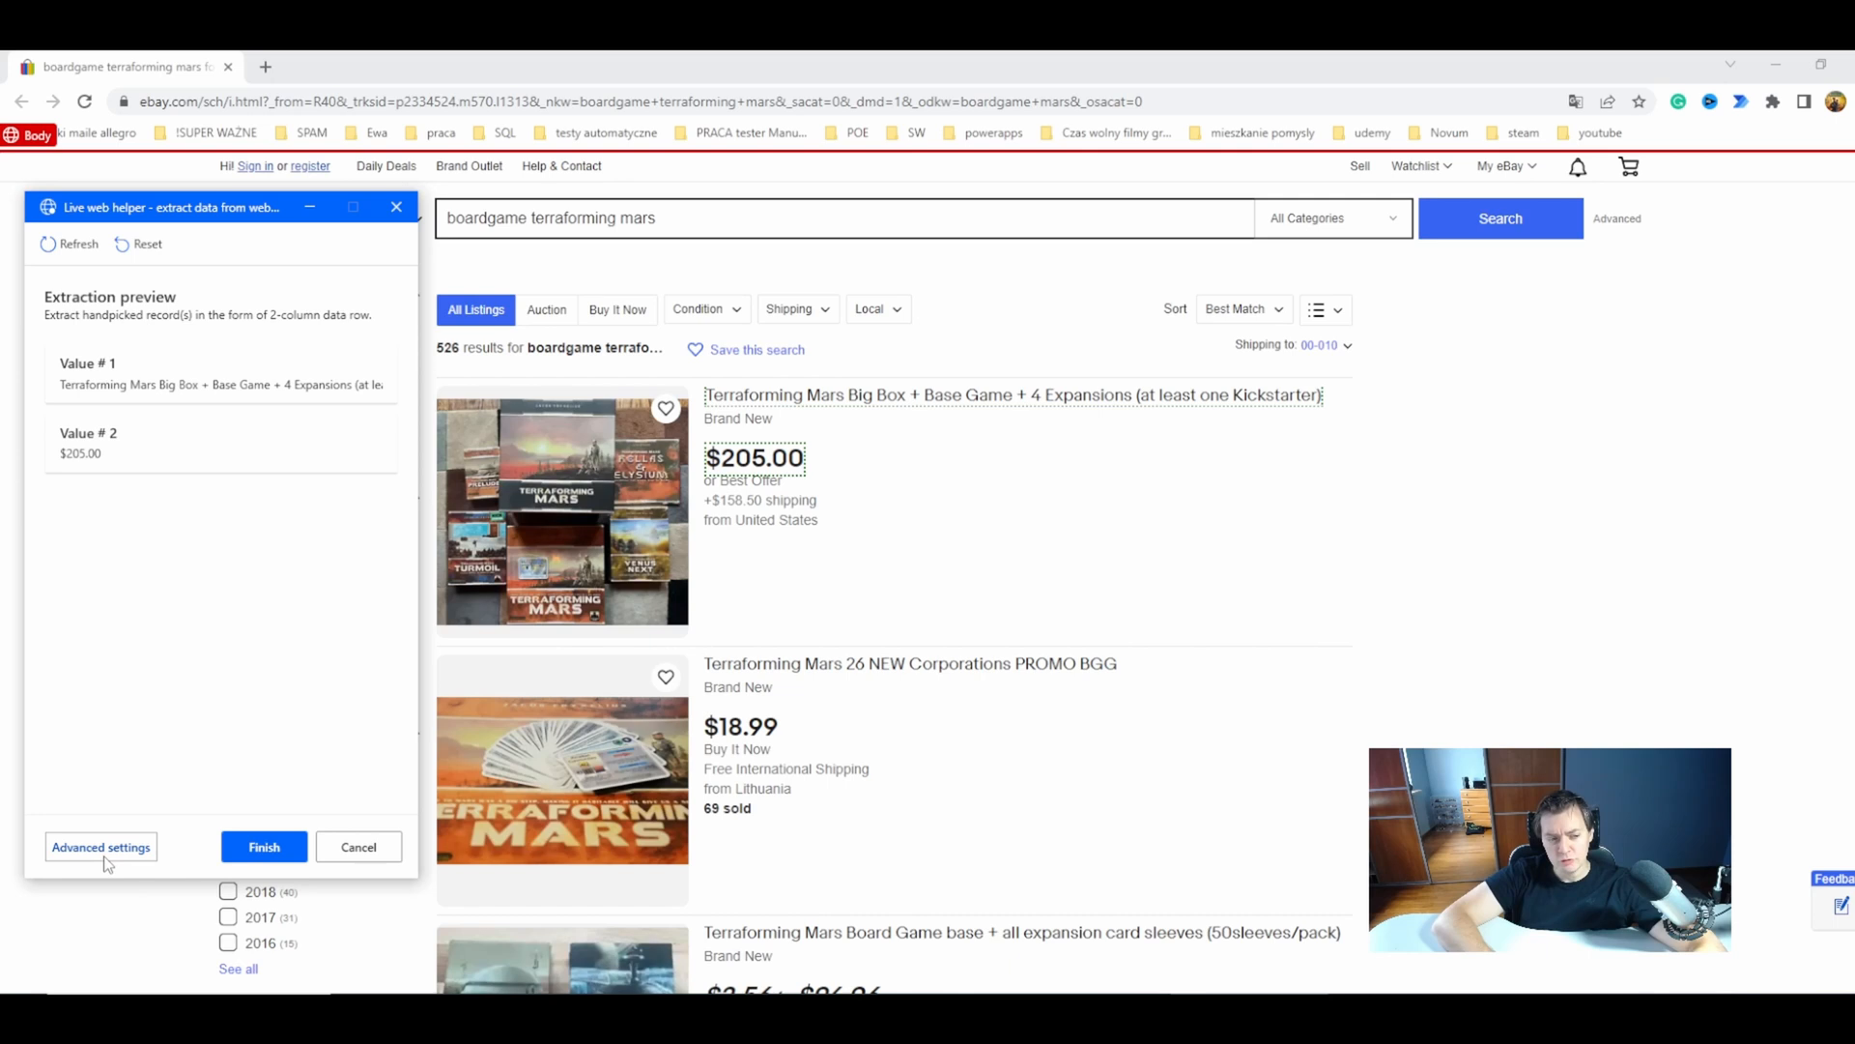
- View the advanced settings showing each value's CSS selector and empty regex
left_click(101, 846)
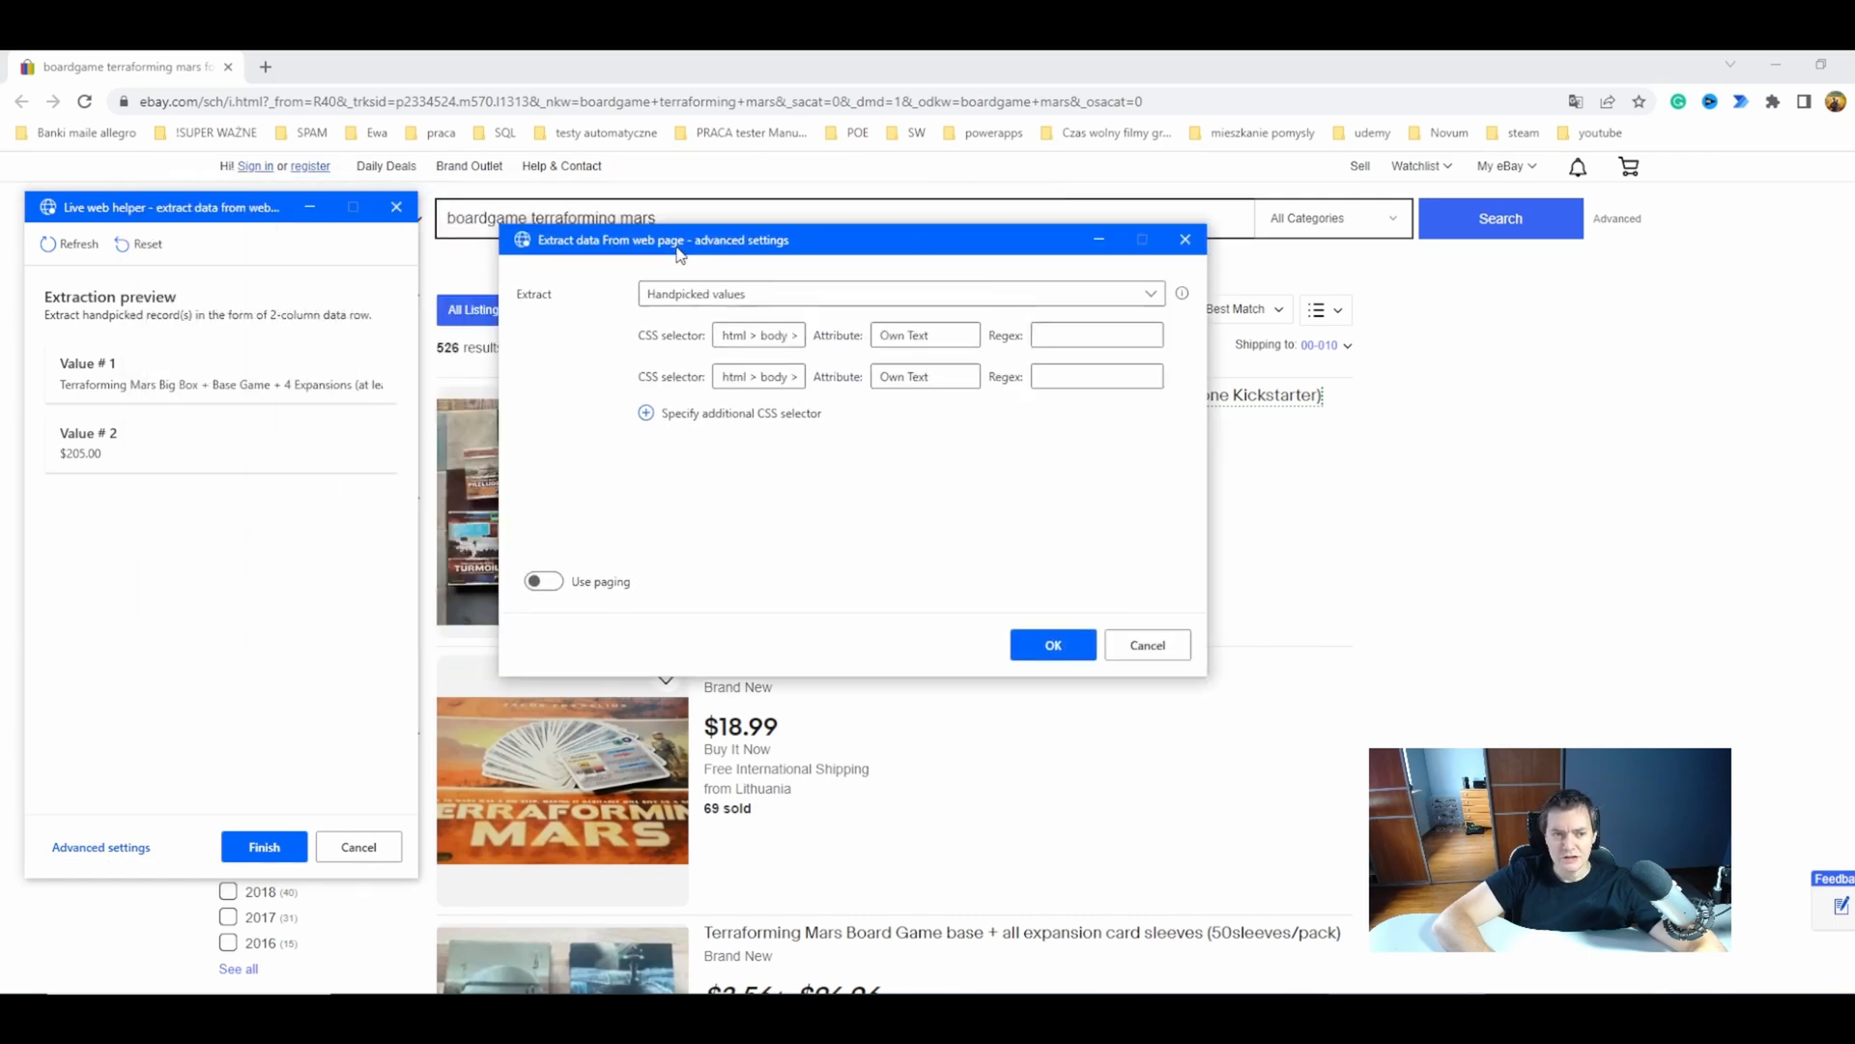
left_click_drag(663, 240, 746, 286)
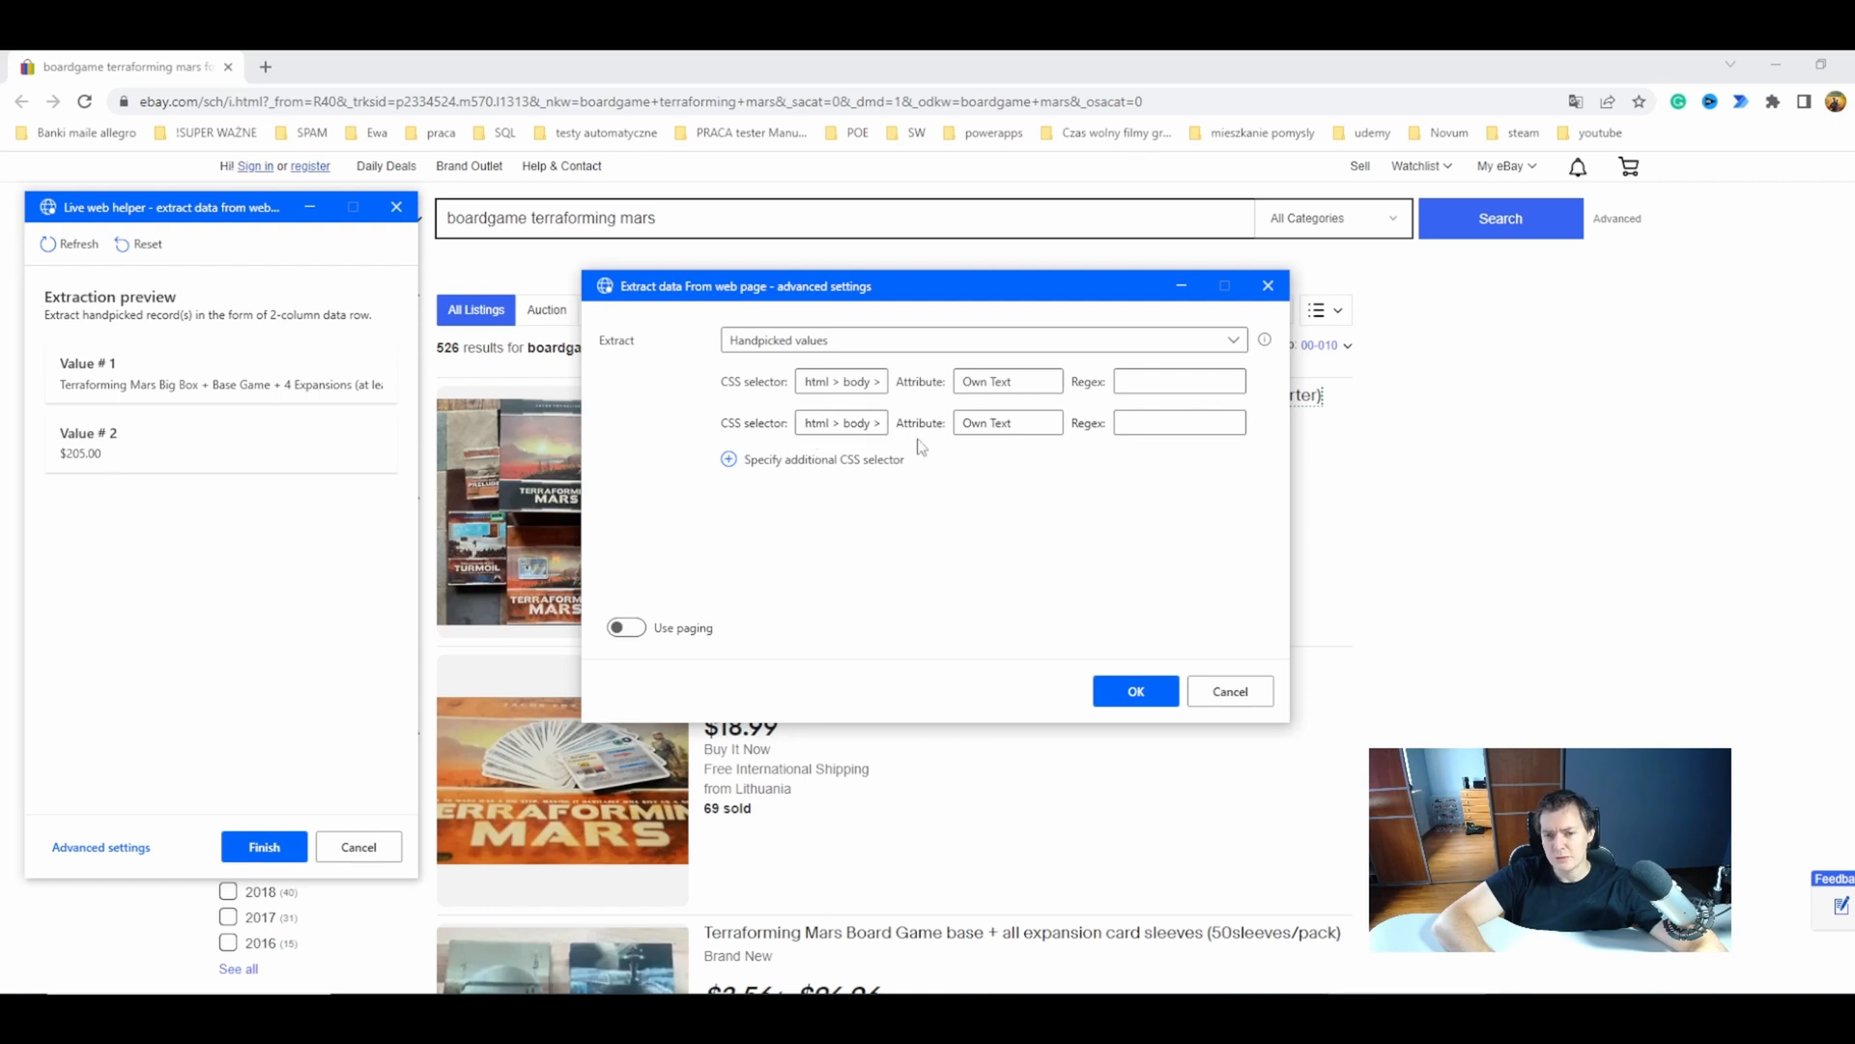
left_click(1177, 423)
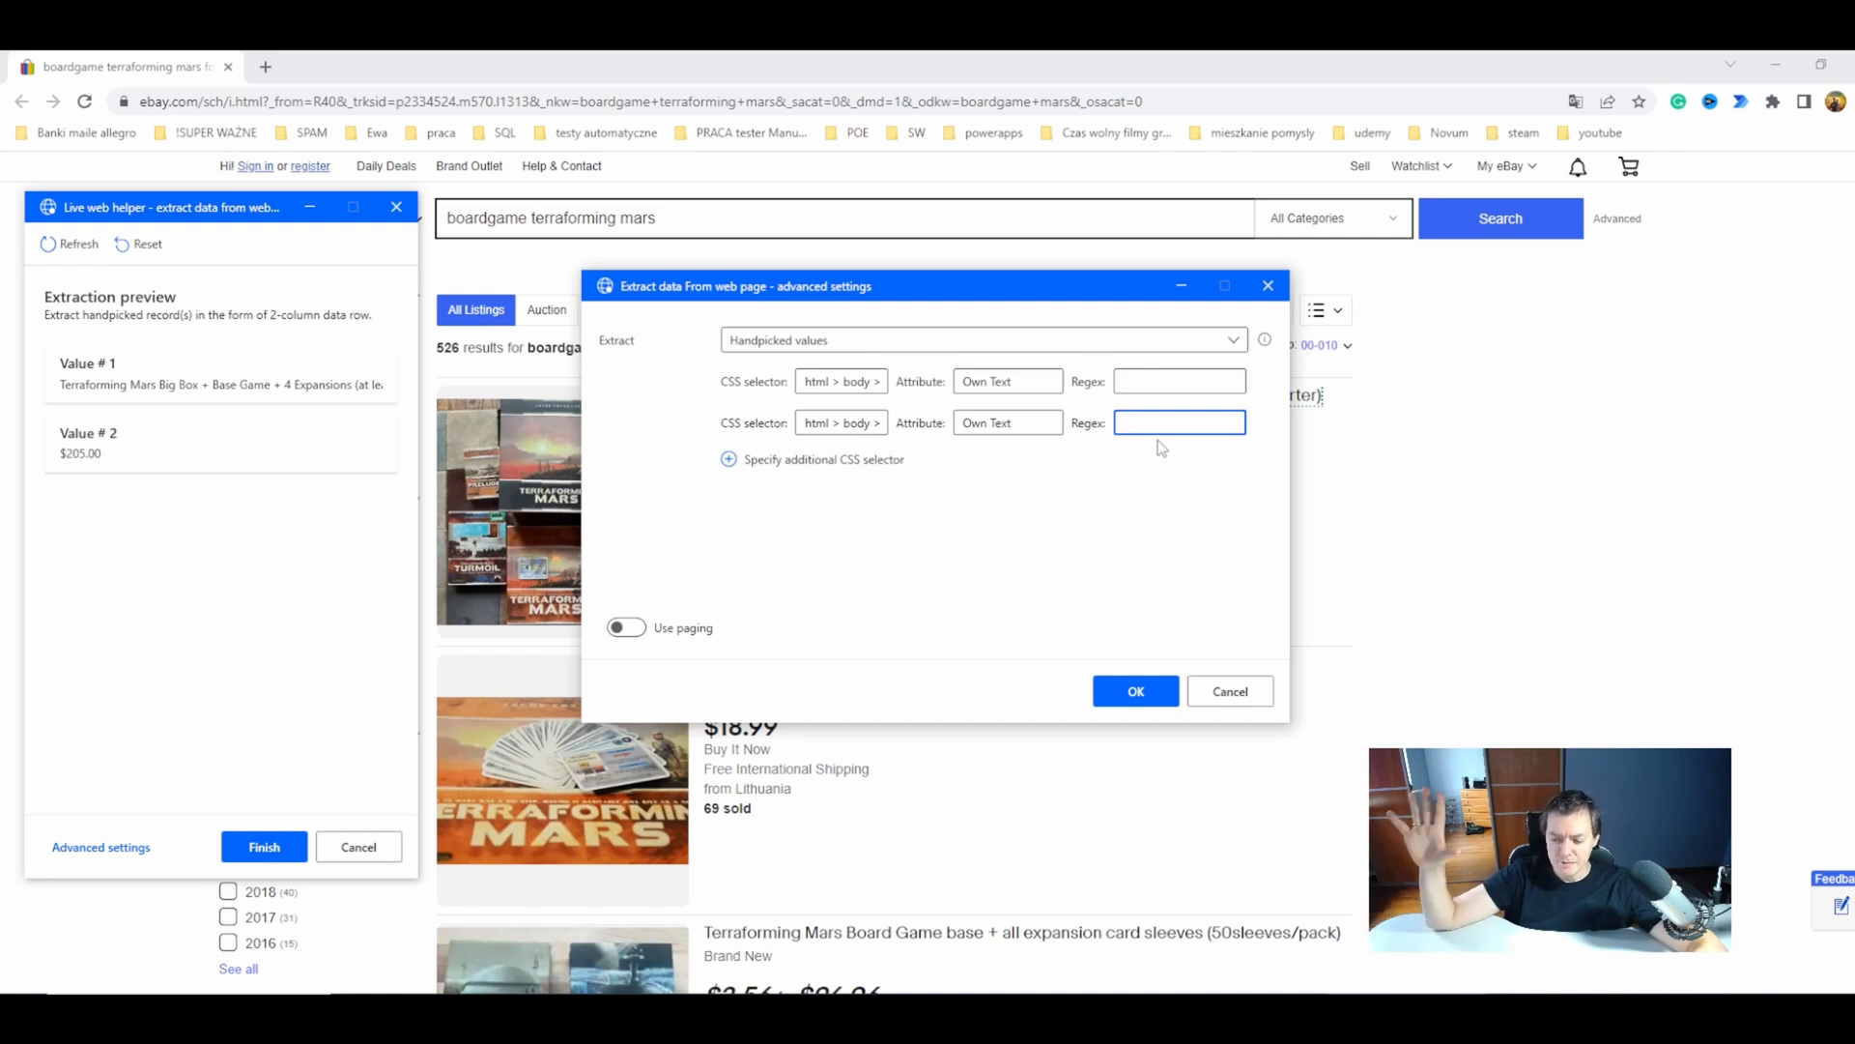
mouse_move(1148, 442)
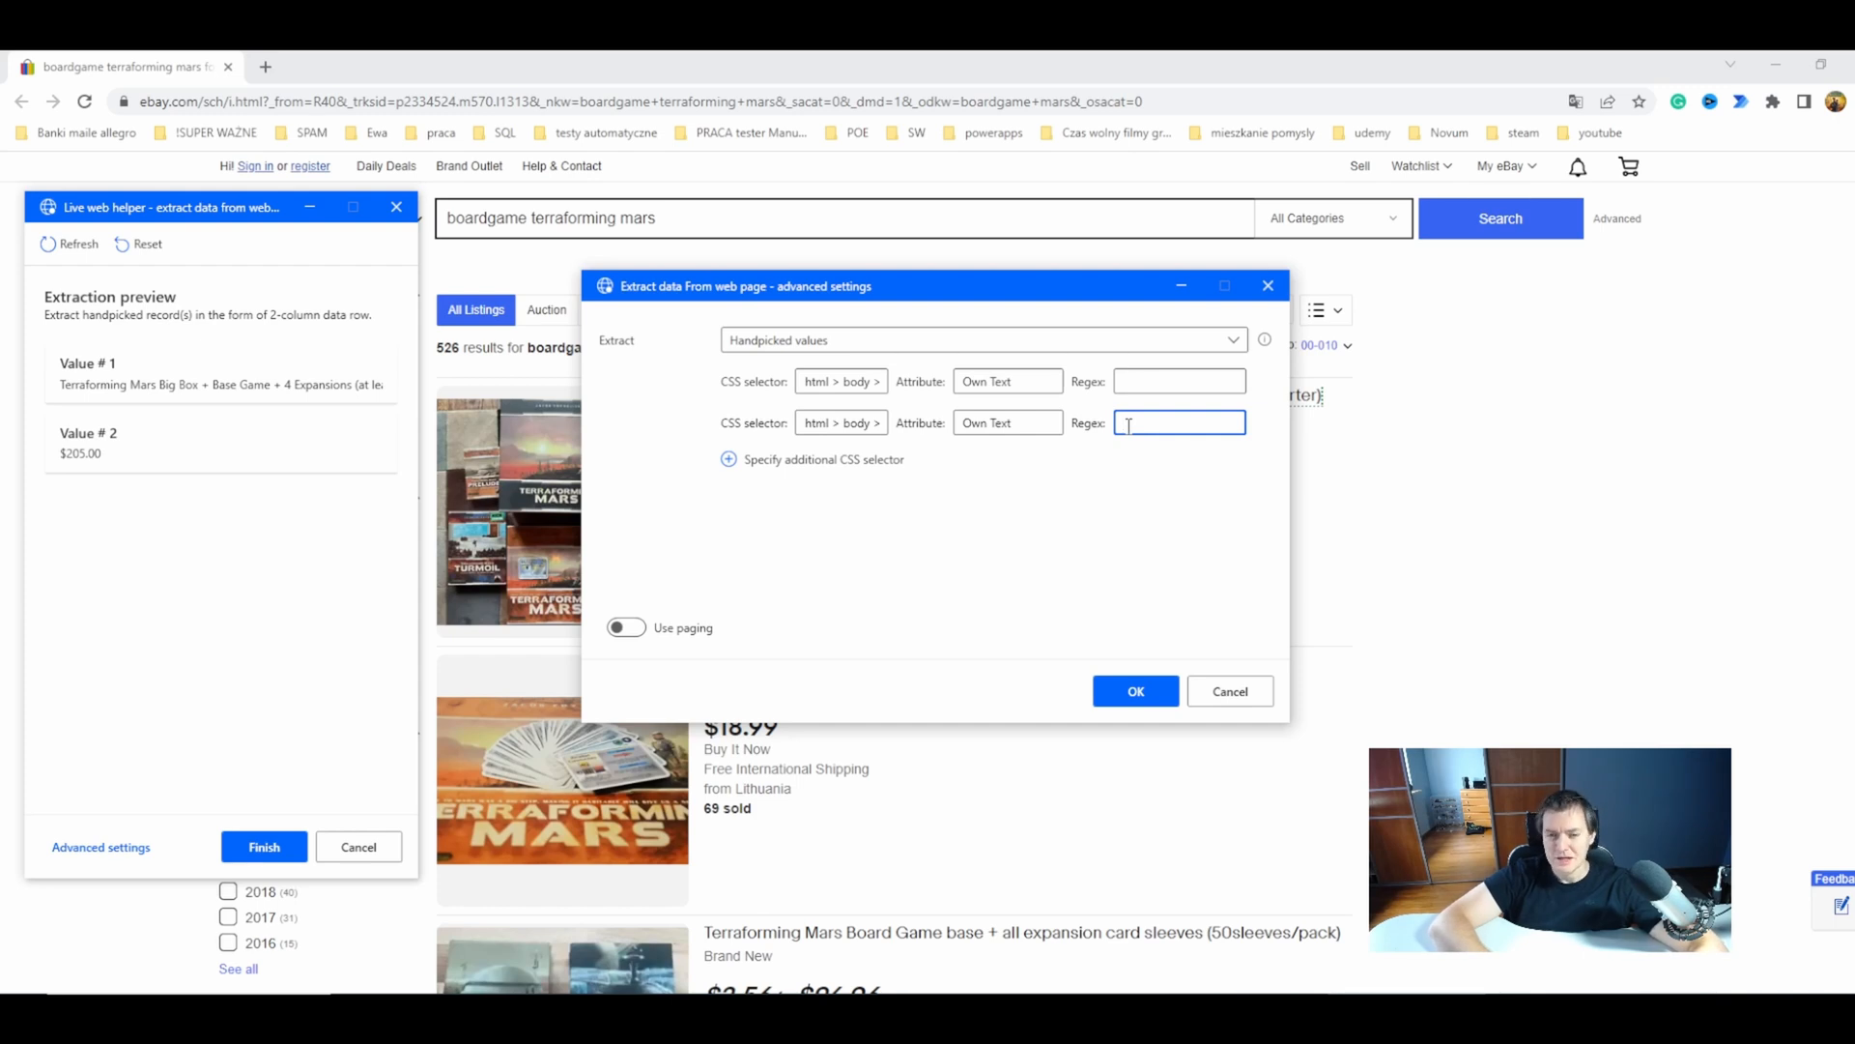
mouse_move(1076, 423)
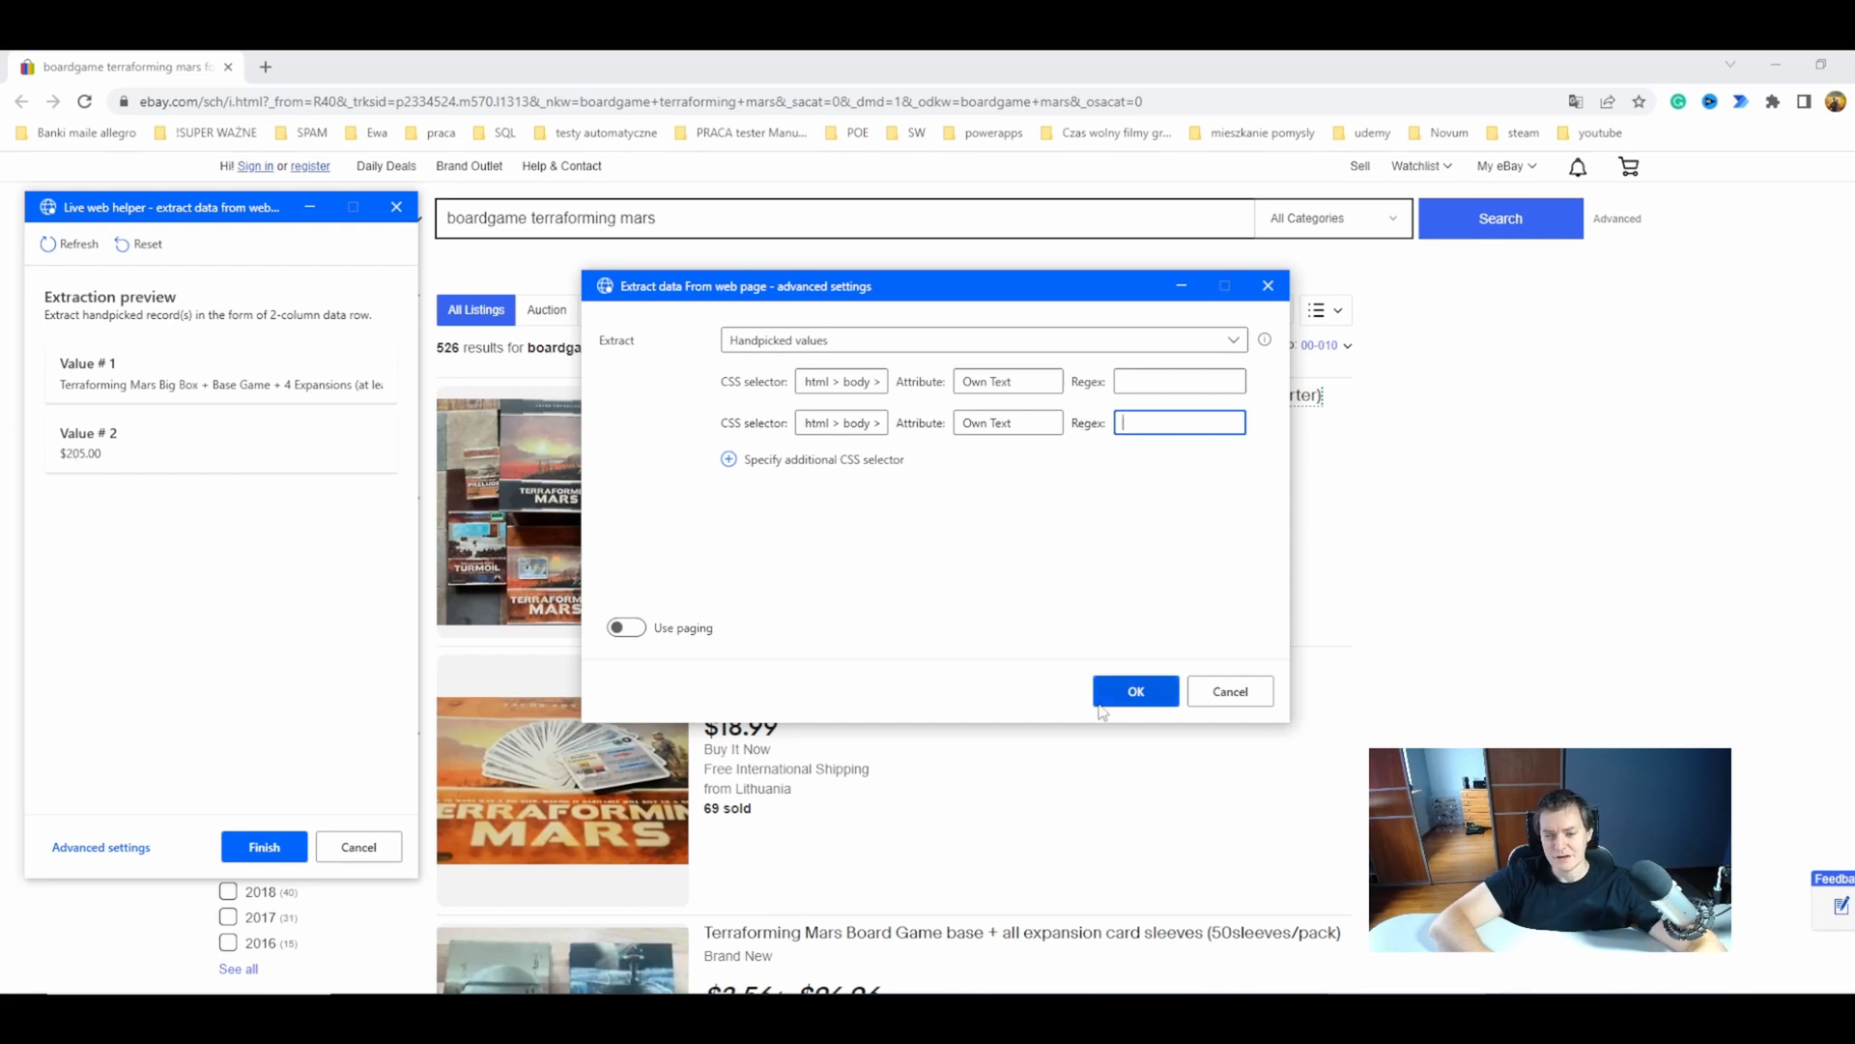
- Close advanced settings and extract the location text, landing the values in the wrong order
left_click(1135, 691)
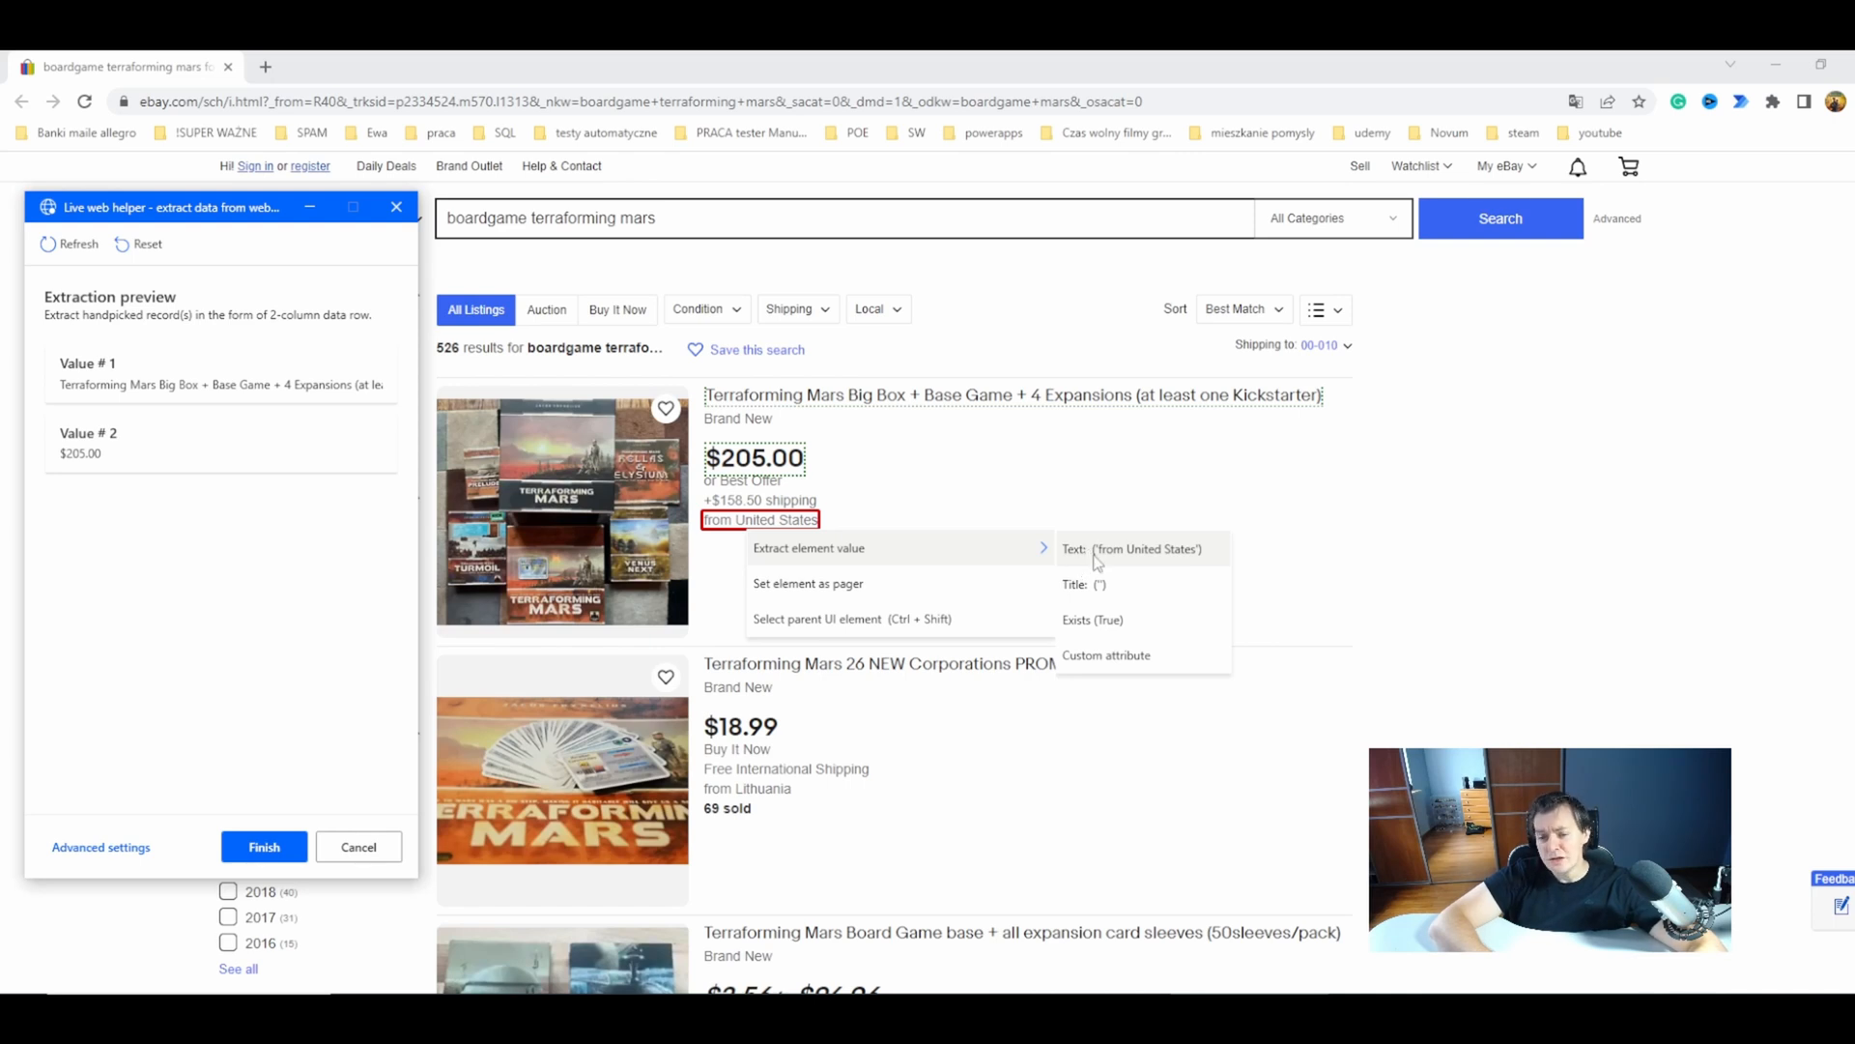
left_click(1143, 547)
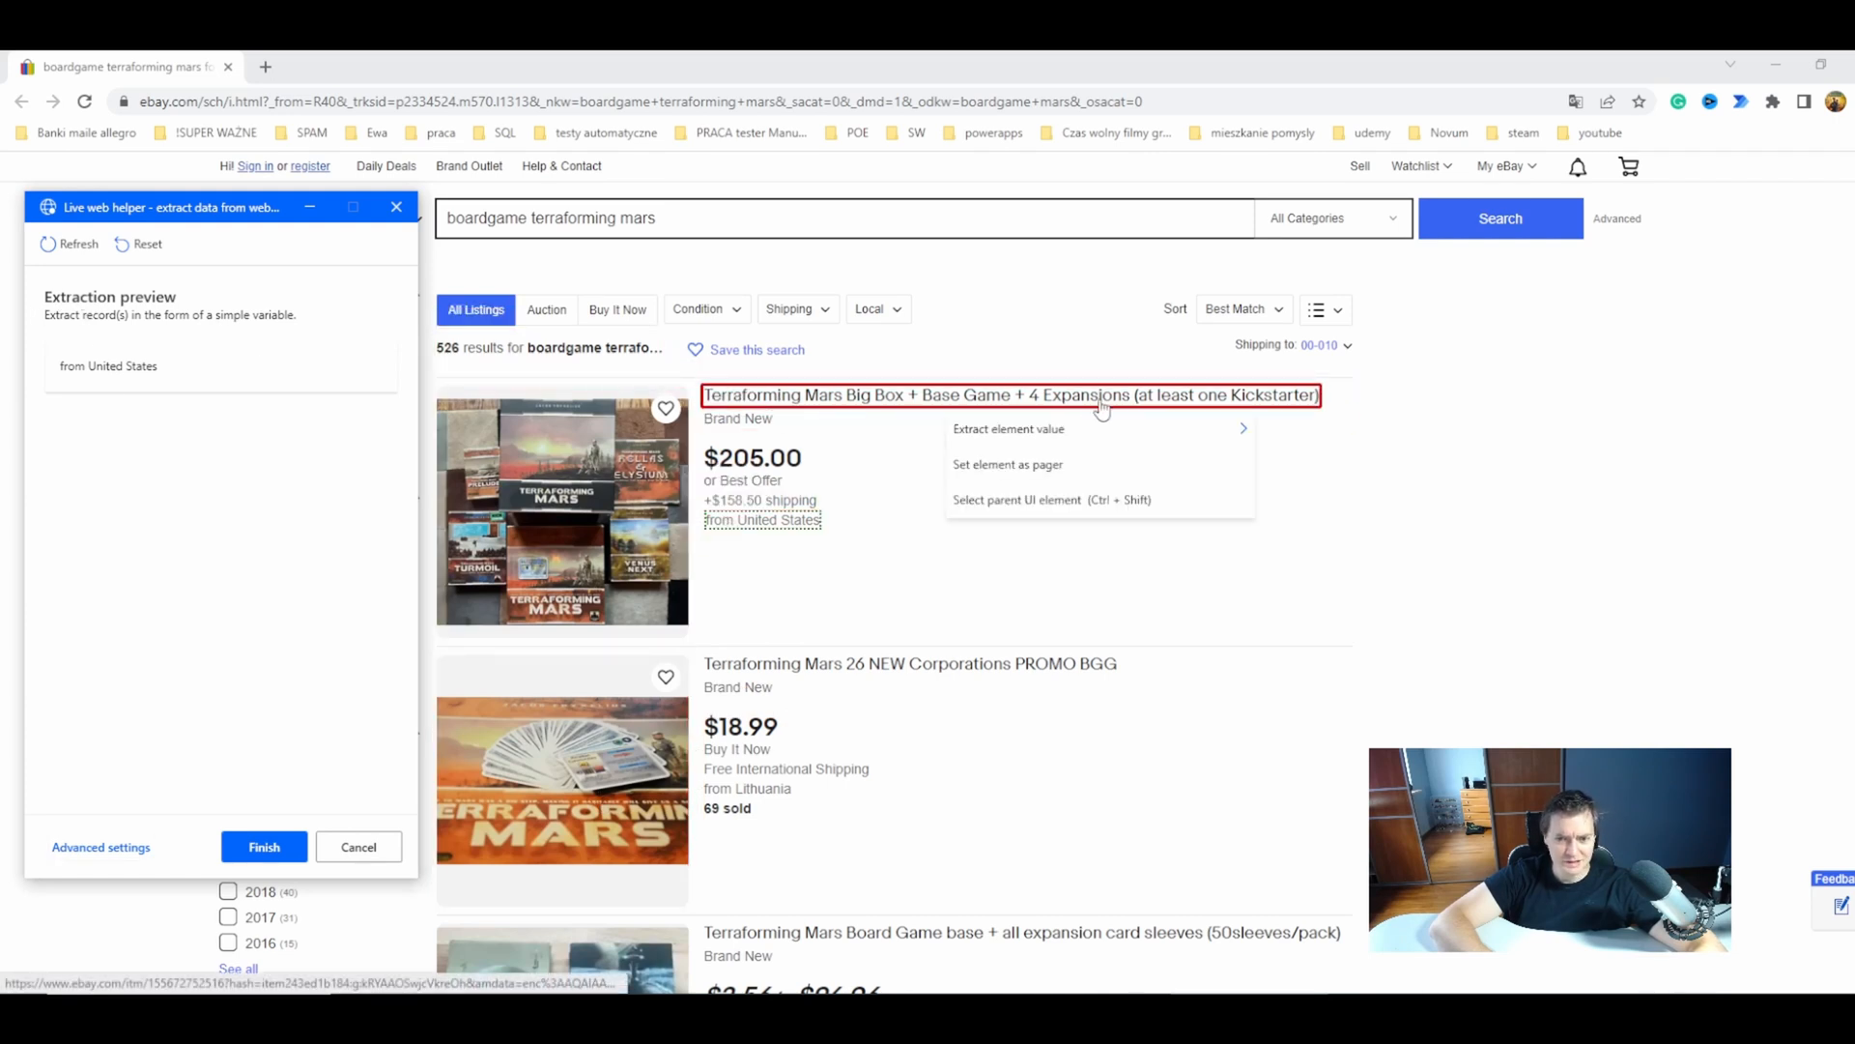
left_click(1005, 429)
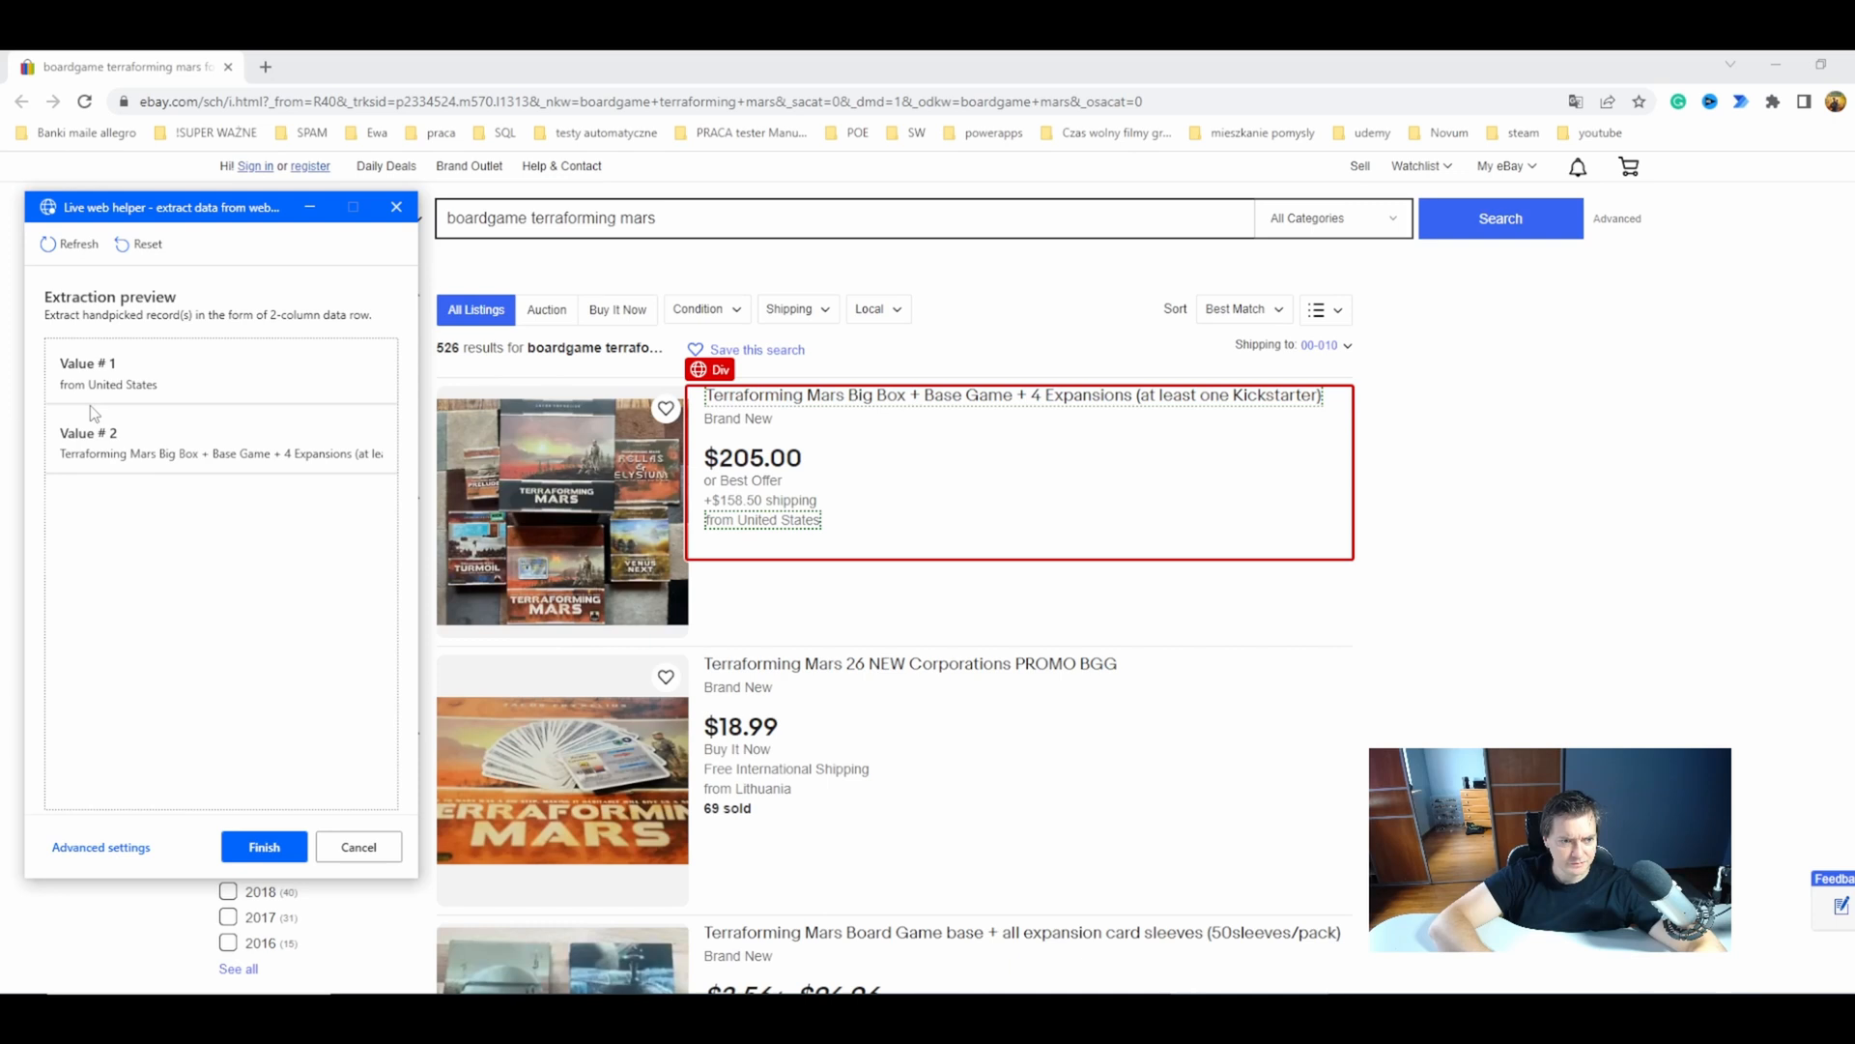
- Reset and re-extract title, $205.00 price and 'from United States' location in order
left_click(139, 244)
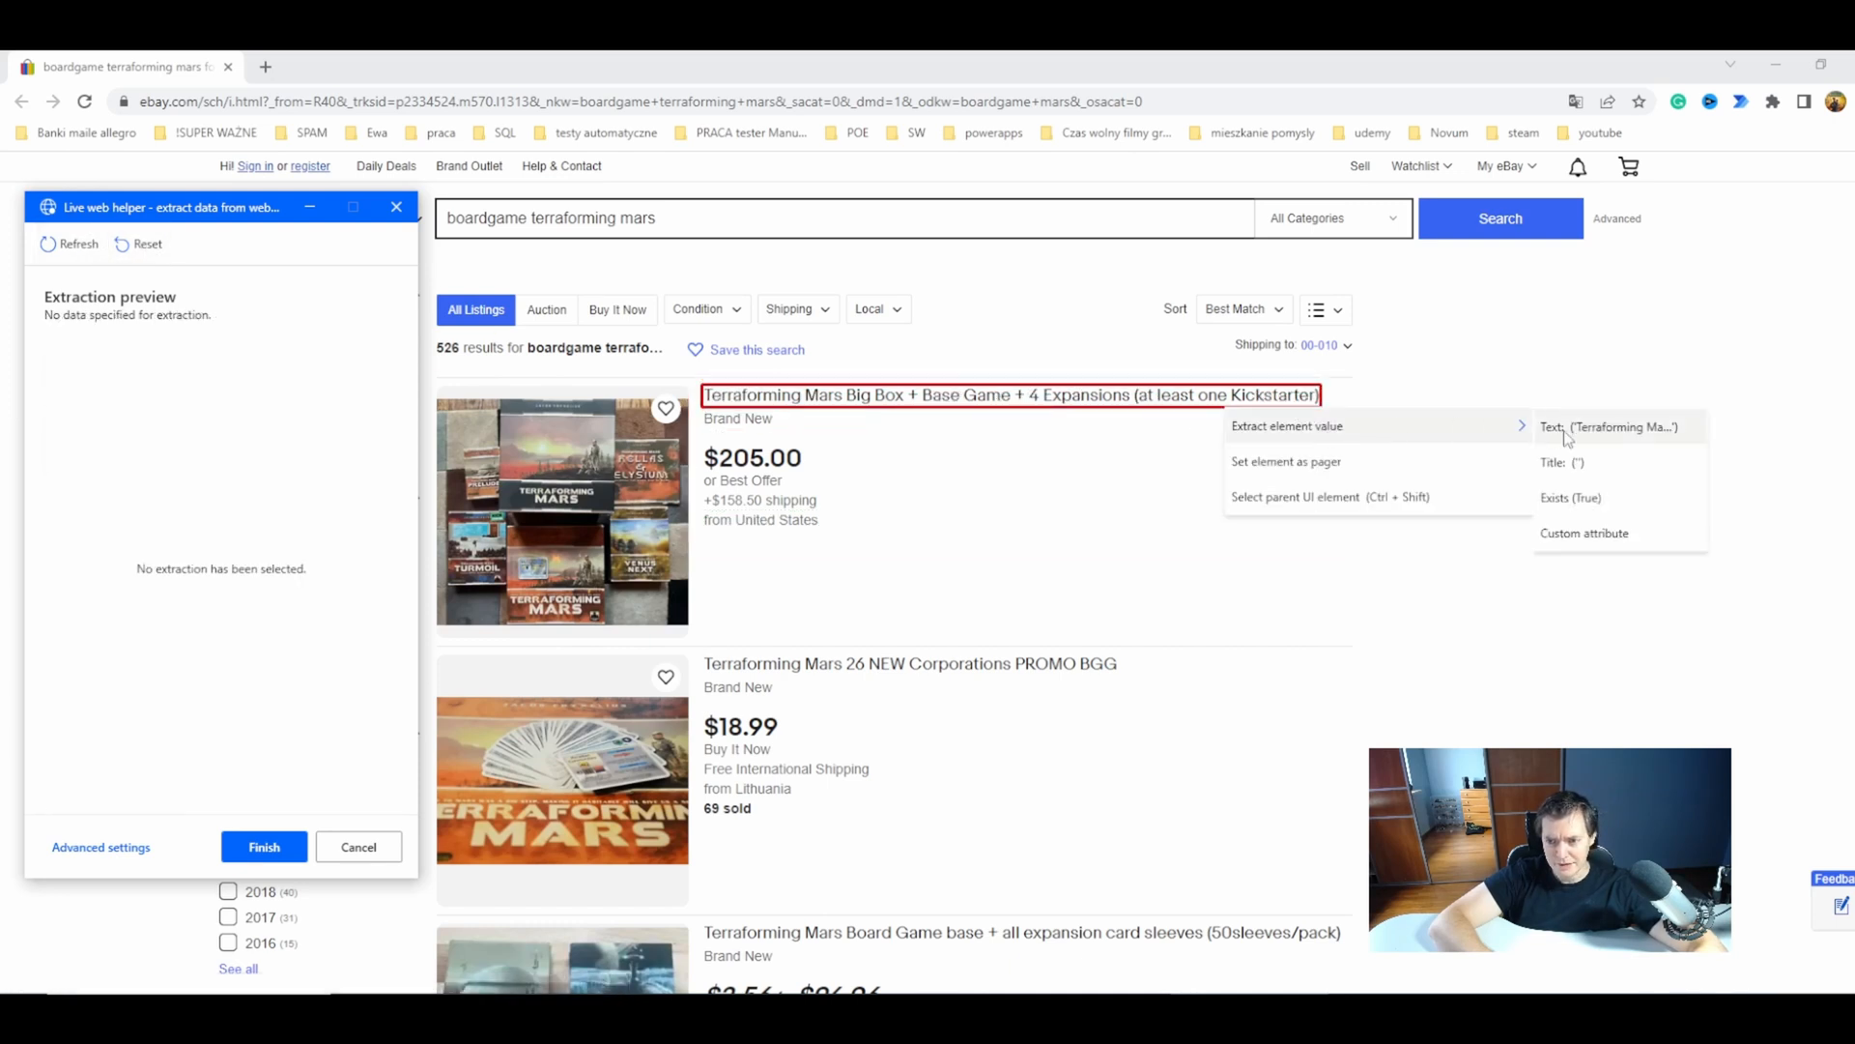
left_click(1610, 427)
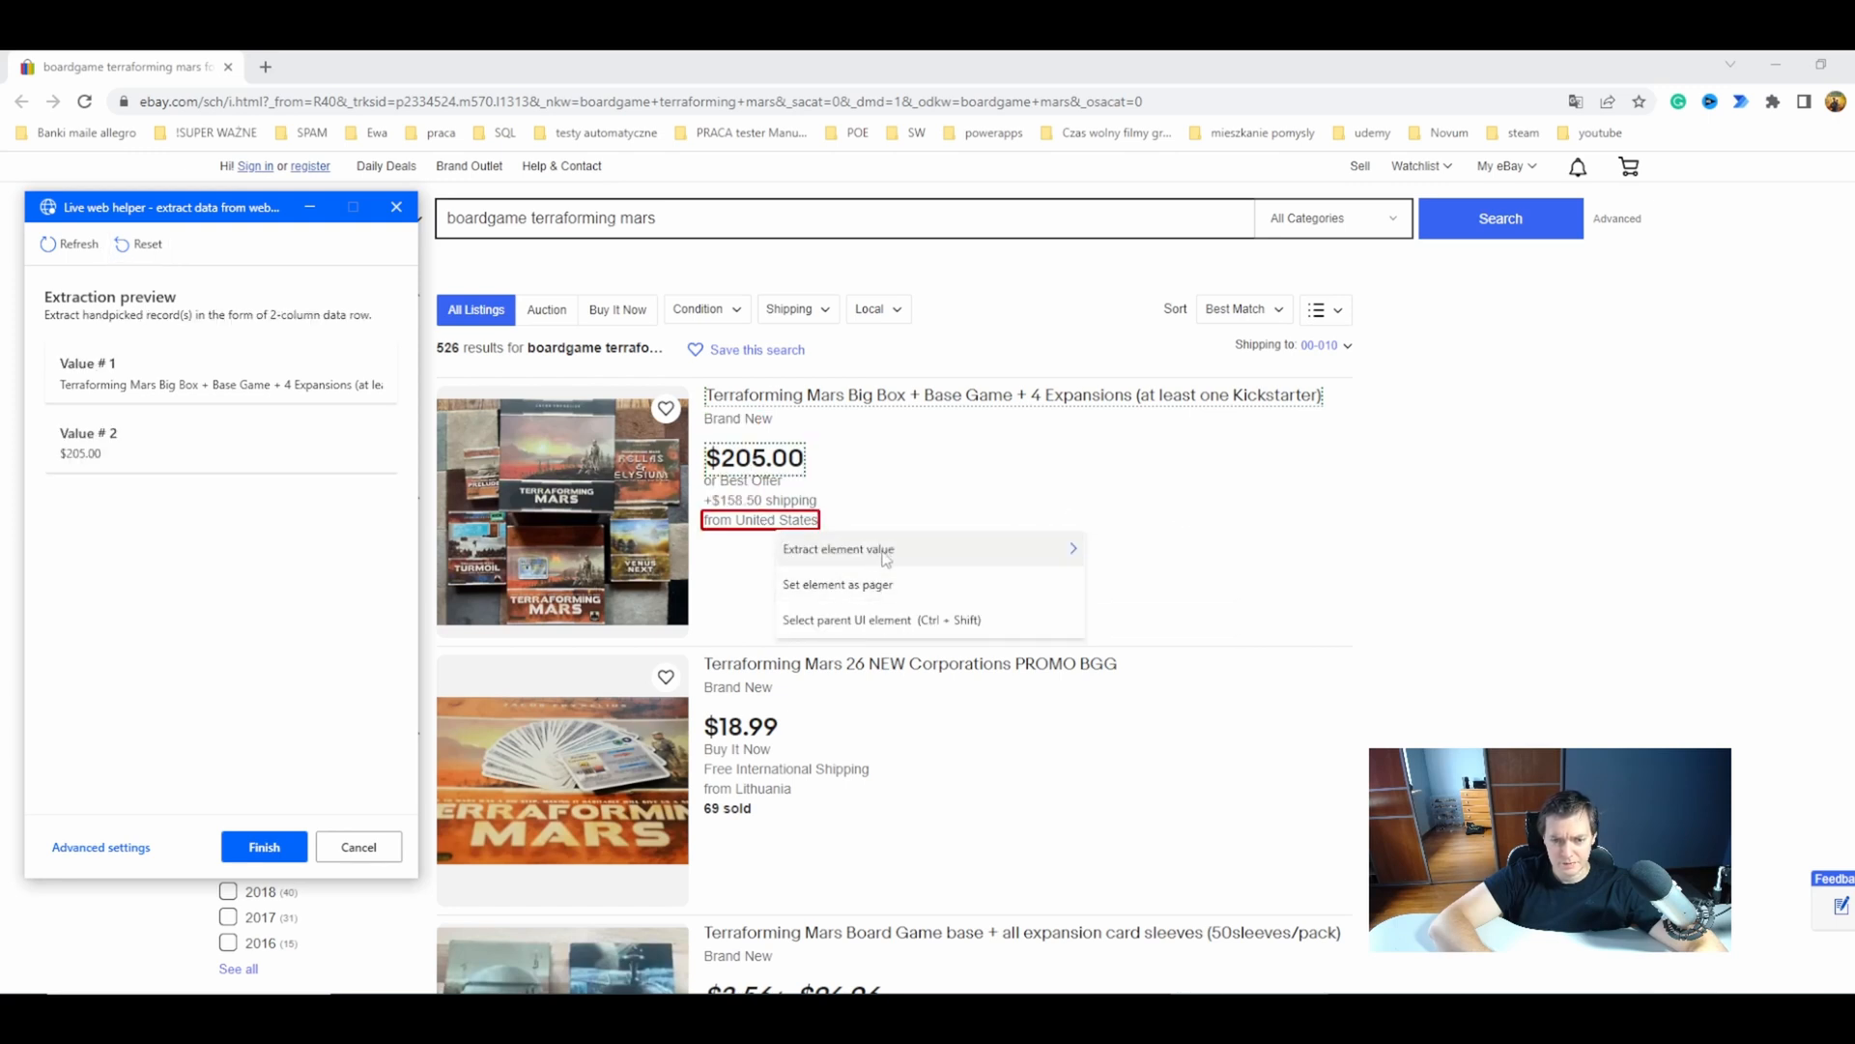
left_click(836, 547)
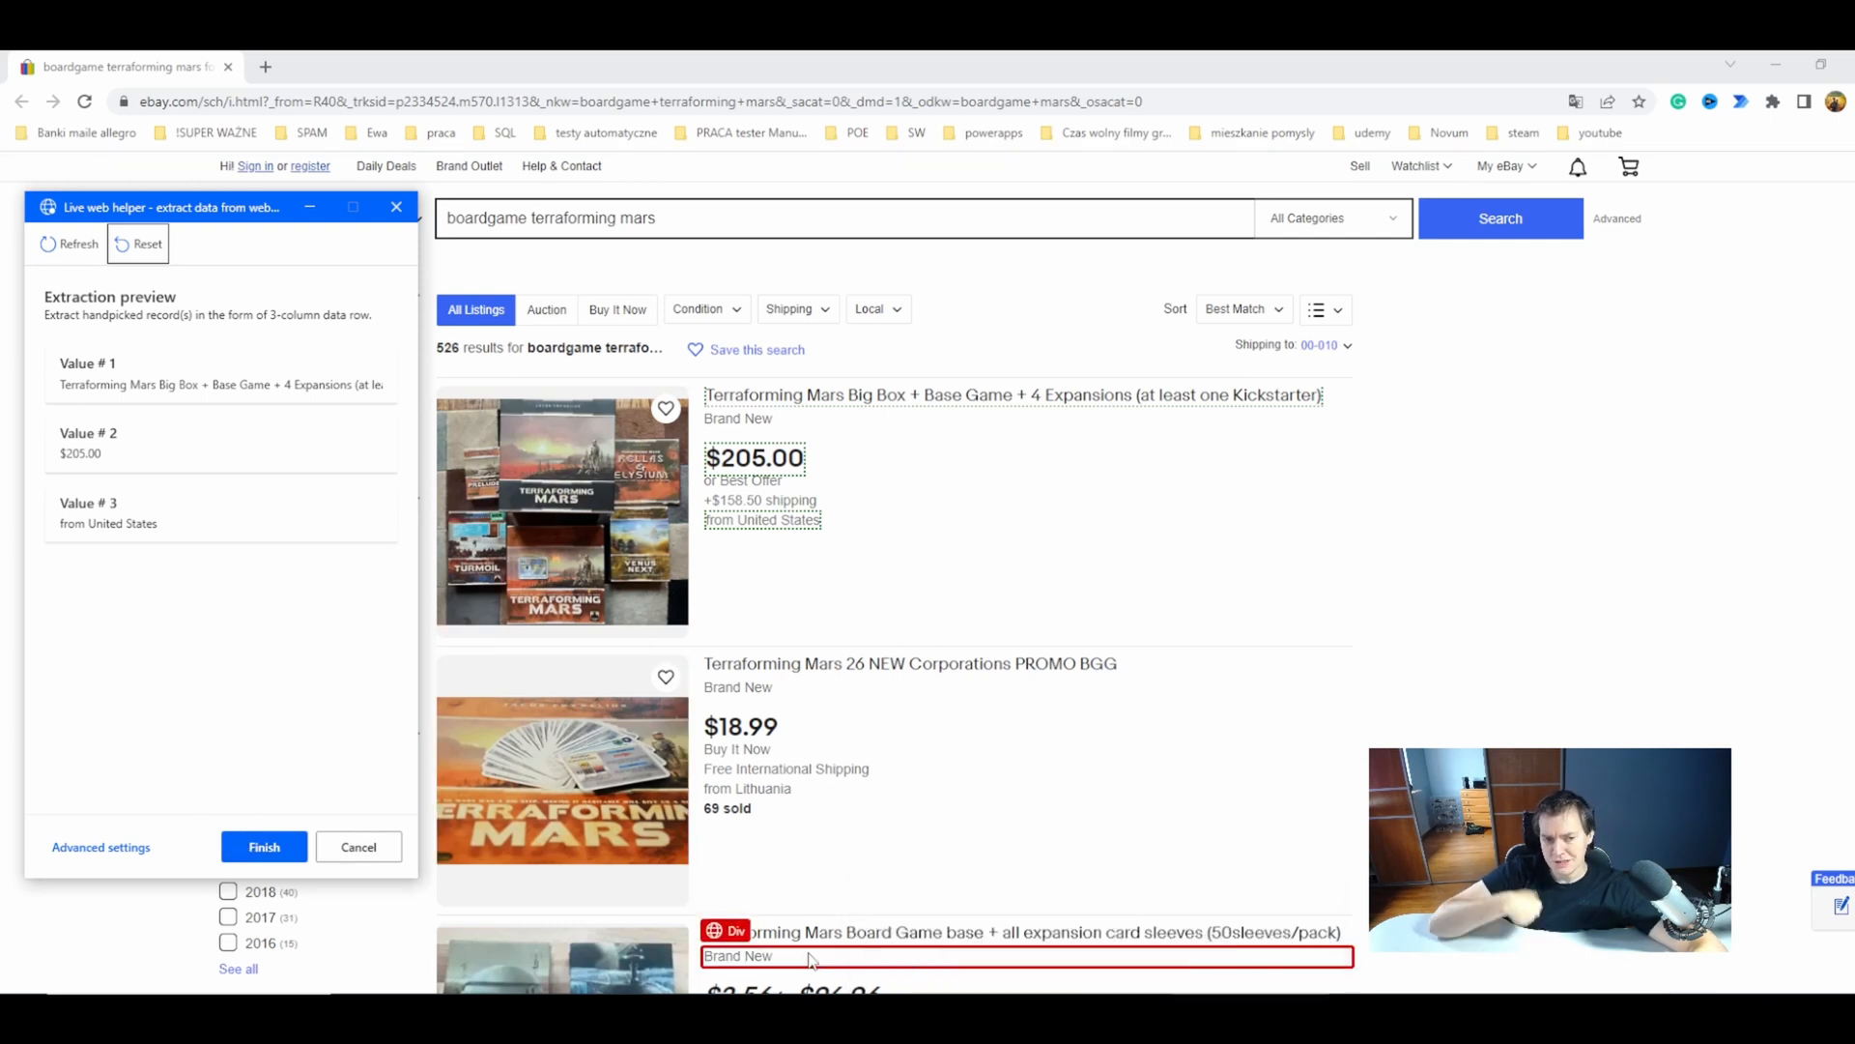
mouse_move(804, 933)
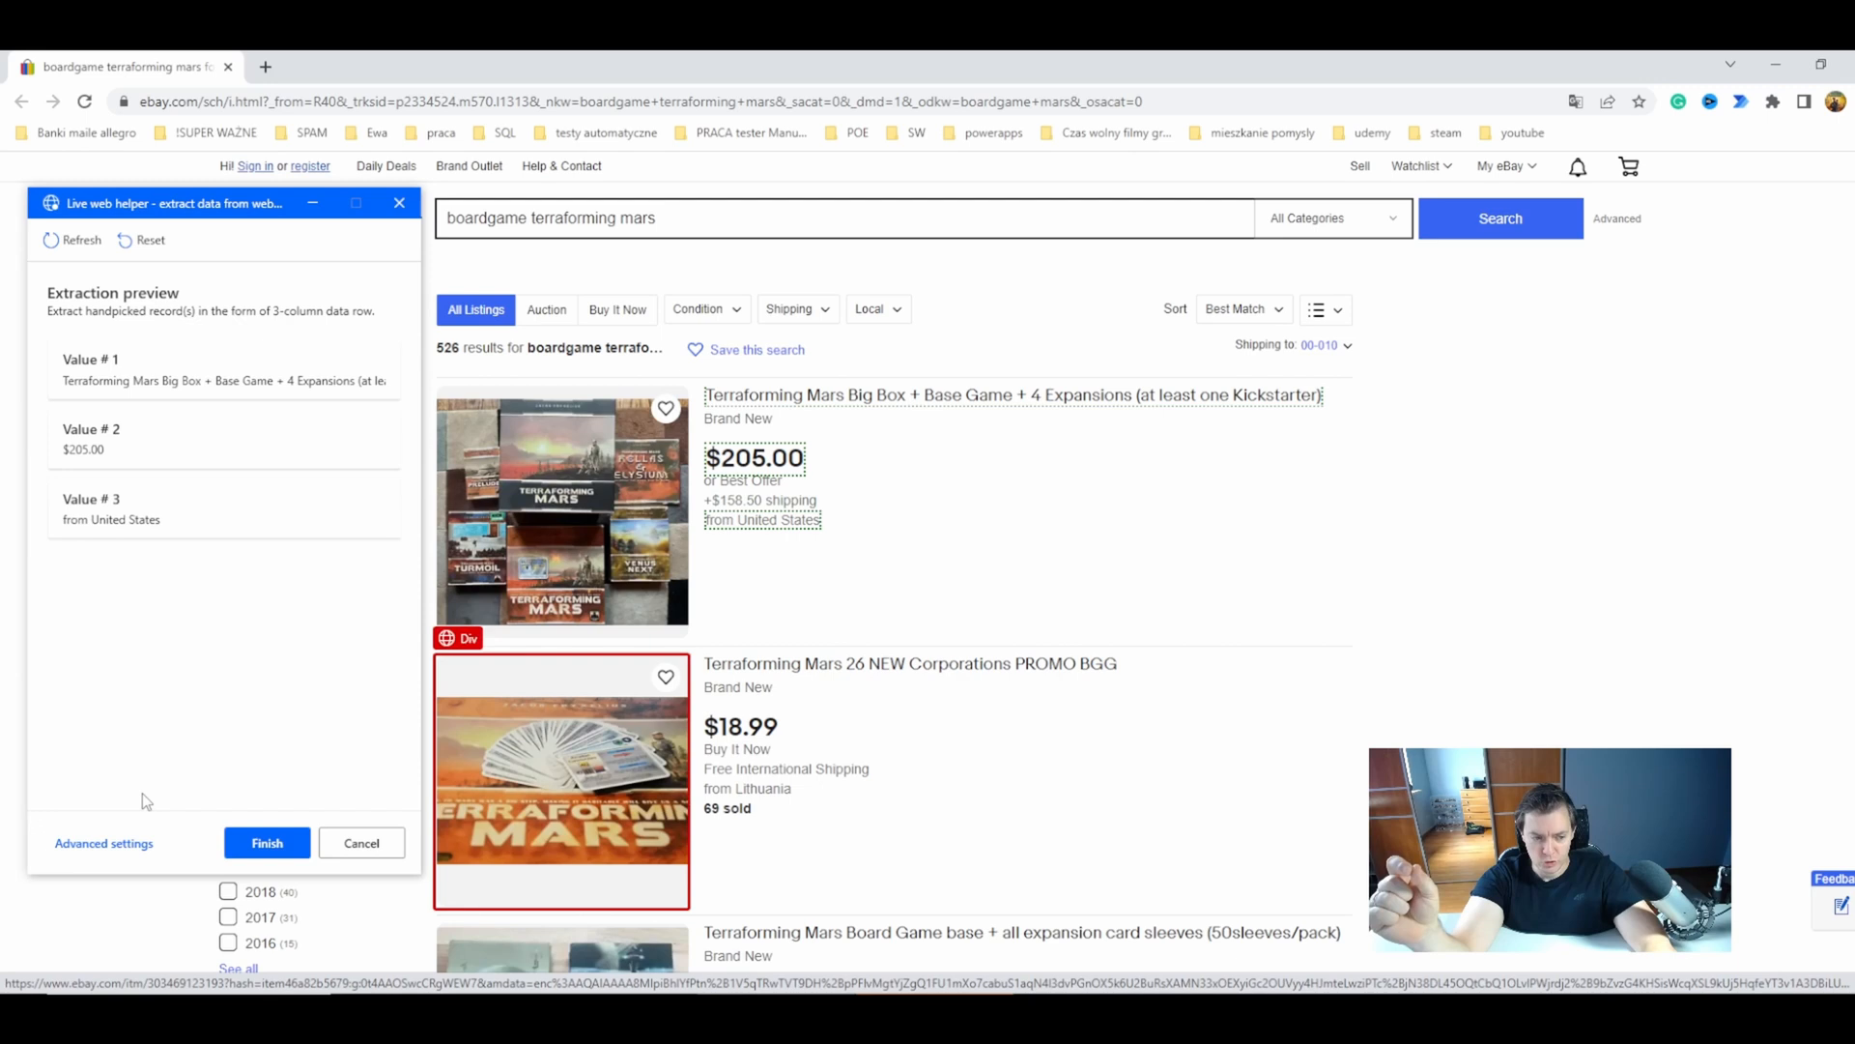
left_click(103, 843)
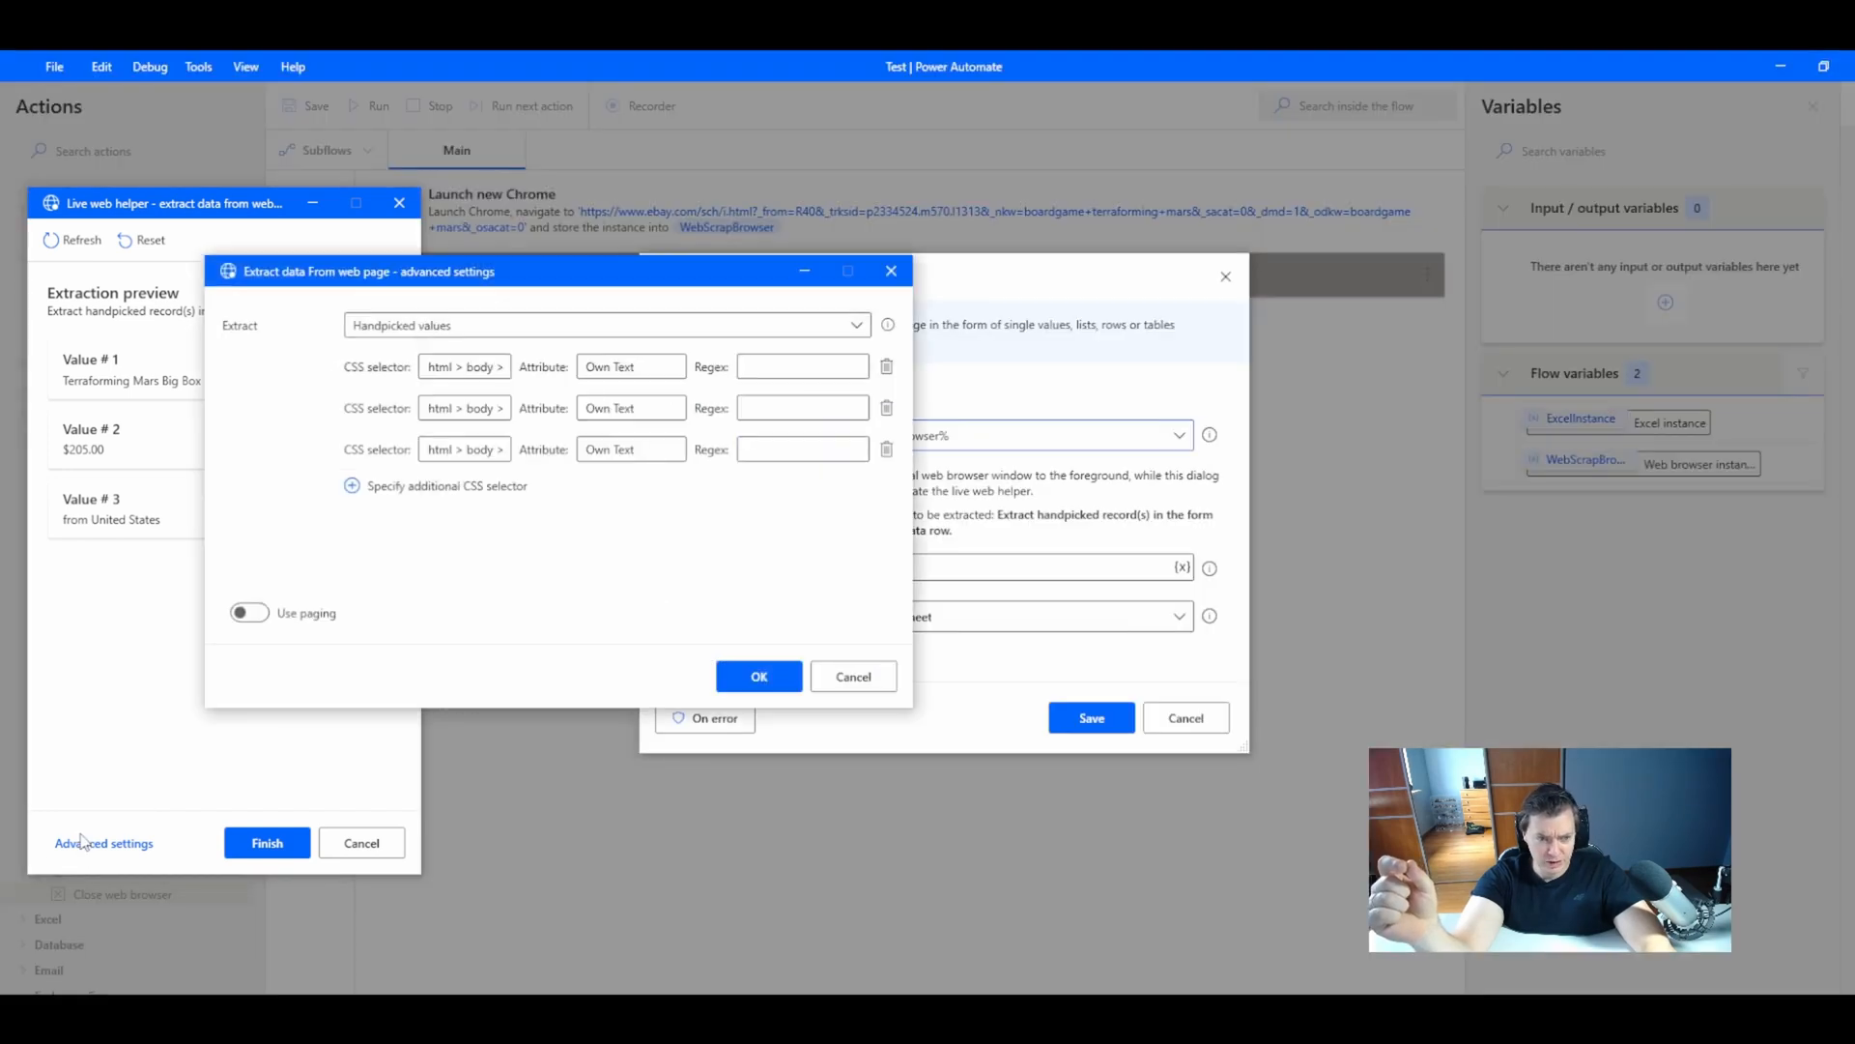
left_click(606, 325)
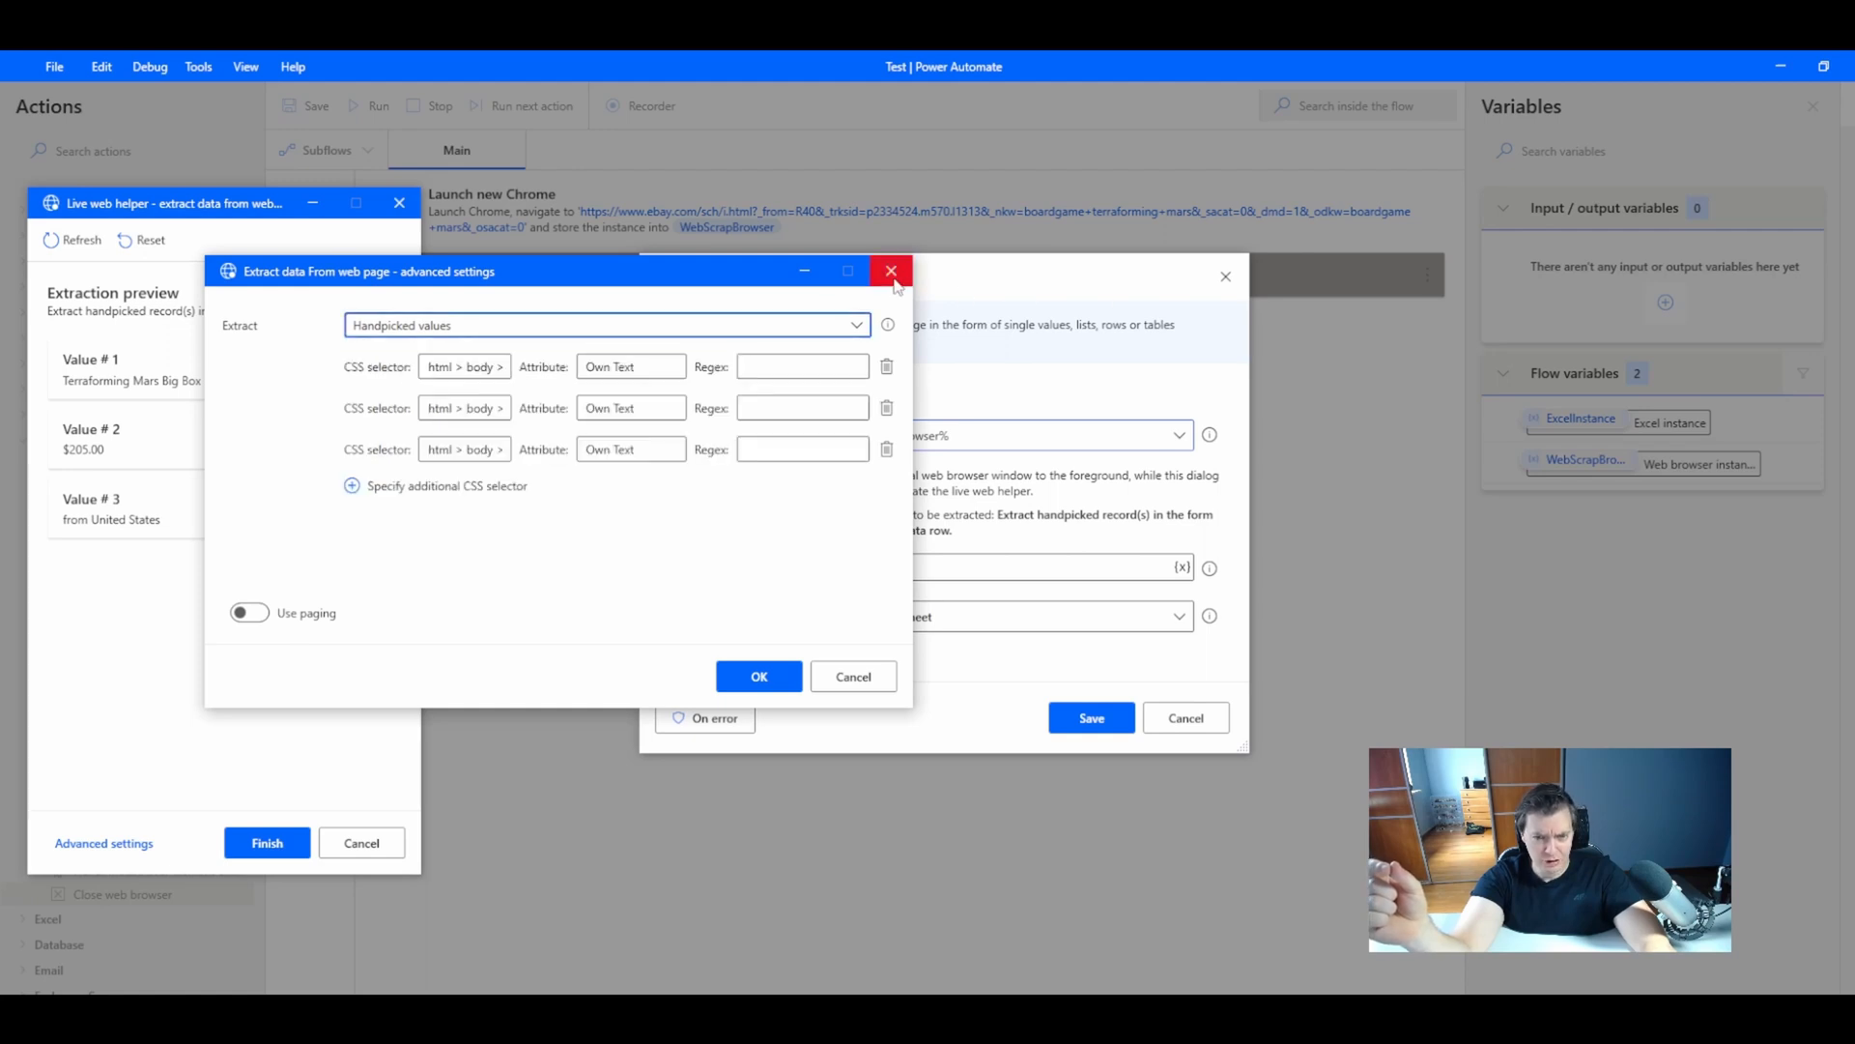
left_click(889, 270)
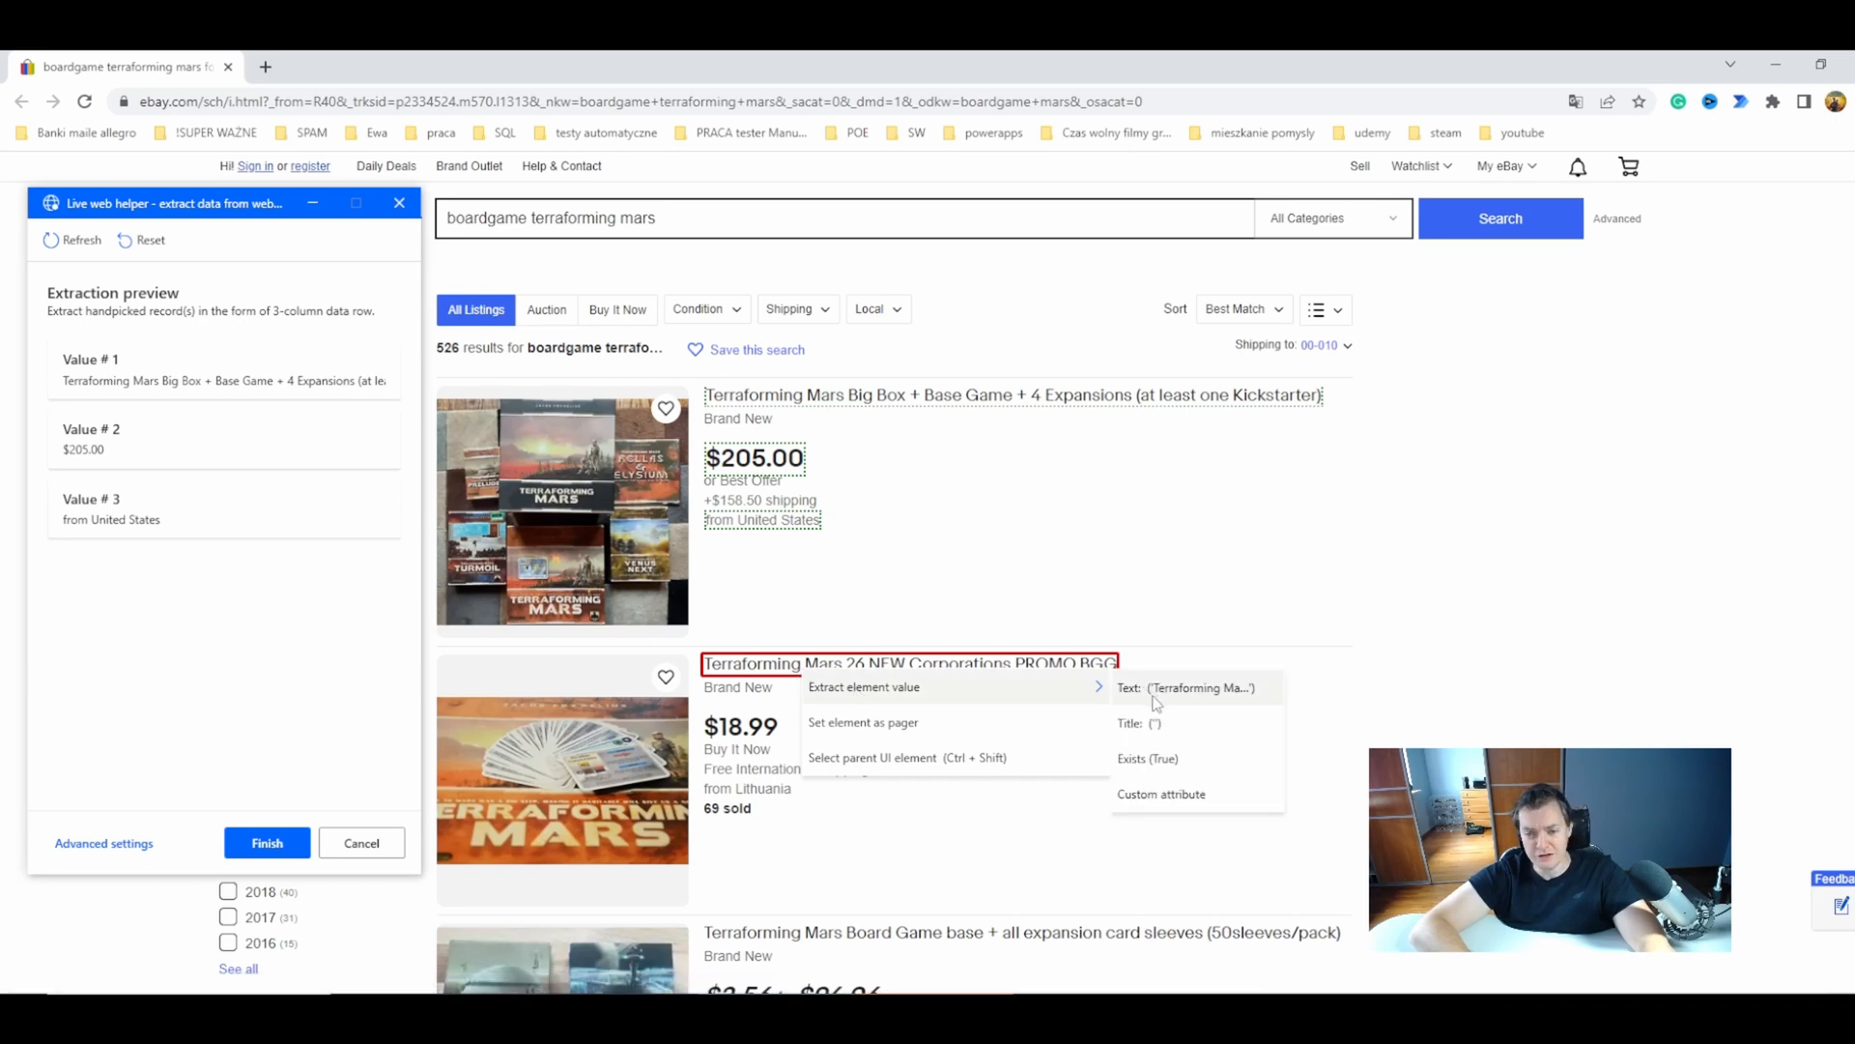
- Extract the second listing's title, price and location to form a table across all listings
left_click(1196, 688)
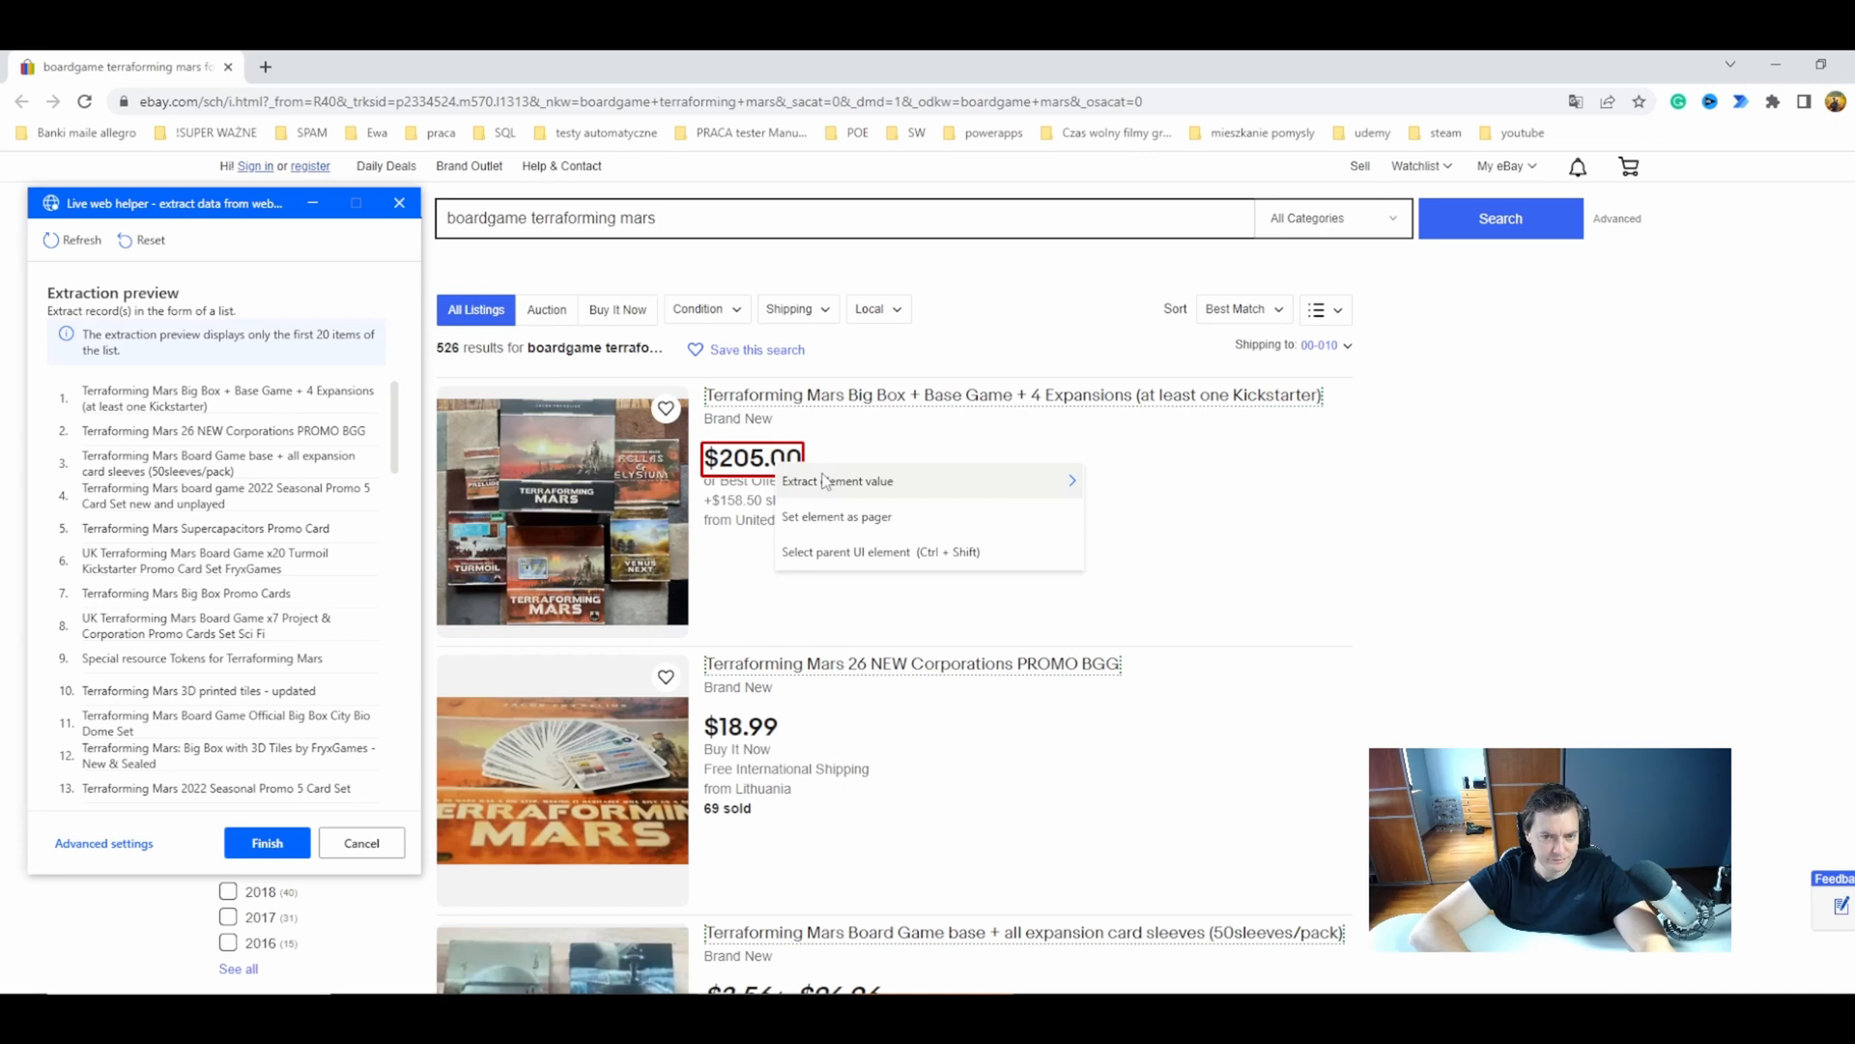
left_click(837, 481)
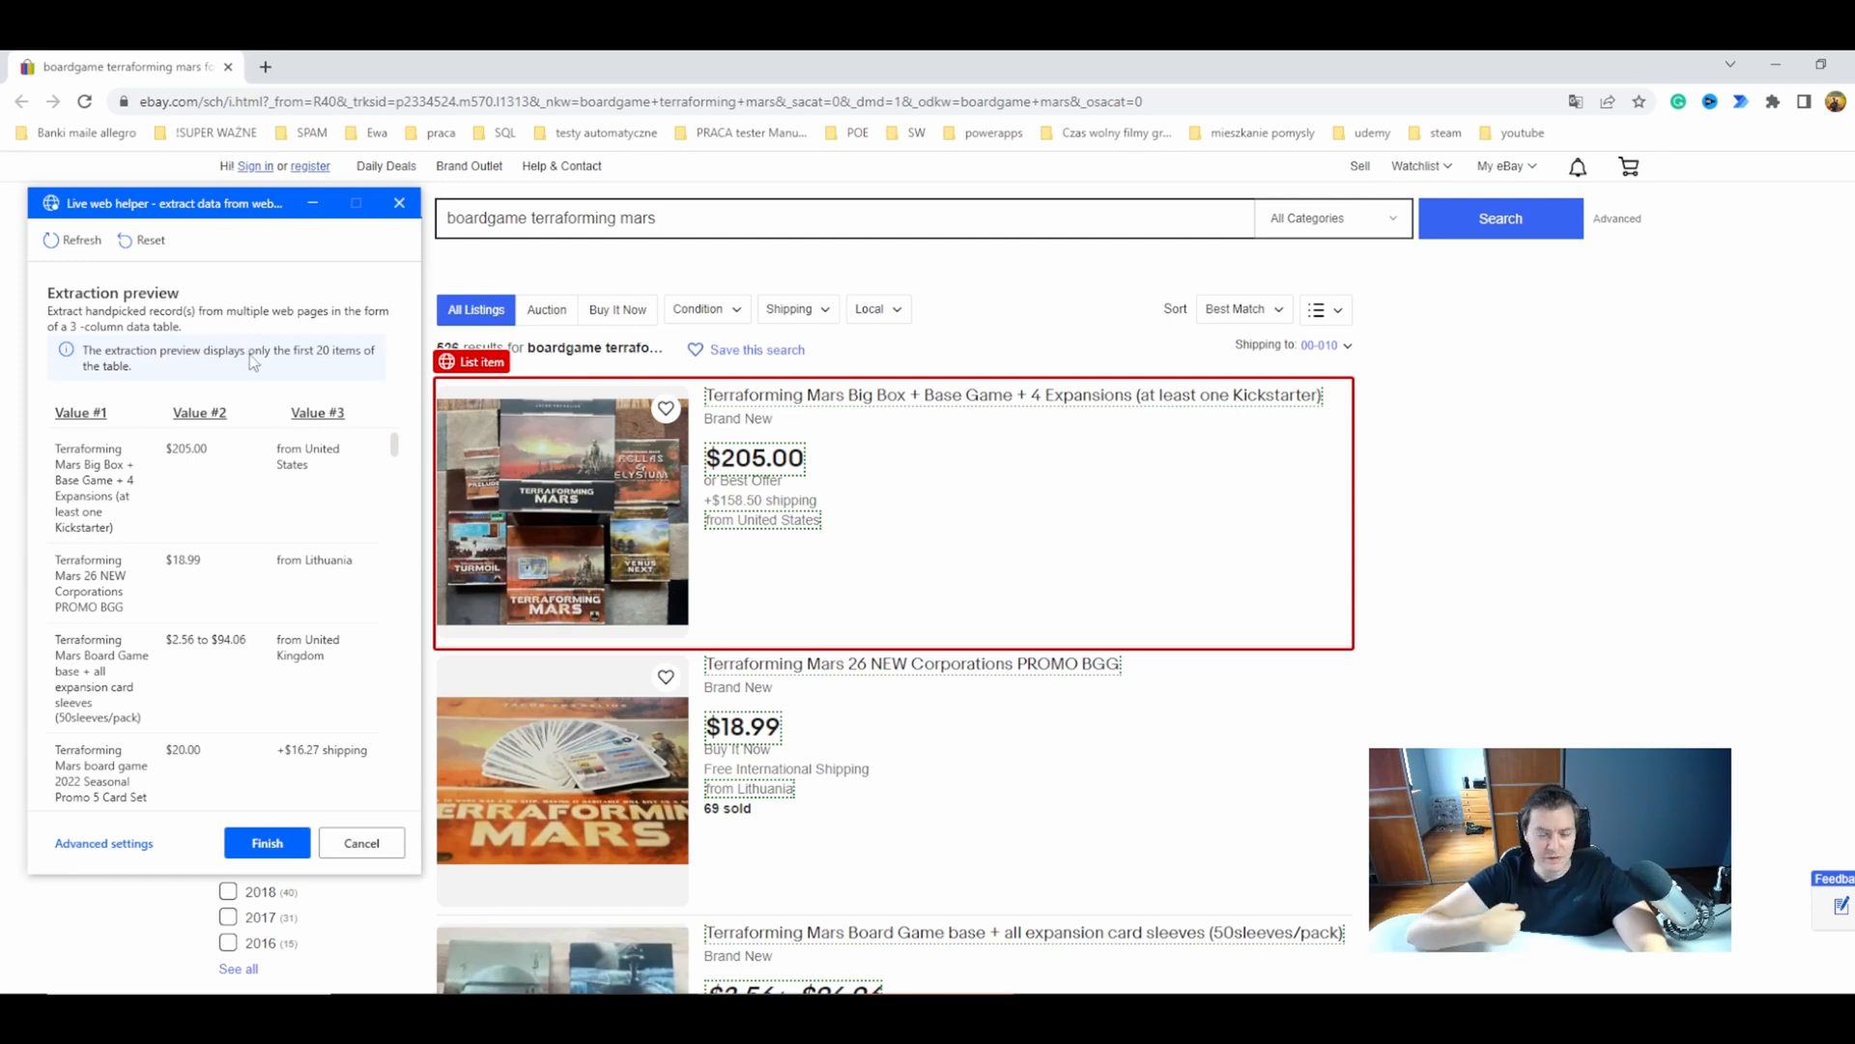
mouse_move(141, 510)
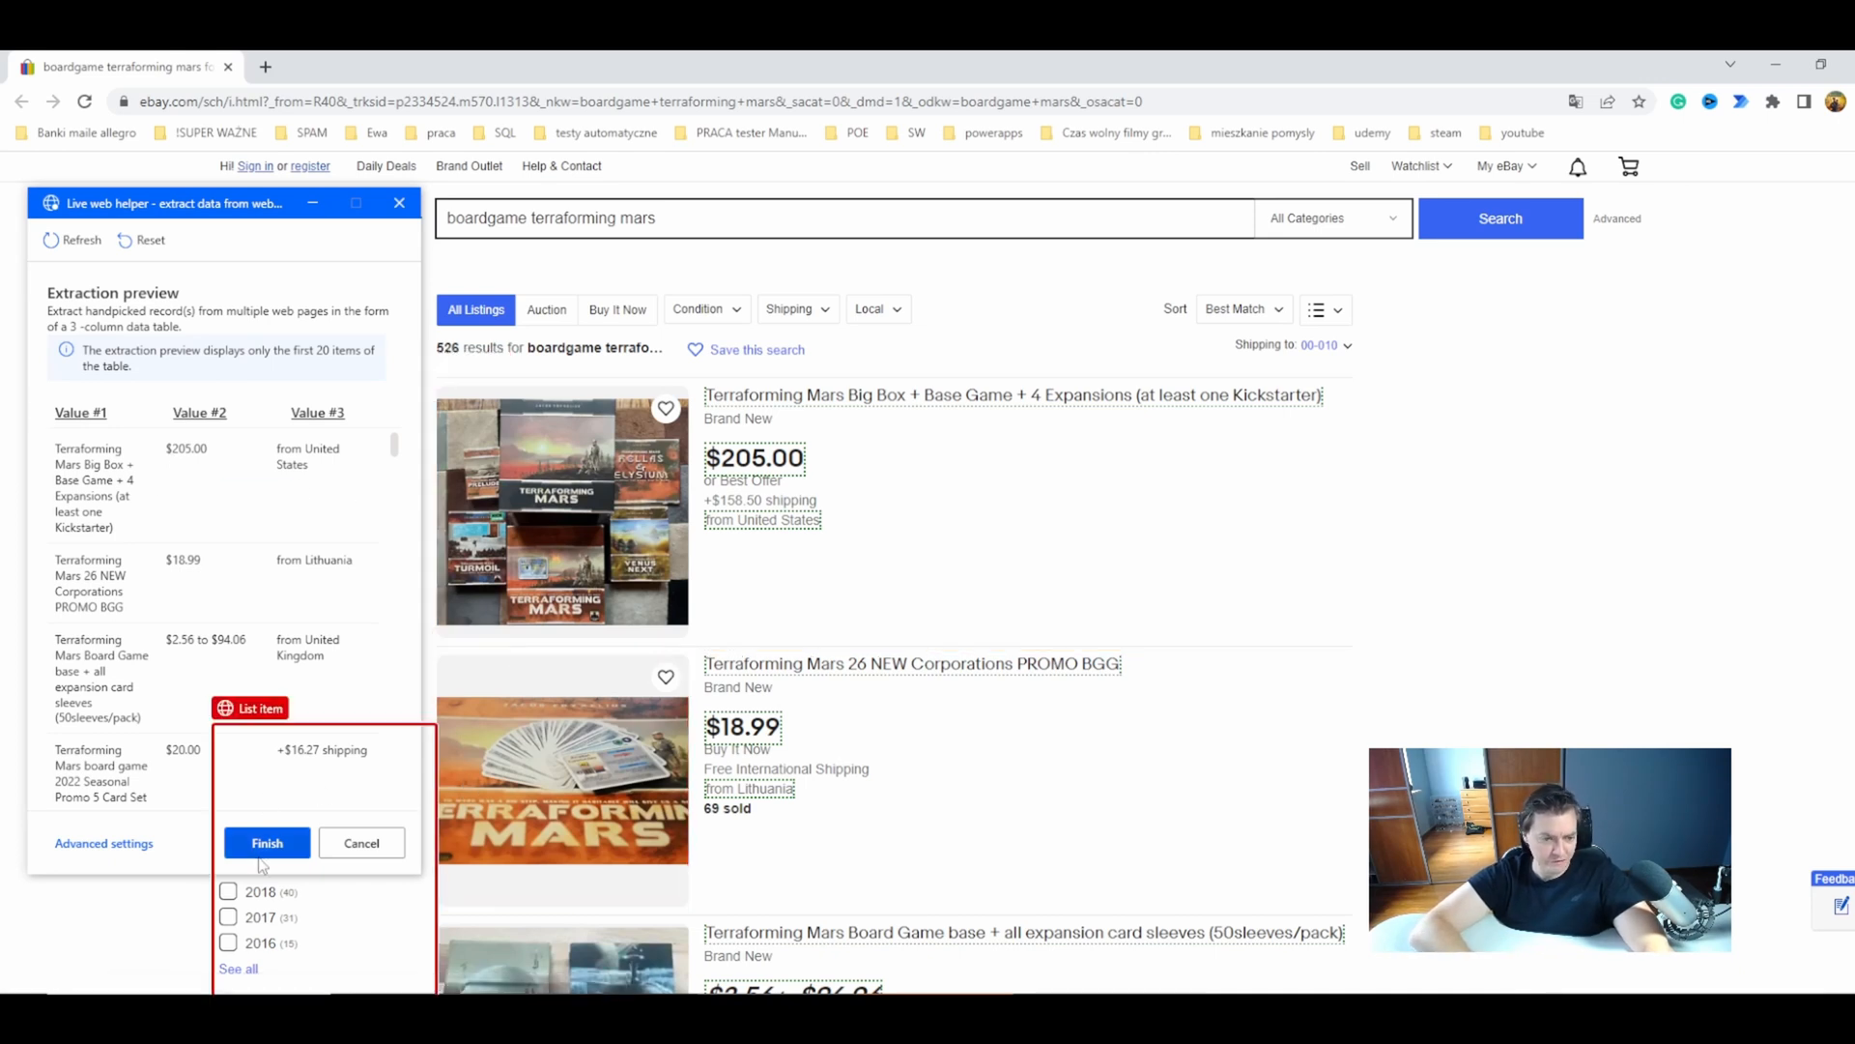
mouse_move(170, 864)
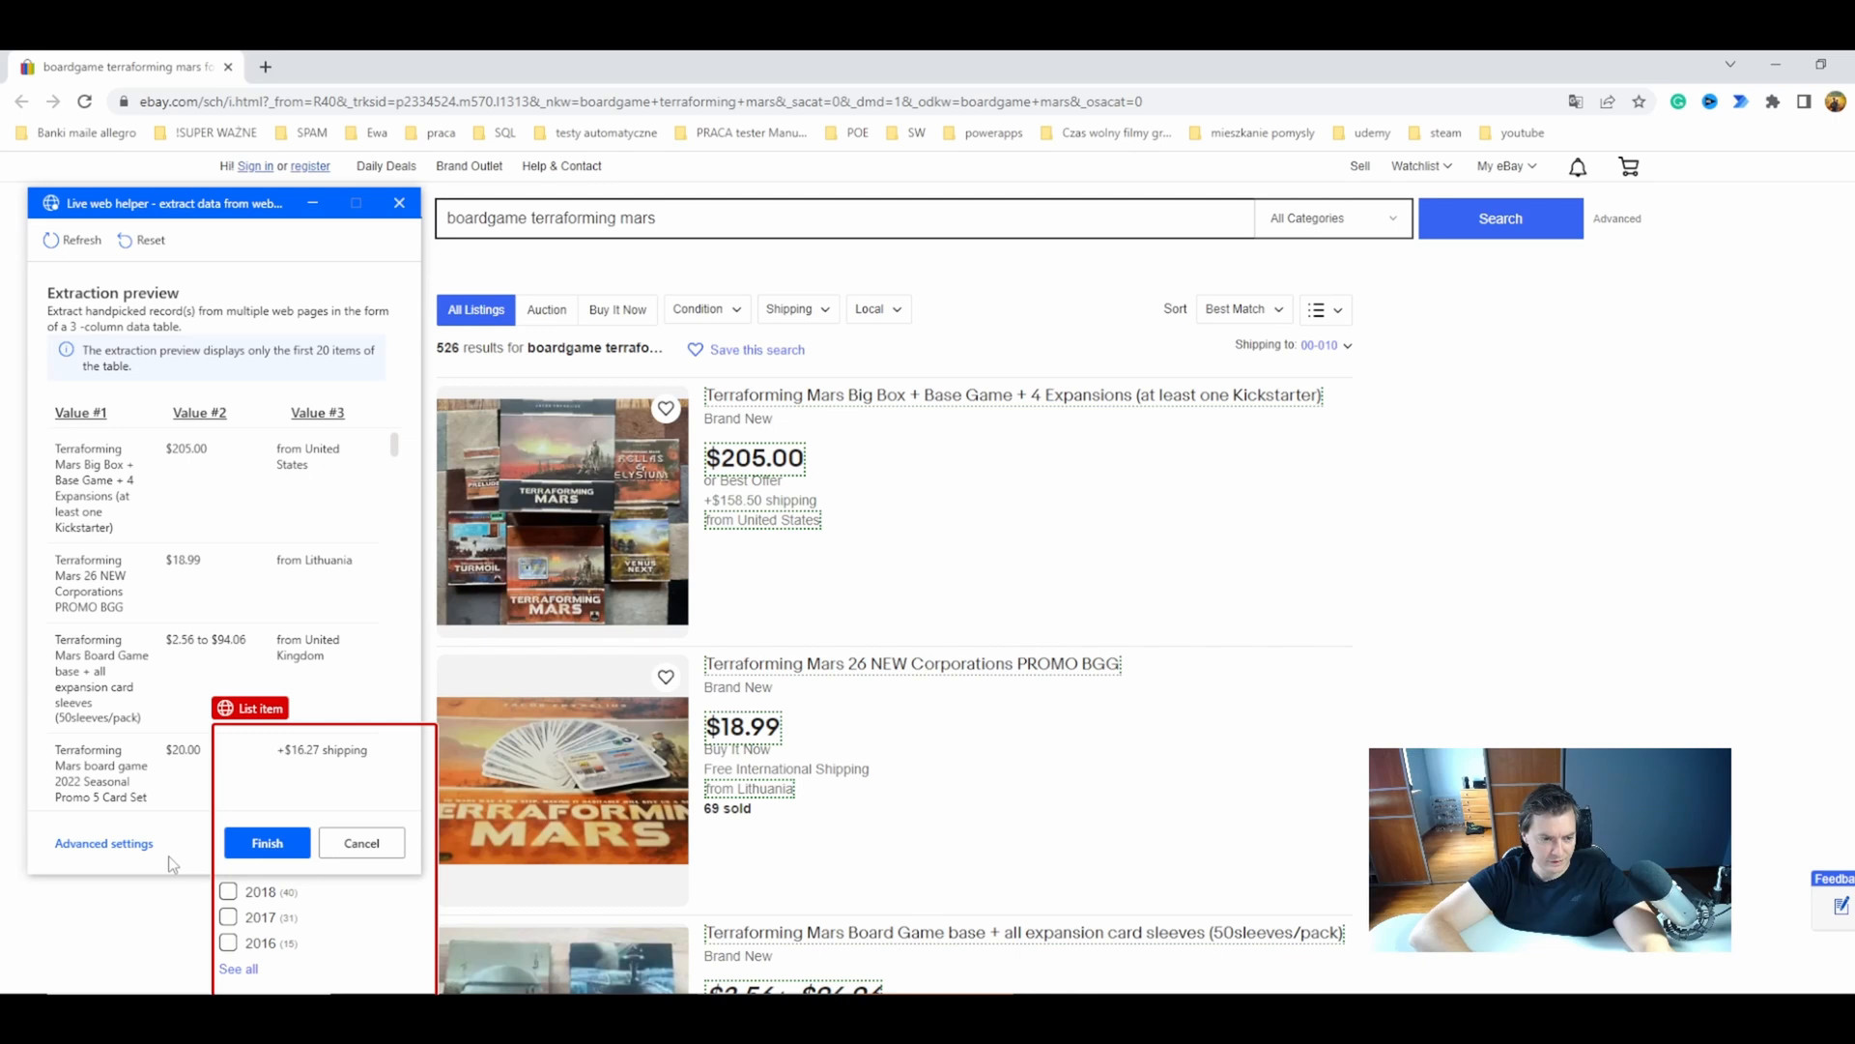
left_click(267, 842)
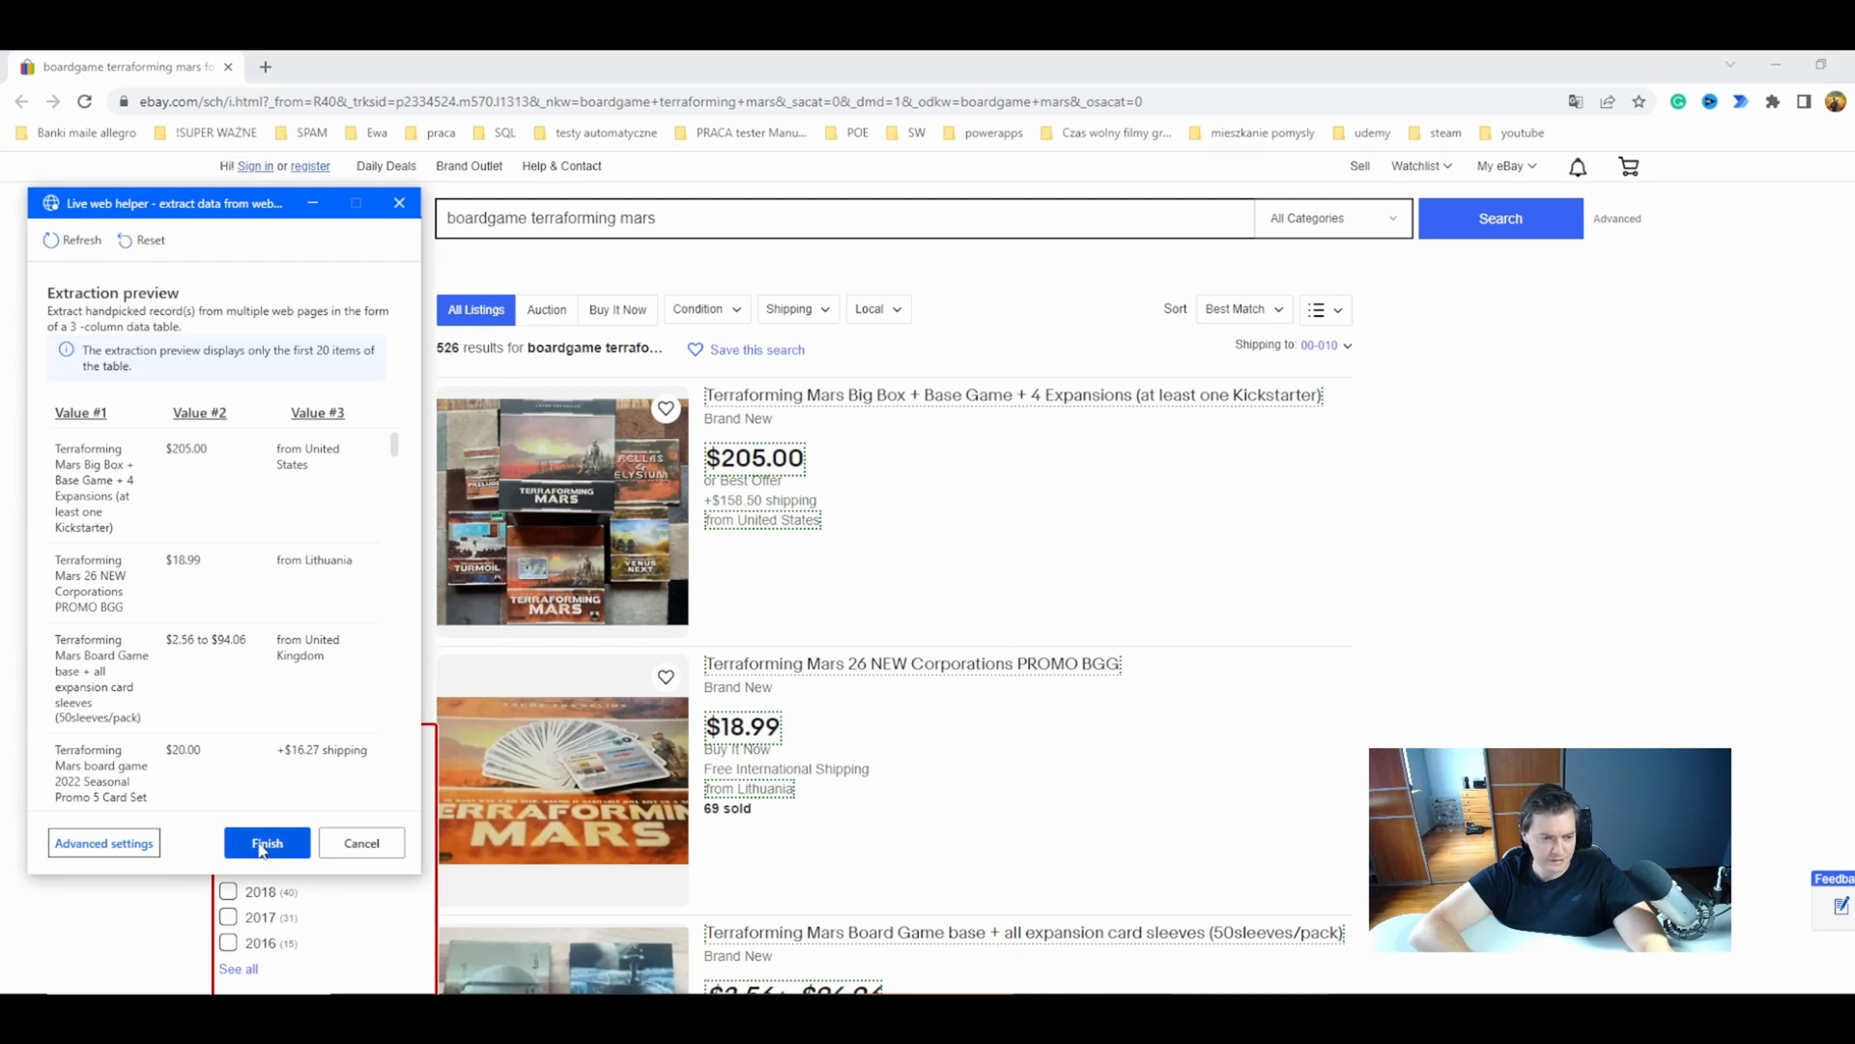
- Finish the live web helper, save the Extract data step, and run the flow
left_click(267, 842)
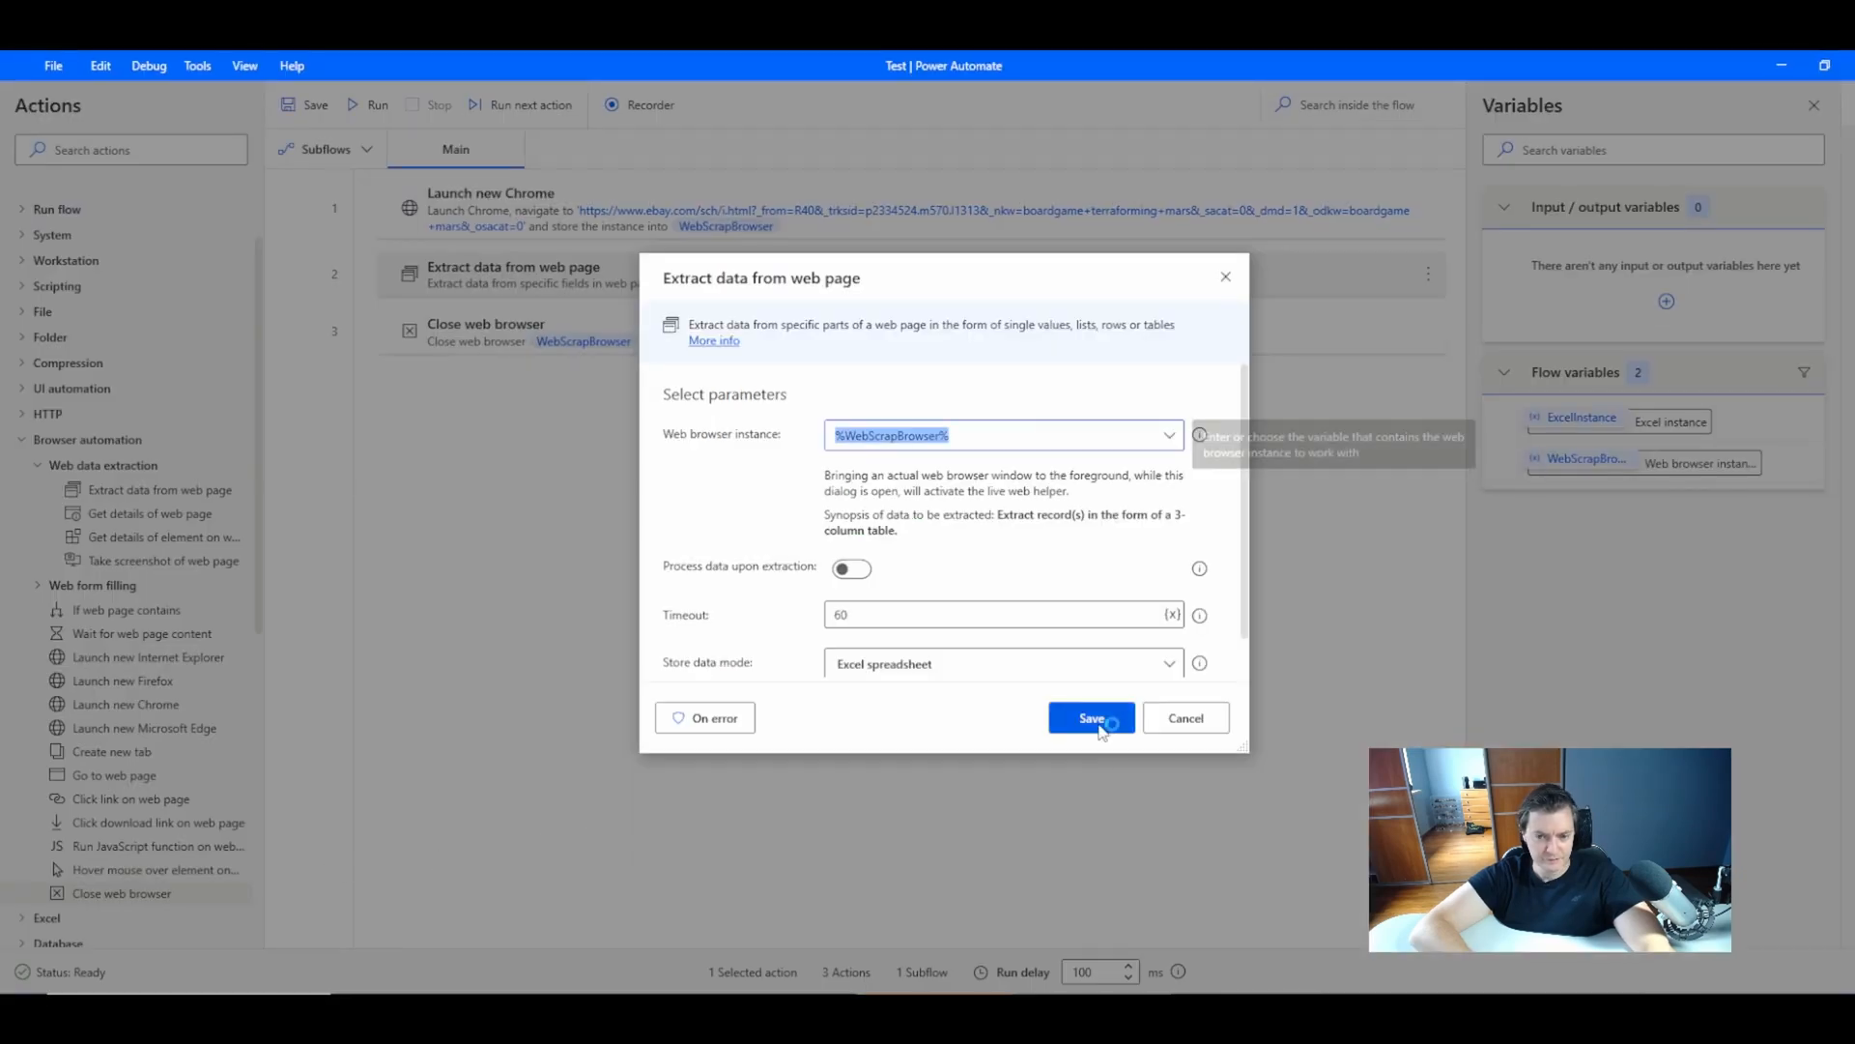
left_click(1090, 717)
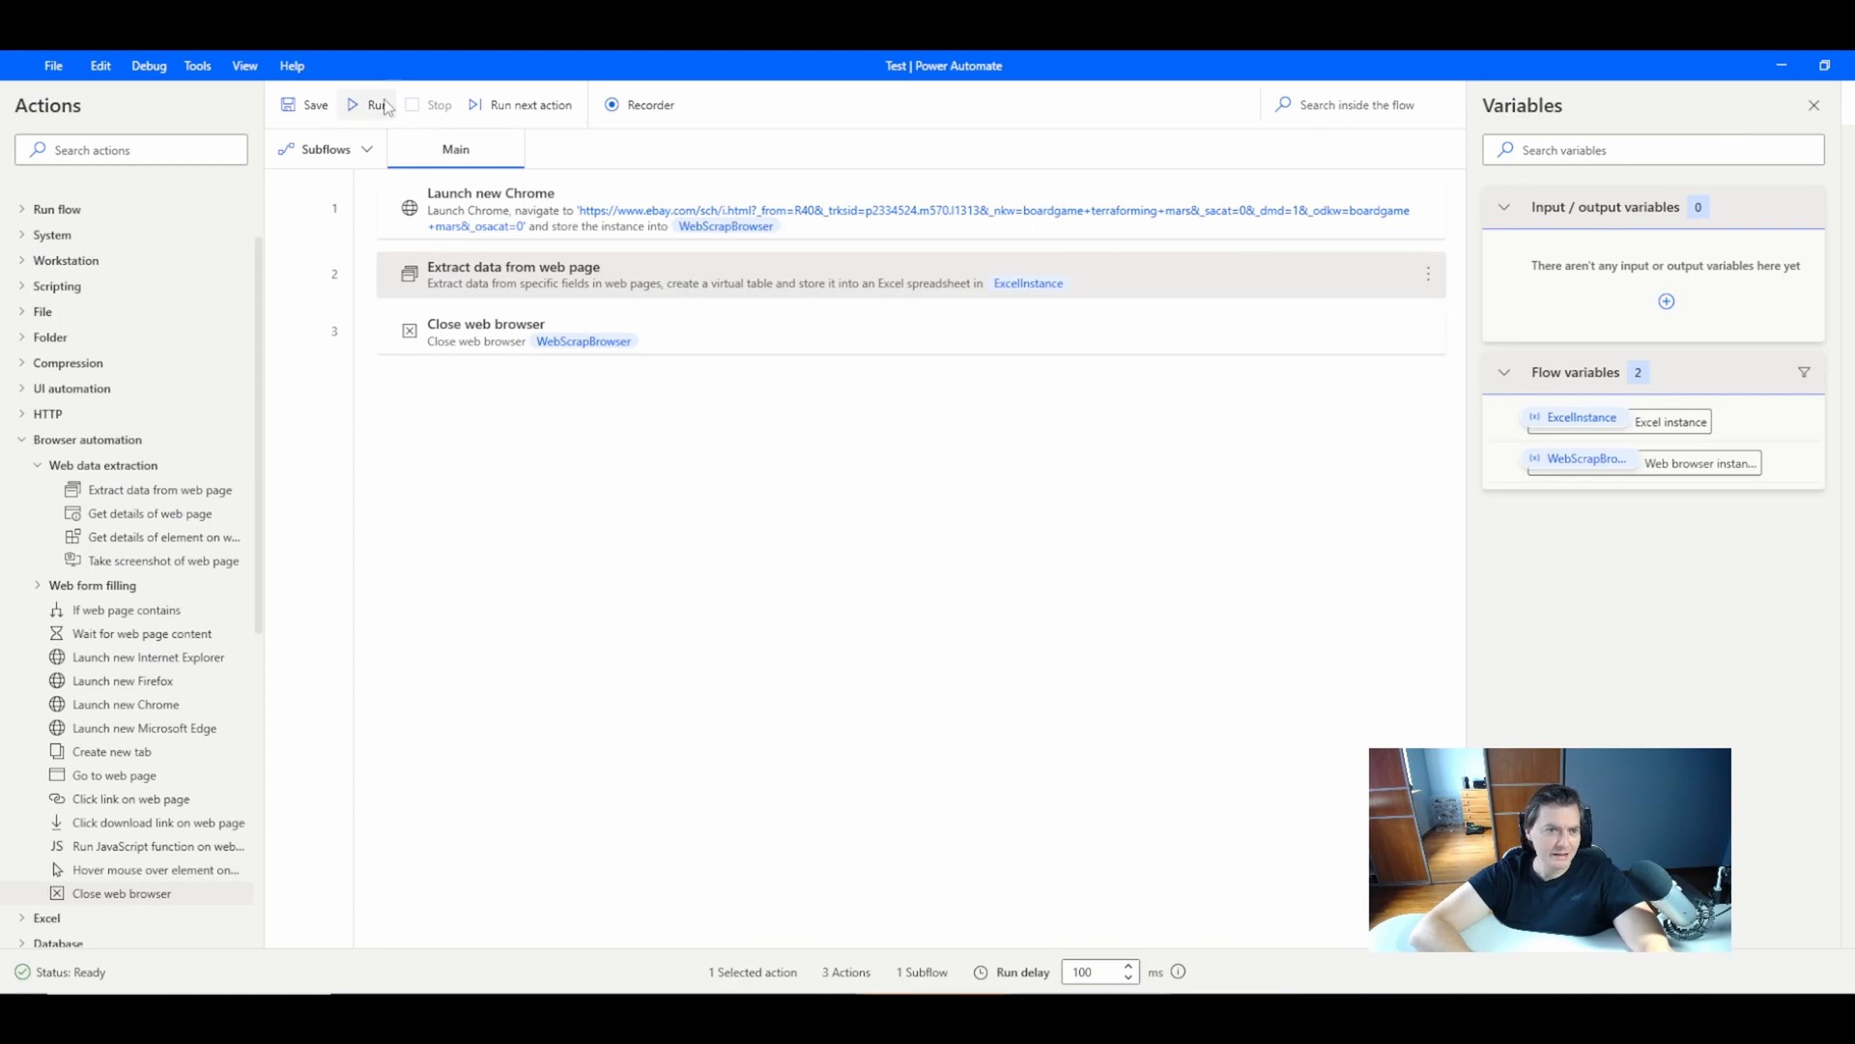
left_click(377, 105)
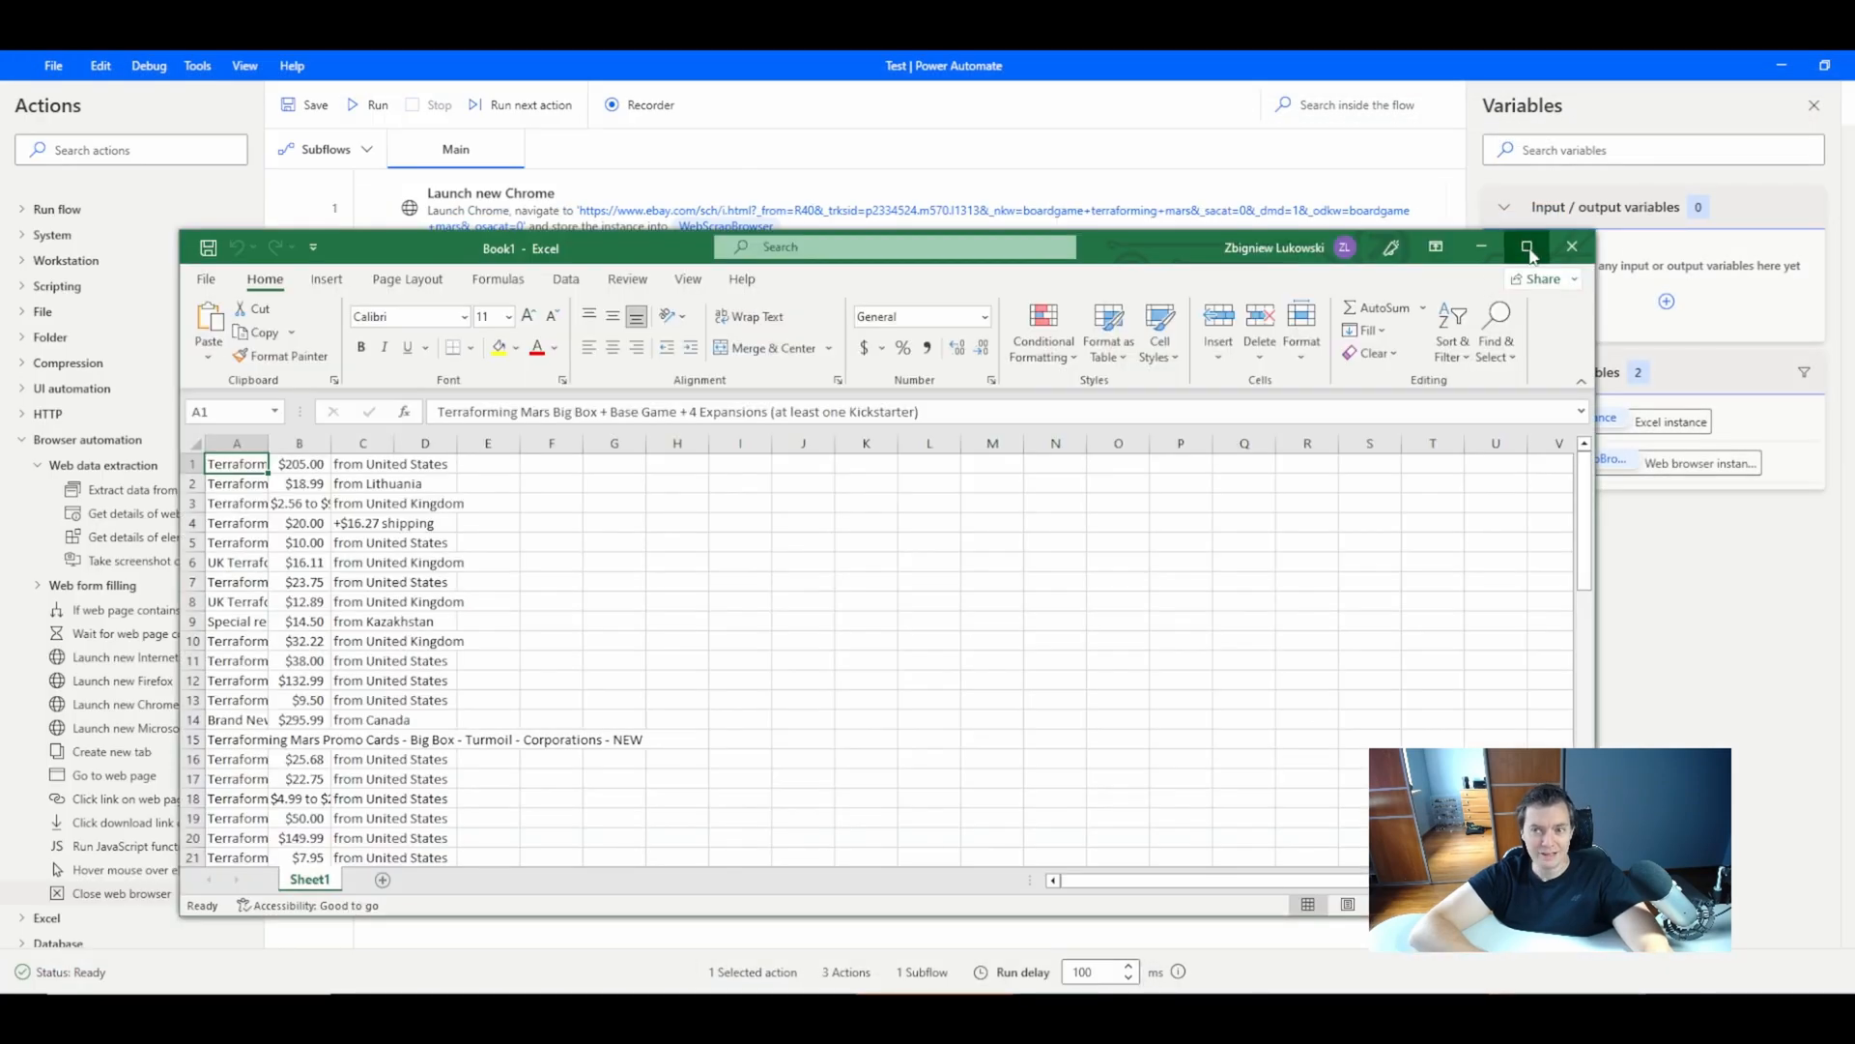
- Maximize the Excel window and scroll through the scraped listing rows
left_click(1527, 247)
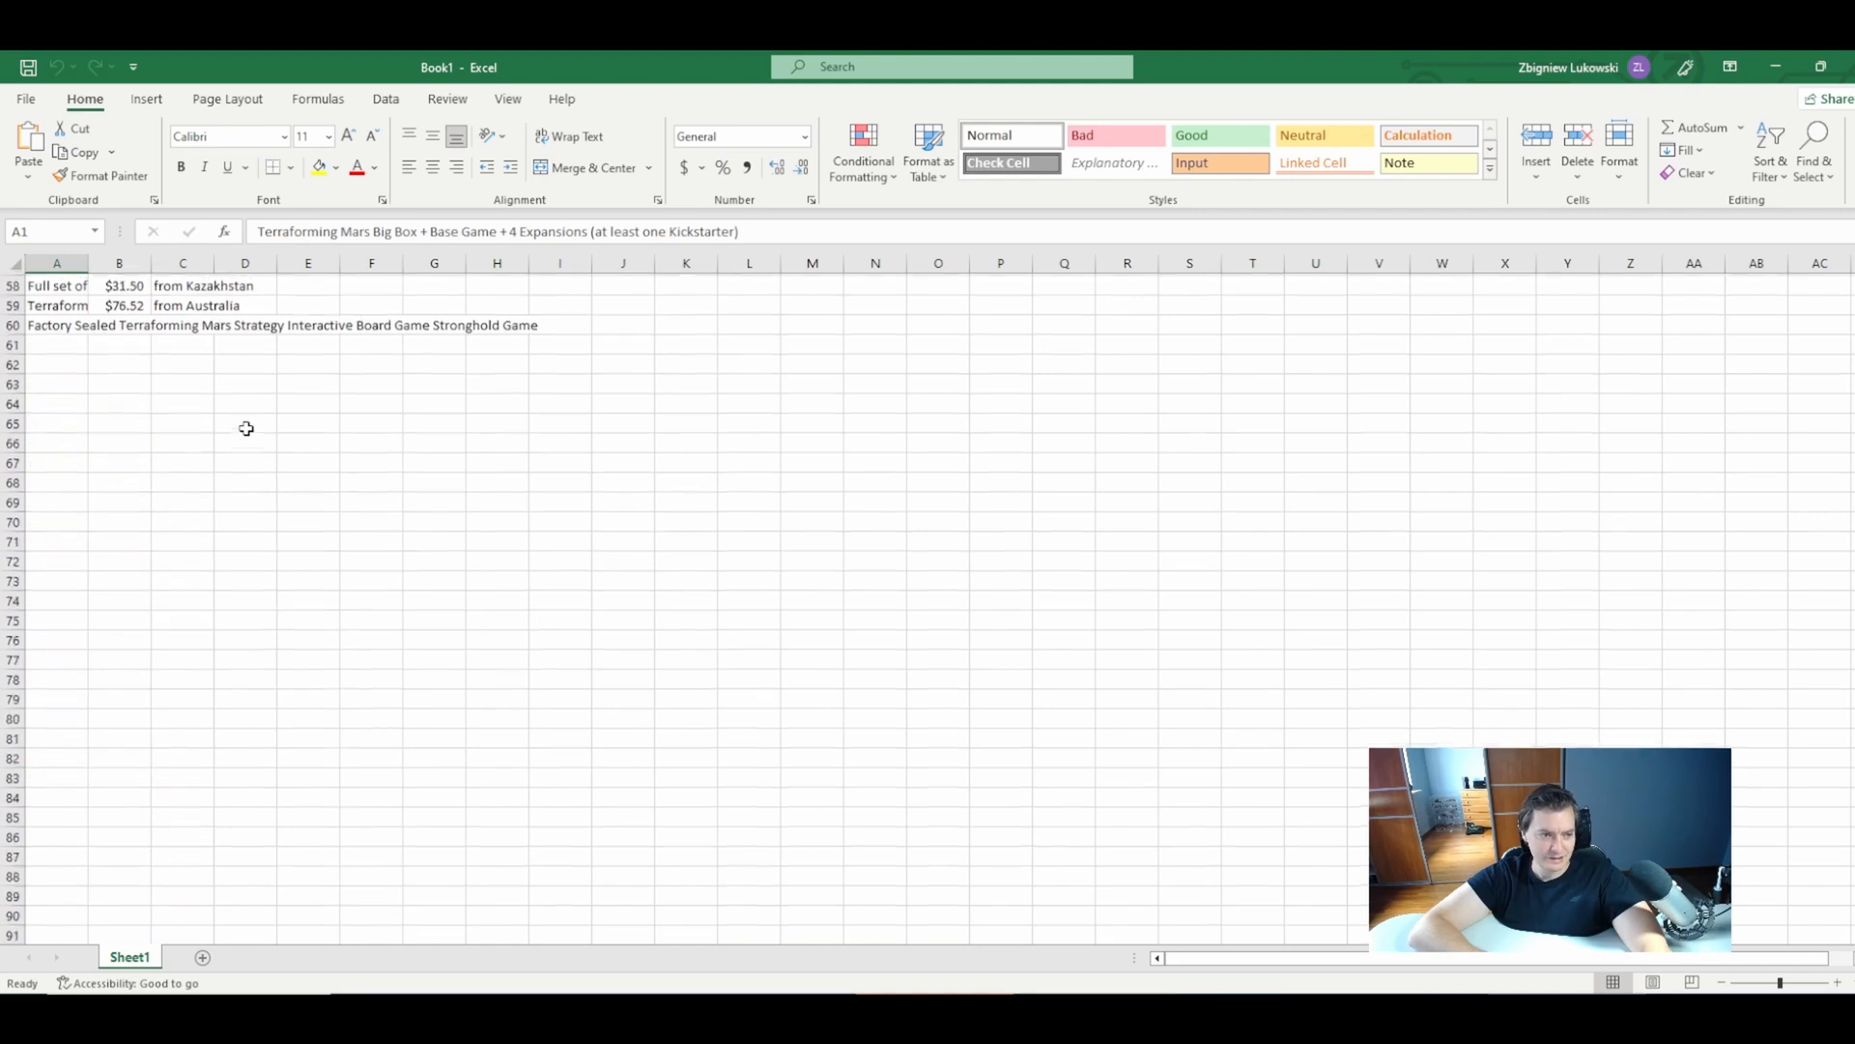
scroll("up", 3)
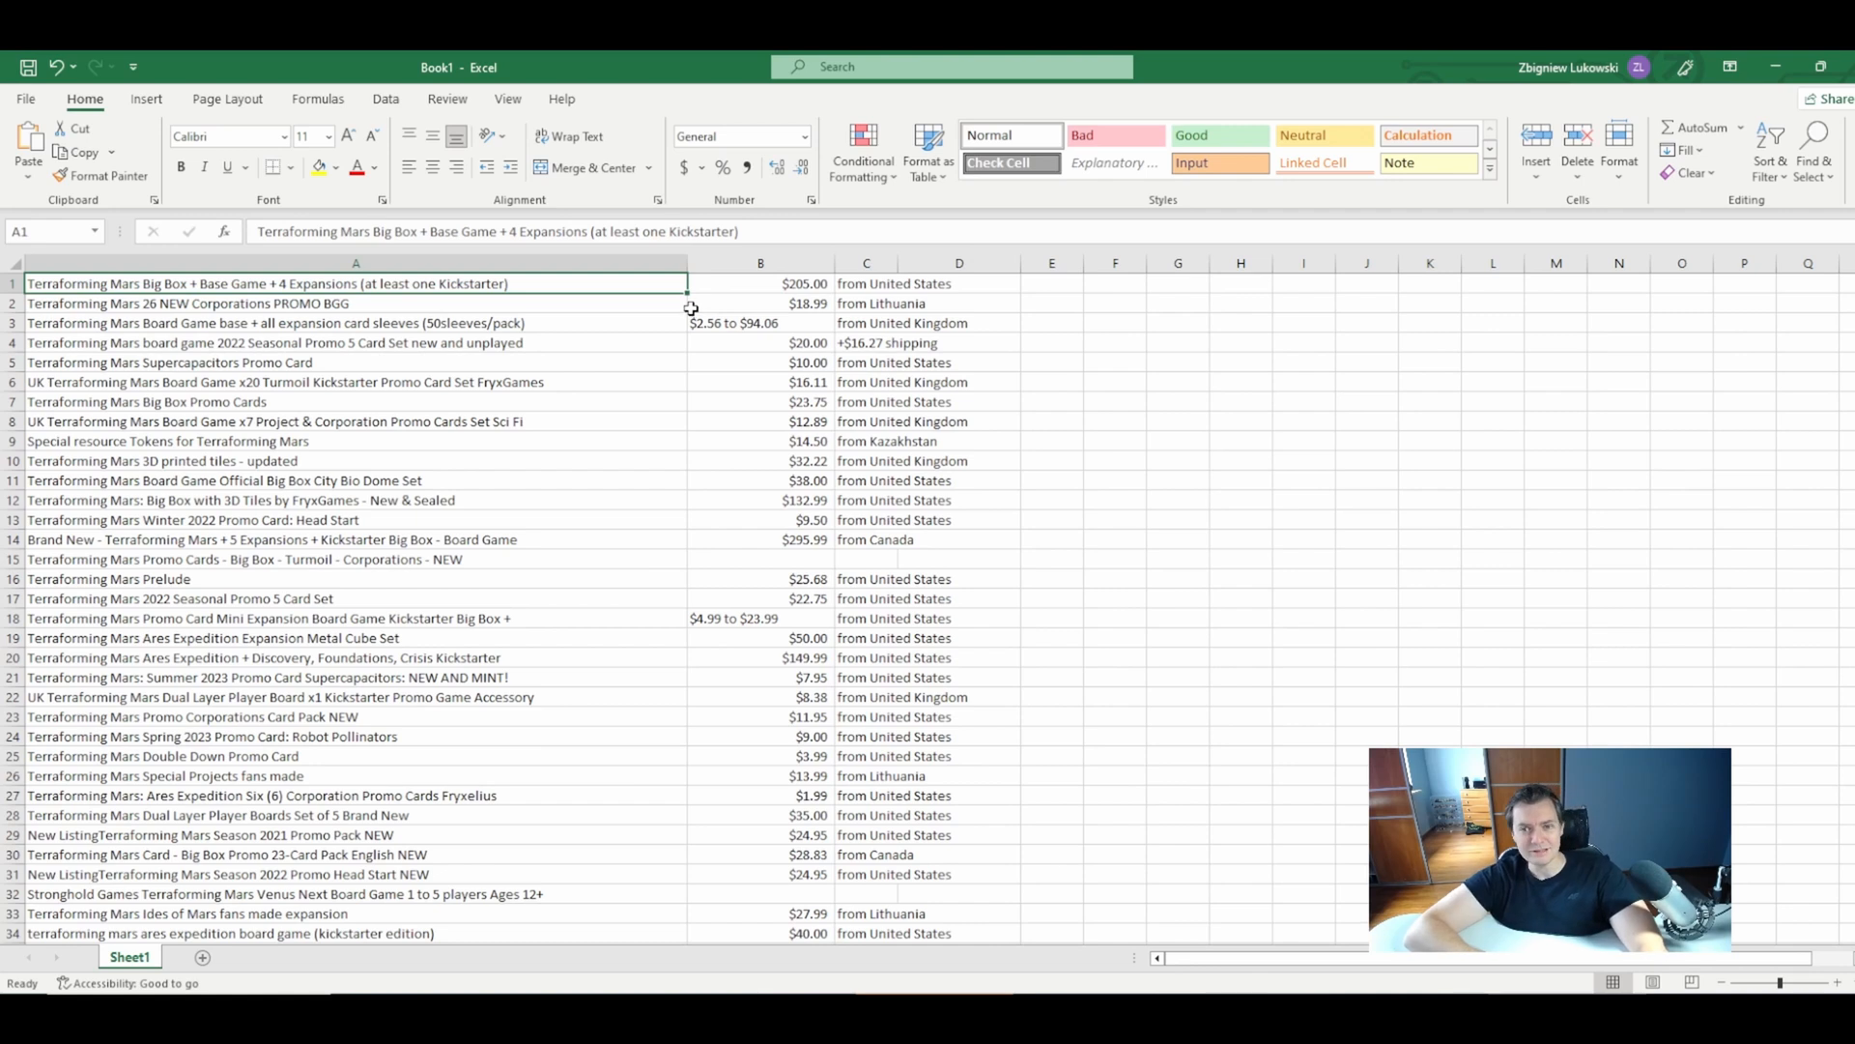
mouse_move(706, 337)
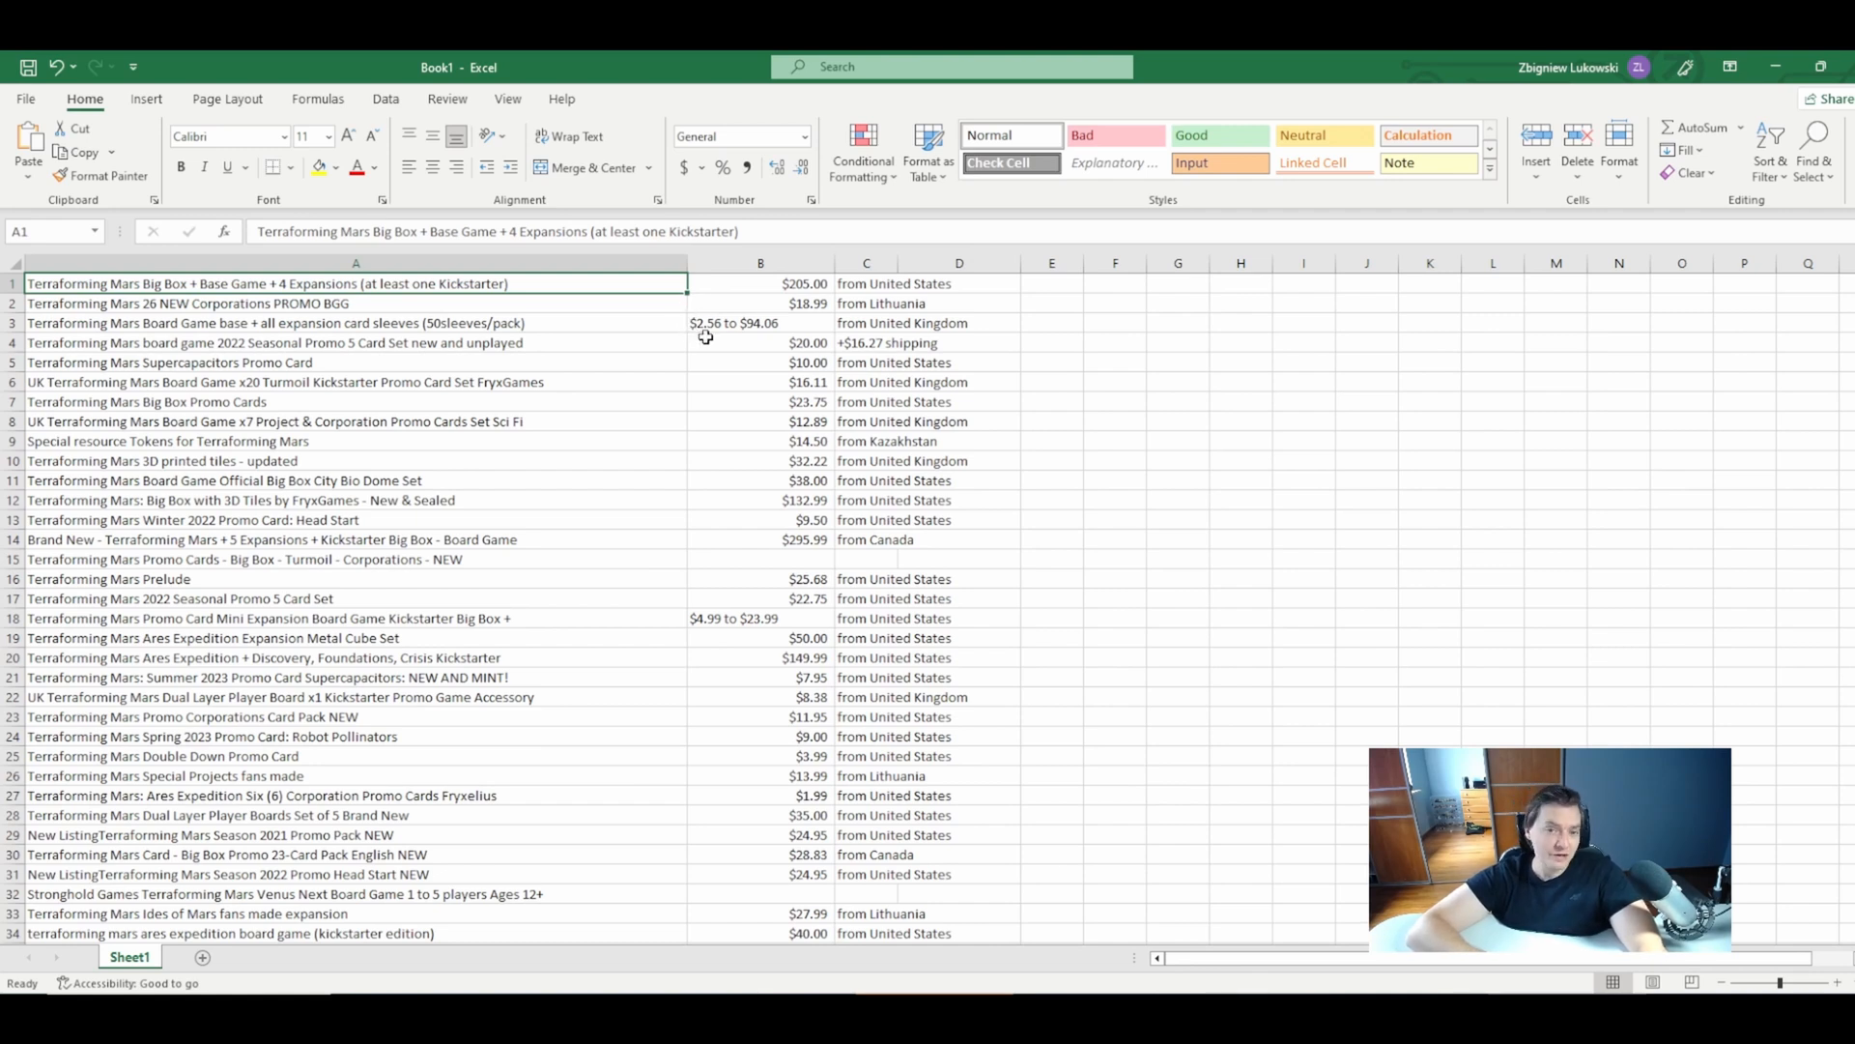
mouse_move(974, 733)
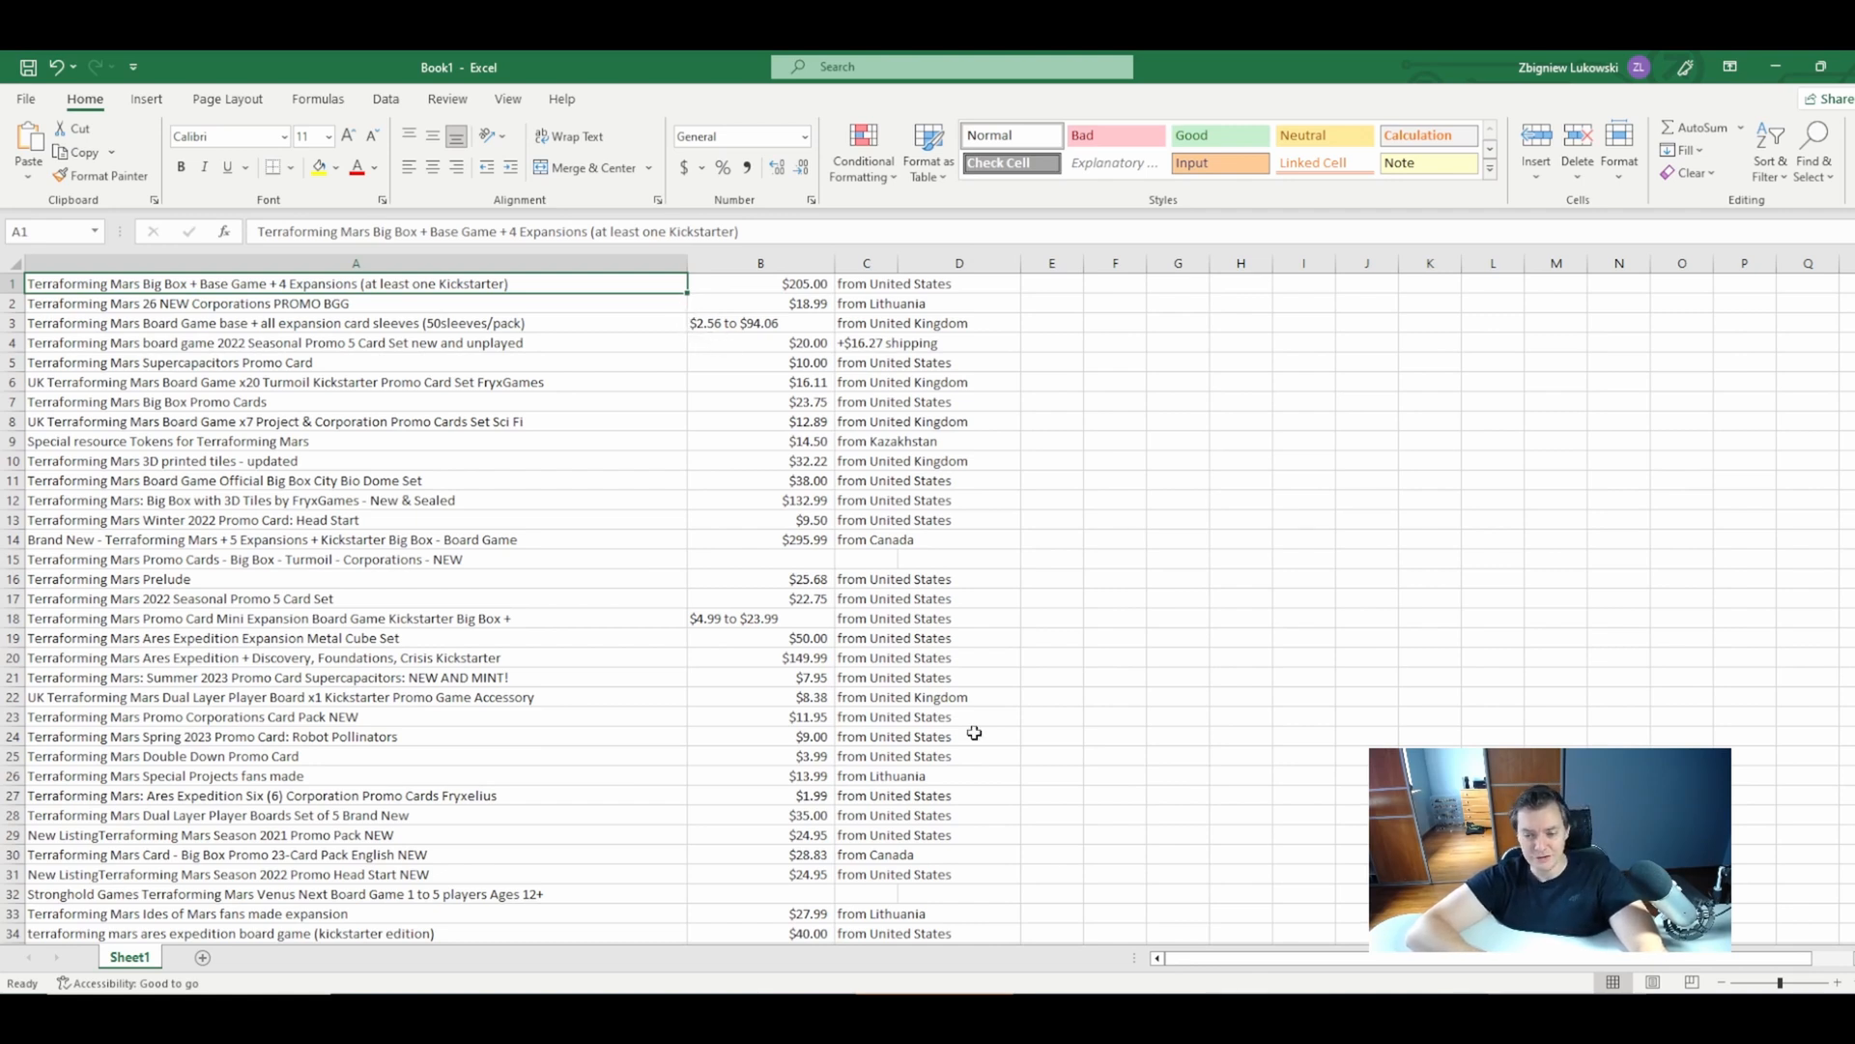